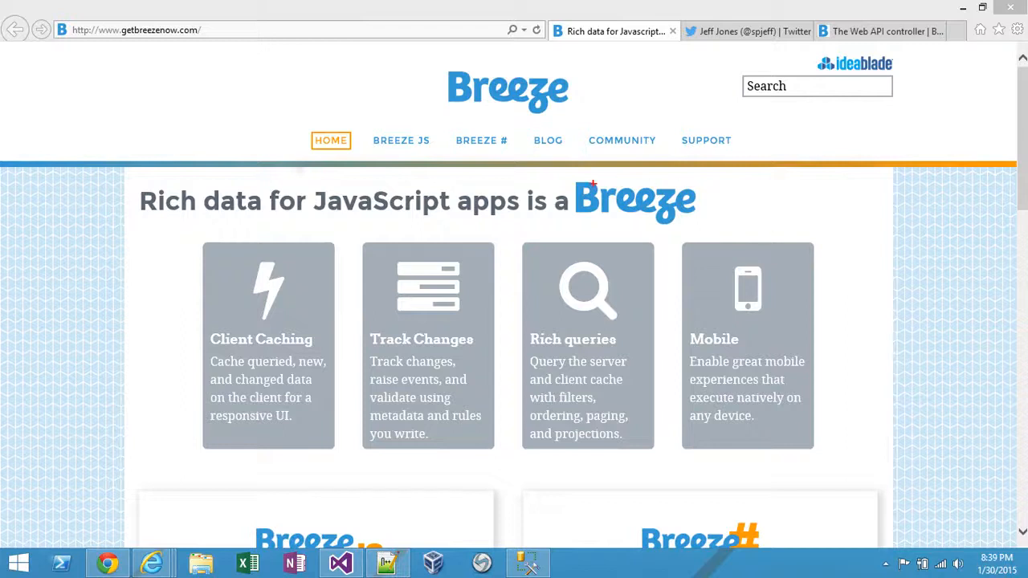
{"action": "mouse_move", "coordinate": [433, 303]}
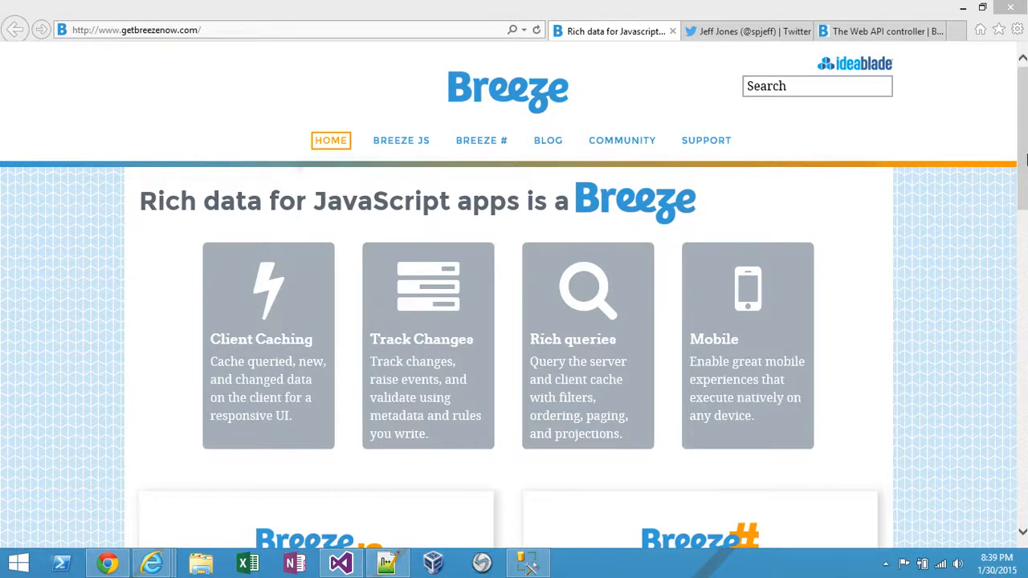
Scroll through getbreezenow.com's features and downloads, then minimize Internet Explorer.
{"action": "scroll", "scroll_direction": "down", "scroll_amount": 3}
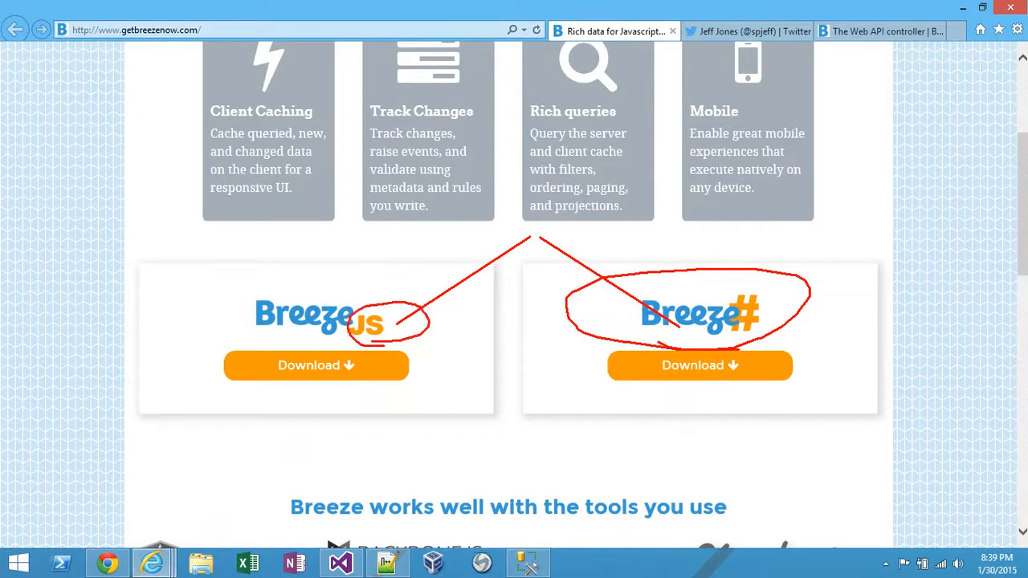
{"action": "scroll", "scroll_direction": "up", "scroll_amount": 3}
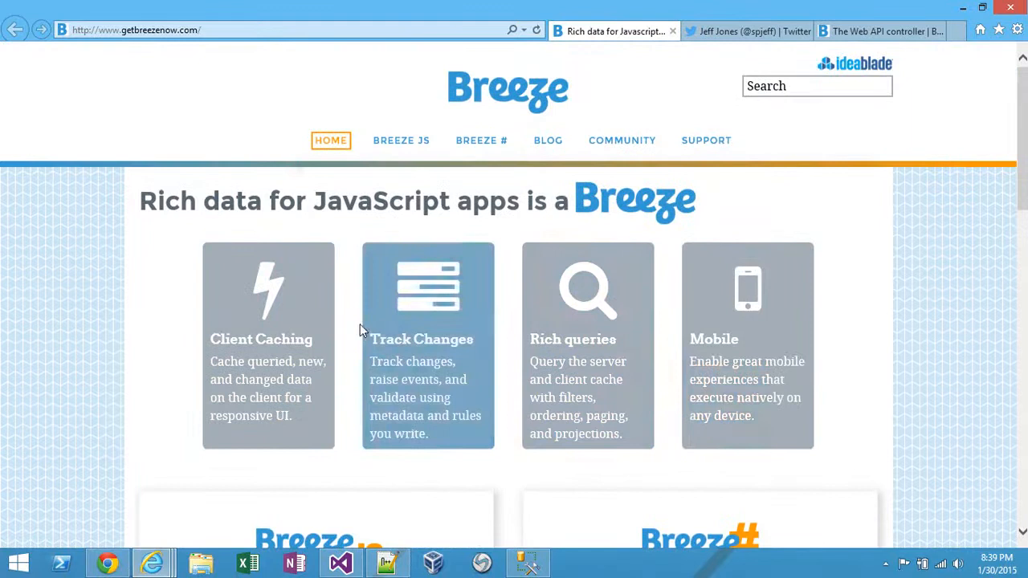
{"action": "scroll", "scroll_direction": "down", "scroll_amount": 3}
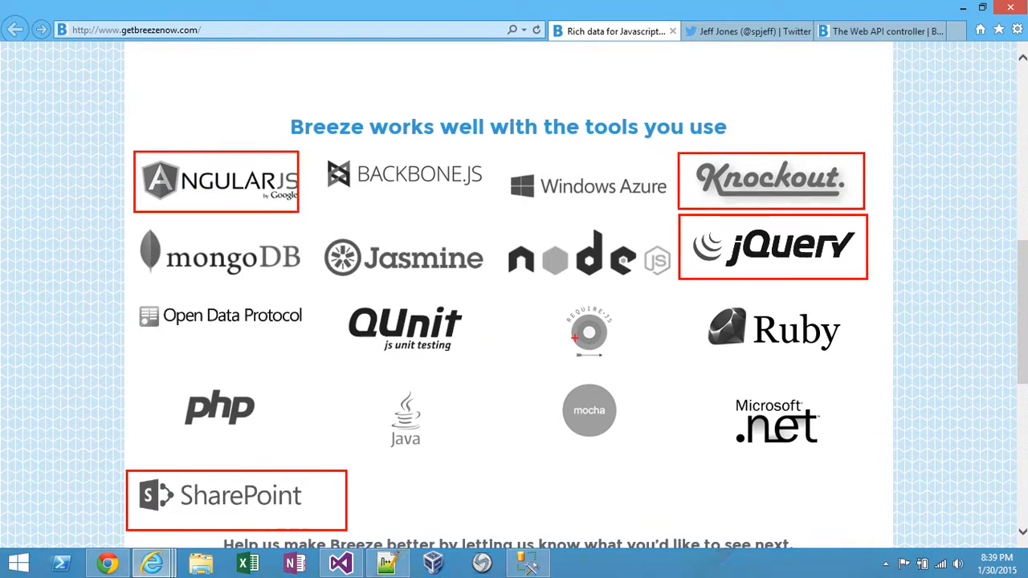
{"action": "scroll", "scroll_direction": "down", "scroll_amount": 3}
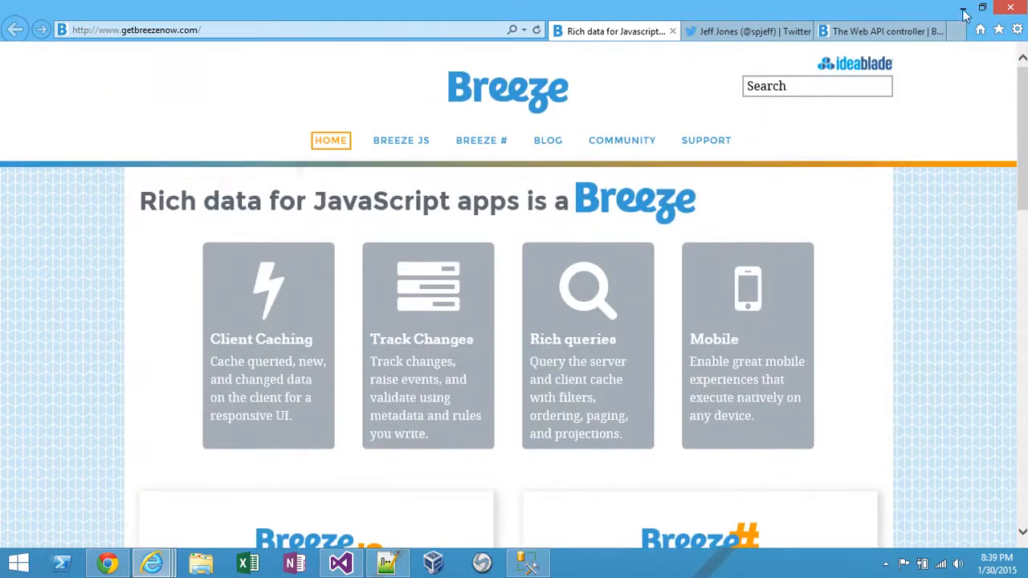
{"action": "left_click", "coordinate": [982, 7]}
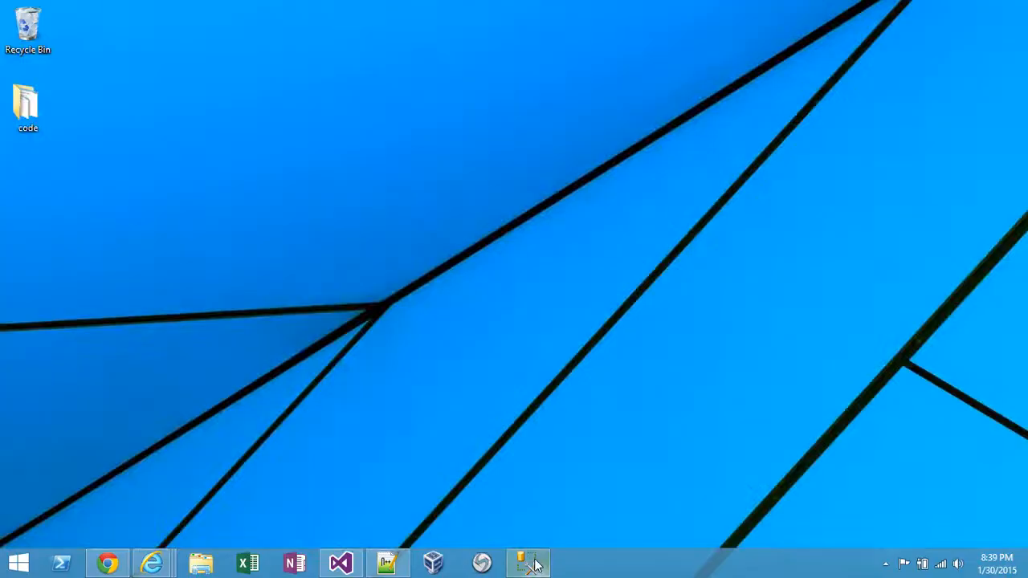
Create an ASP.NET Empty Web Application named Appraisal from the New Project dialog.
{"action": "left_click", "coordinate": [527, 563]}
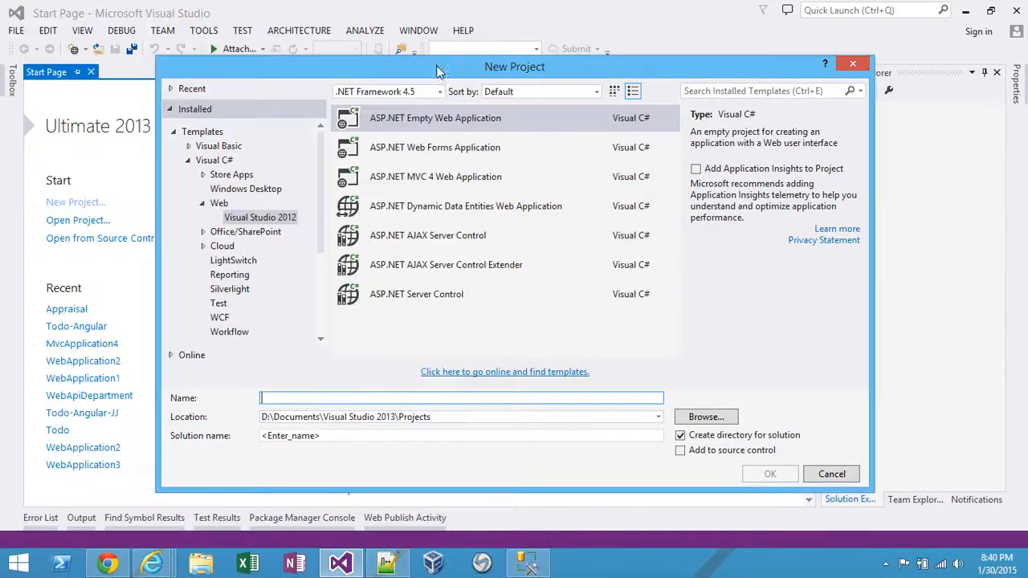
{"action": "type", "text": "Appraisal"}
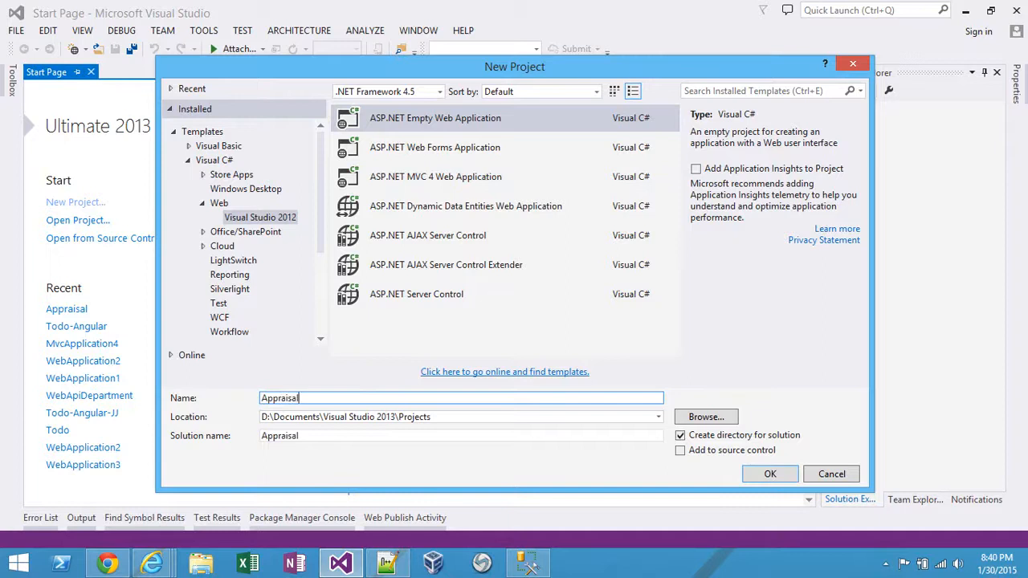
{"action": "left_click", "coordinate": [769, 474]}
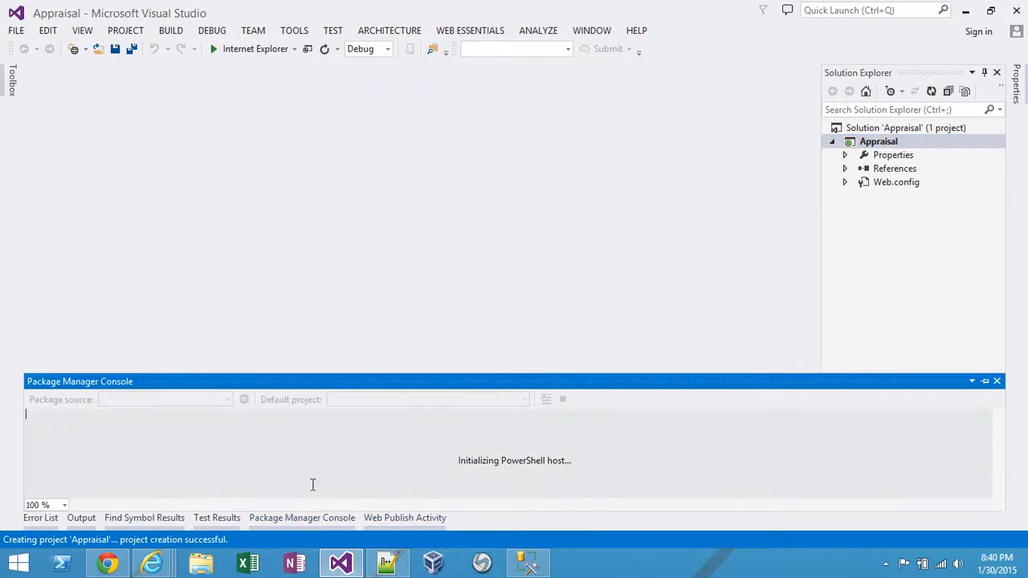
Install the breeze.webapi2.ef6, angularjs.core and toastr packages from the Package Manager Console.
{"action": "type", "text": "install-"}
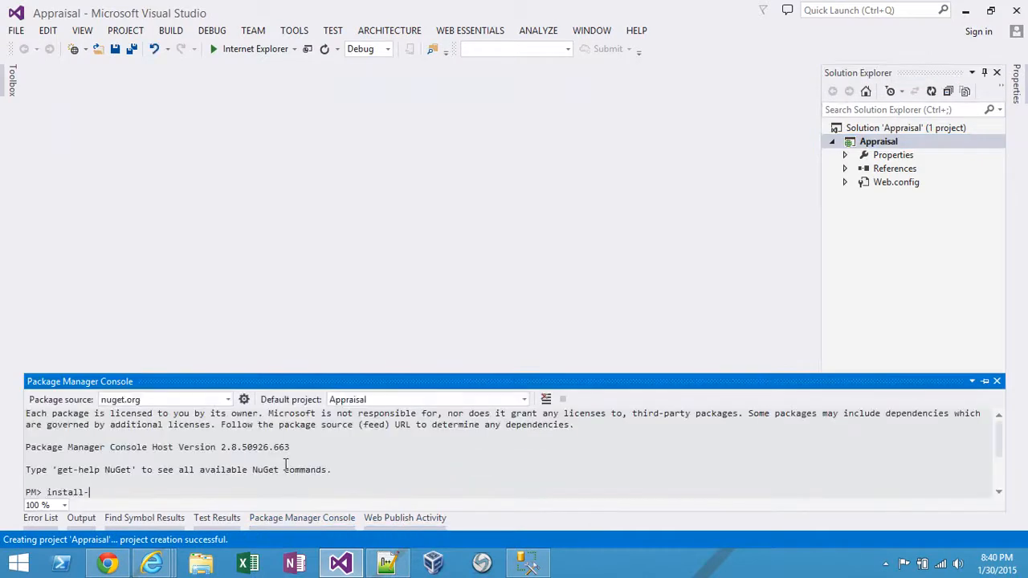
{"action": "type", "text": "package"}
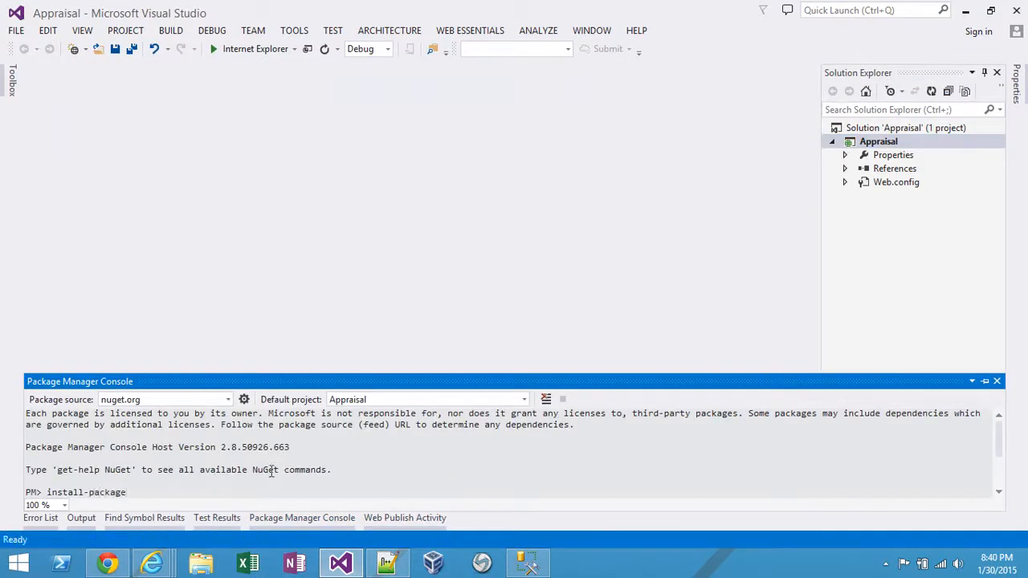
{"action": "left_click", "coordinate": [107, 562]}
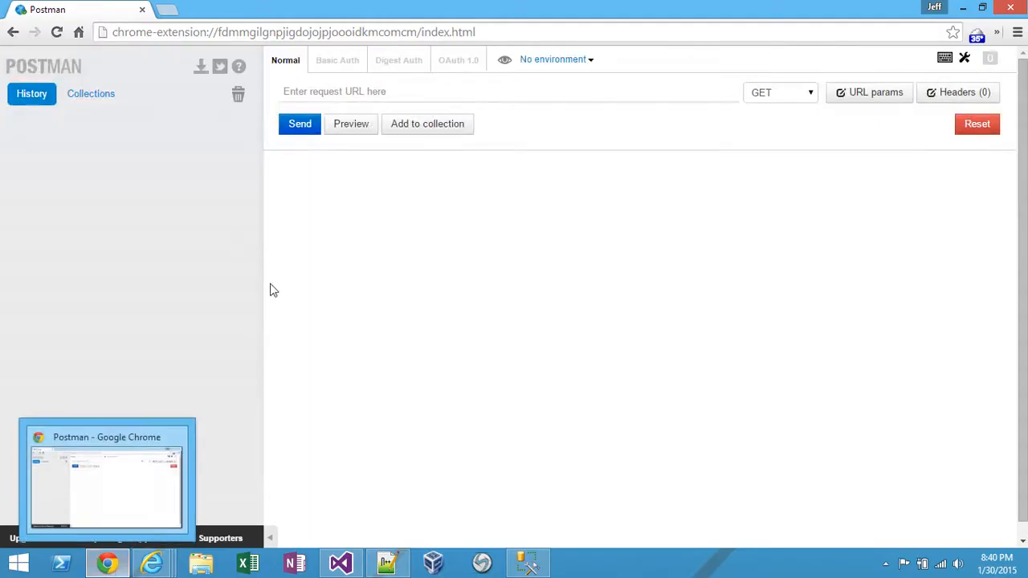
{"action": "left_click", "coordinate": [340, 562]}
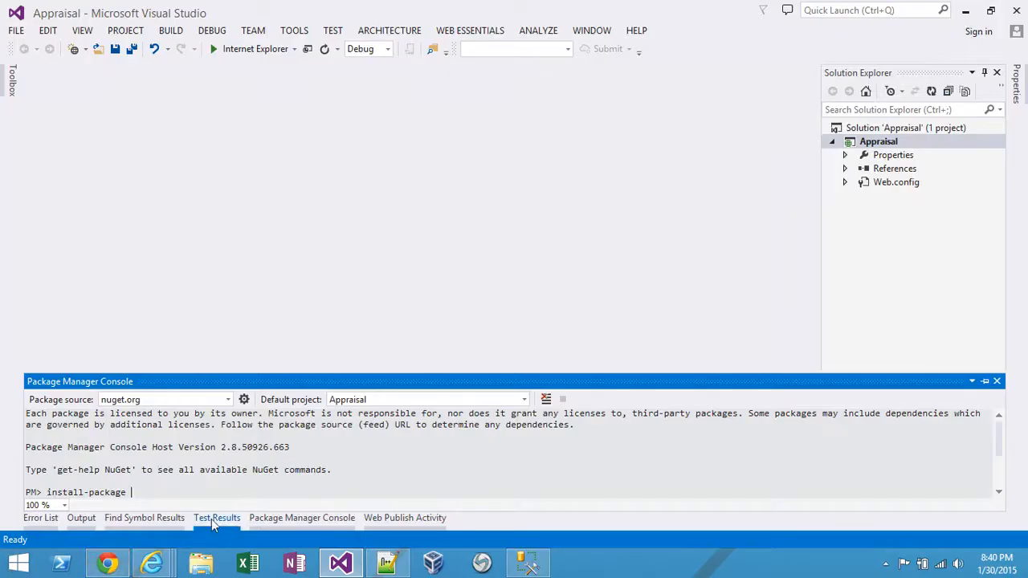
{"action": "type", "text": "breeze.webapi2.ef6"}
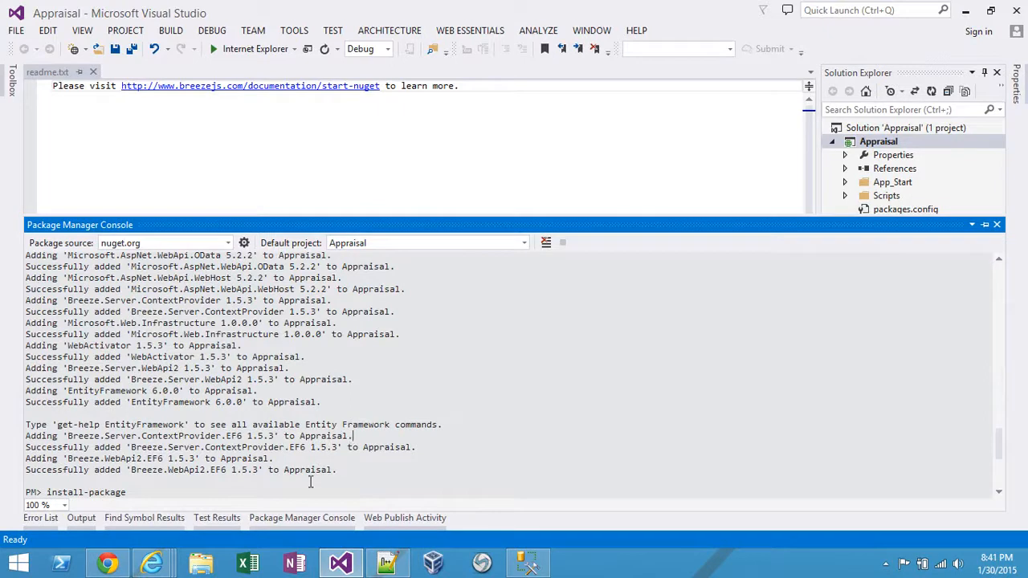
{"action": "type", "text": "angularjs.core"}
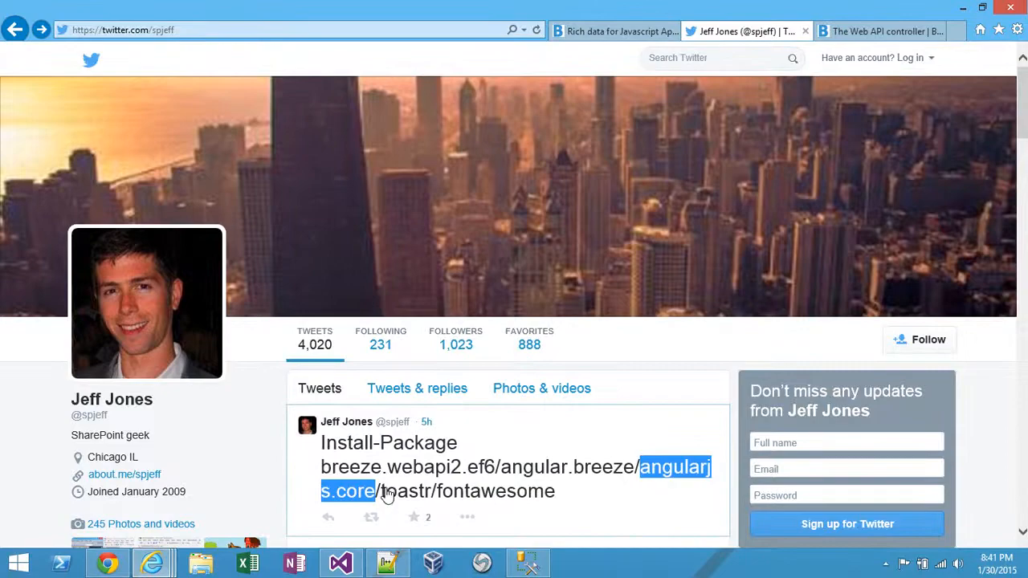
{"action": "left_click", "coordinate": [340, 562]}
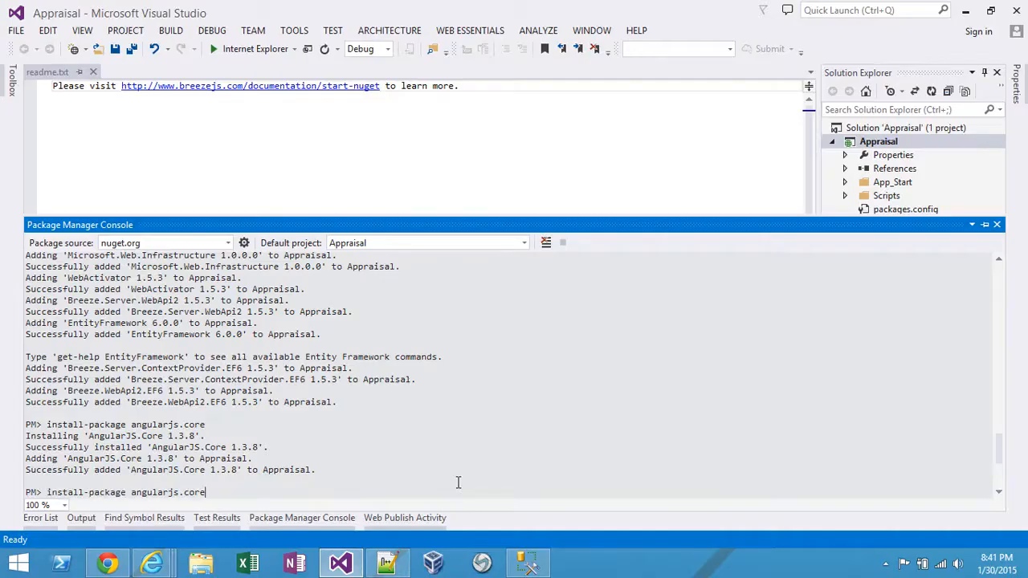
{"action": "type", "text": "toast"}
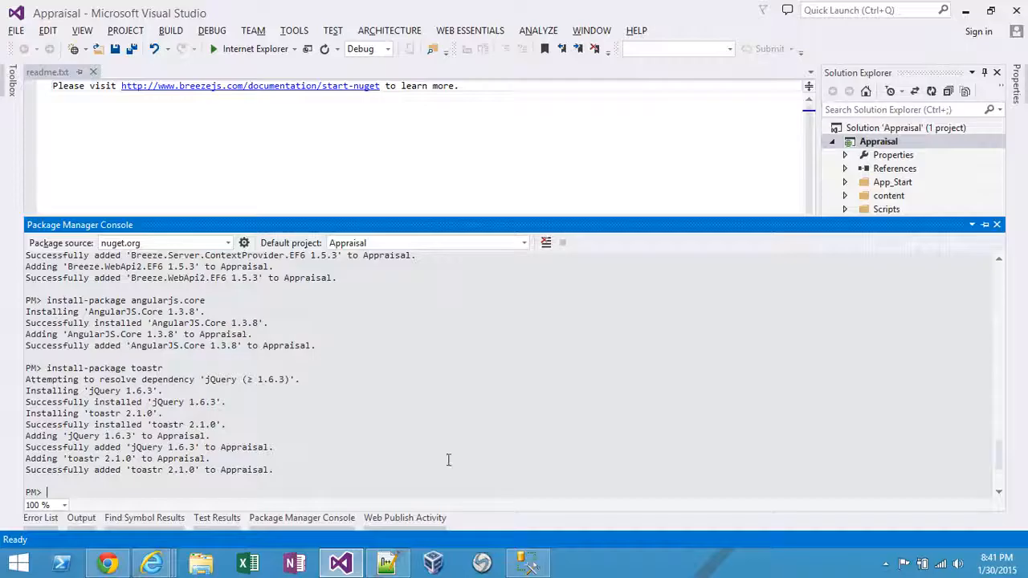
Install the fontawesome and breeze.angular packages from the Package Manager Console.
{"action": "type", "text": "install-package fontawesome"}
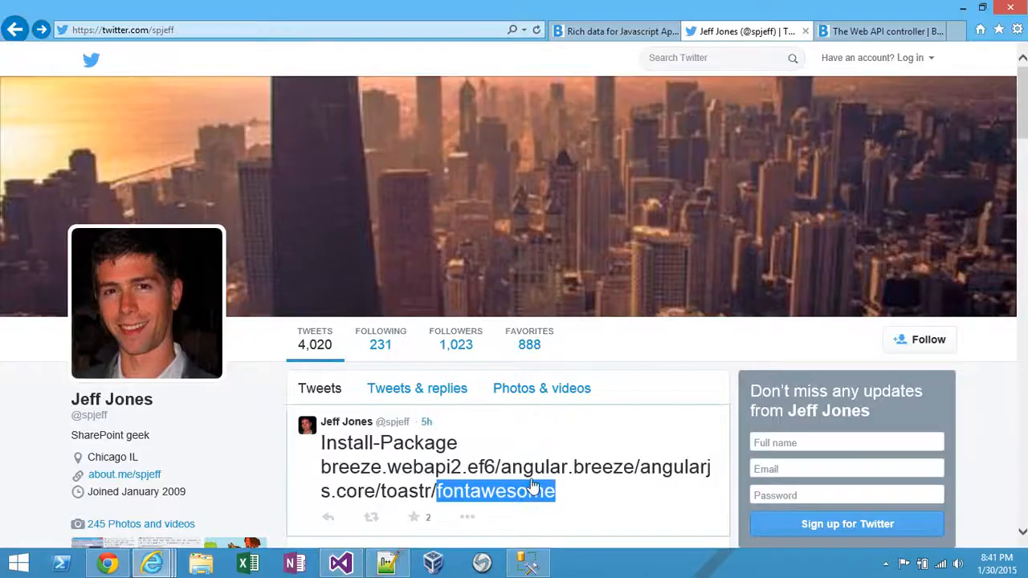
{"action": "left_click", "coordinate": [340, 562]}
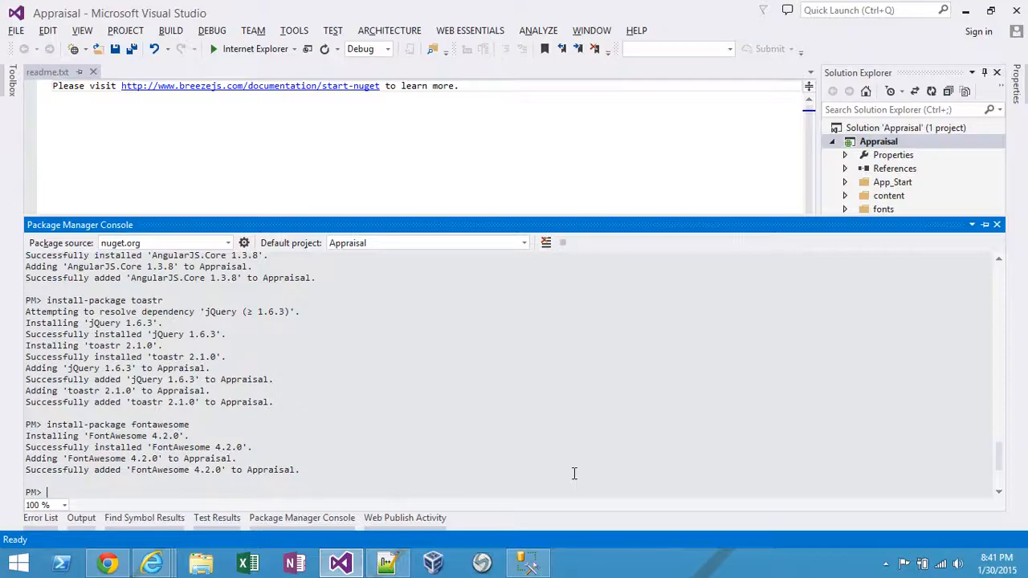
{"action": "type", "text": "install-package fon"}
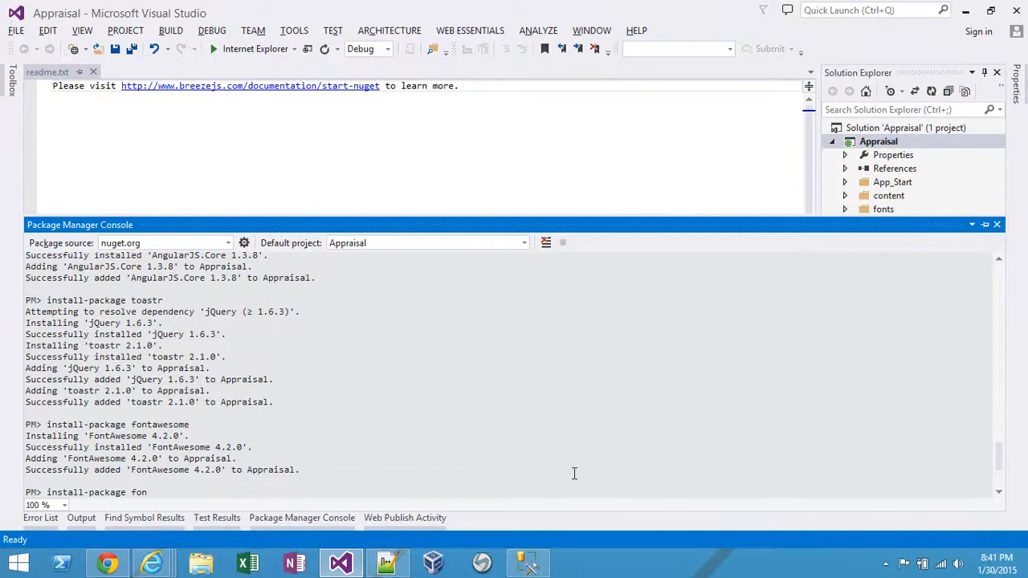
{"action": "type", "text": "breeze.angul"}
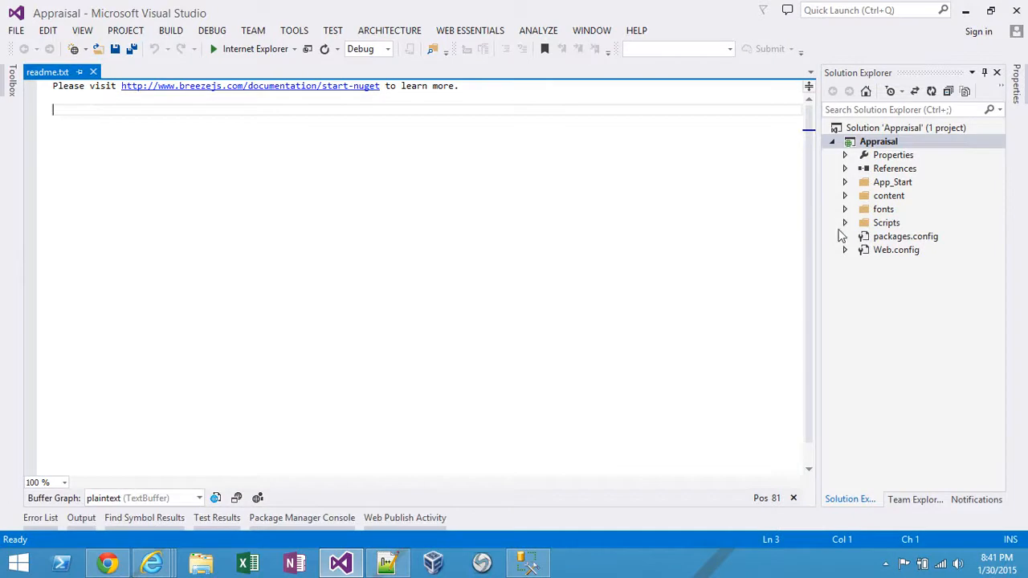
Review the Breeze references and Scripts folder in Solution Explorer, then collapse them and close readme.txt.
{"action": "left_click", "coordinate": [845, 168]}
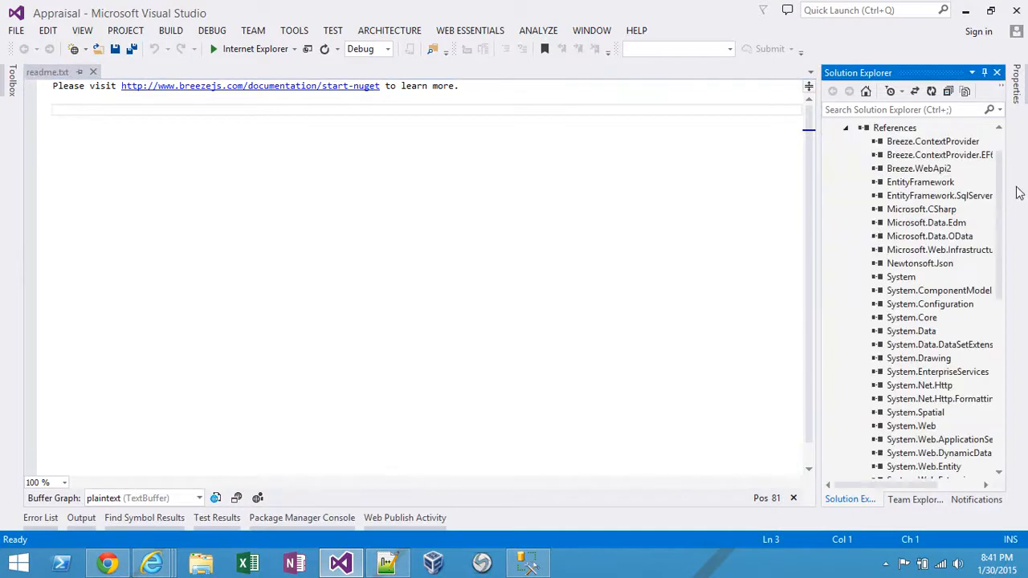
{"action": "left_click", "coordinate": [878, 141]}
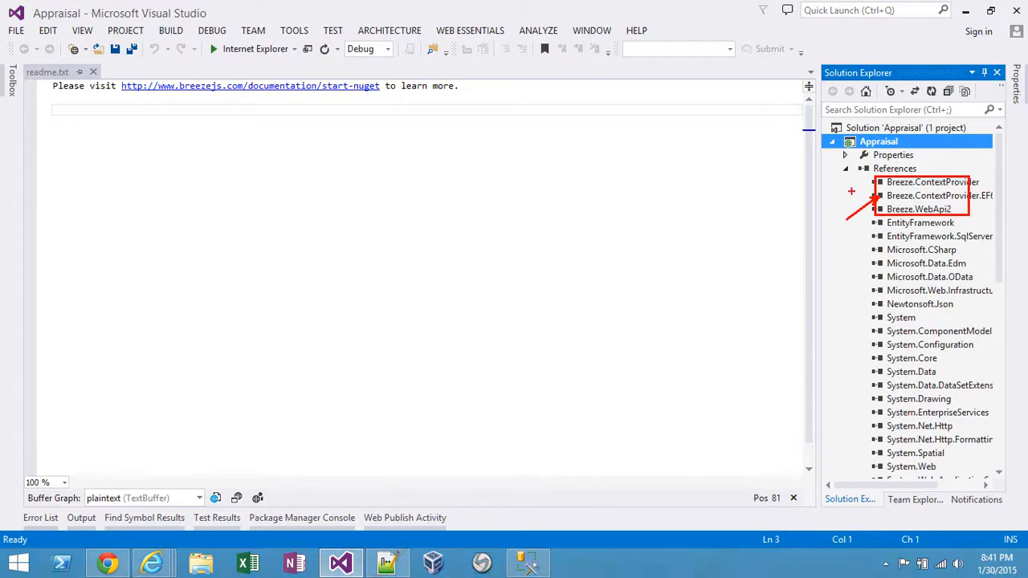
{"action": "left_click", "coordinate": [845, 169]}
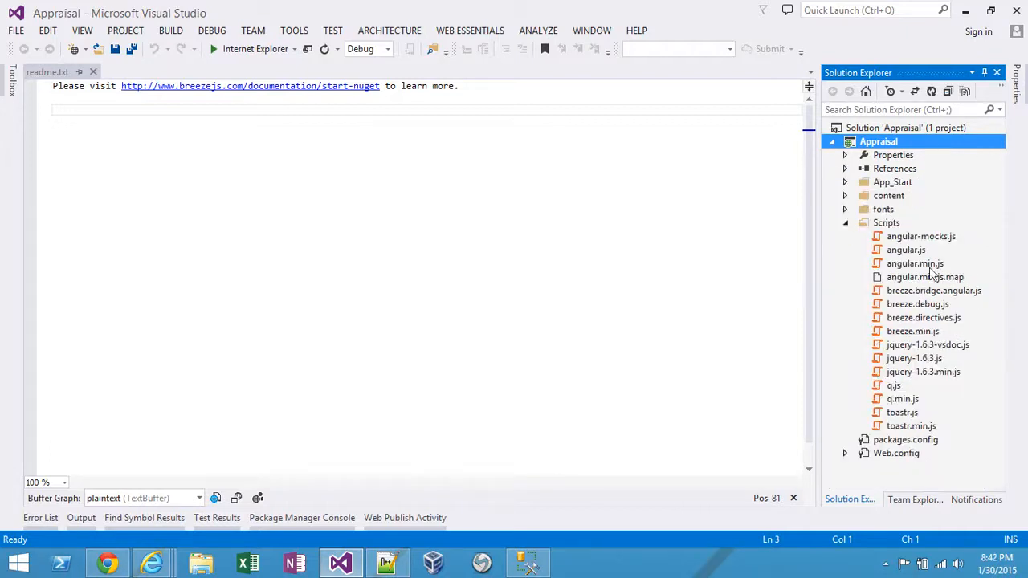
{"action": "left_click", "coordinate": [845, 222]}
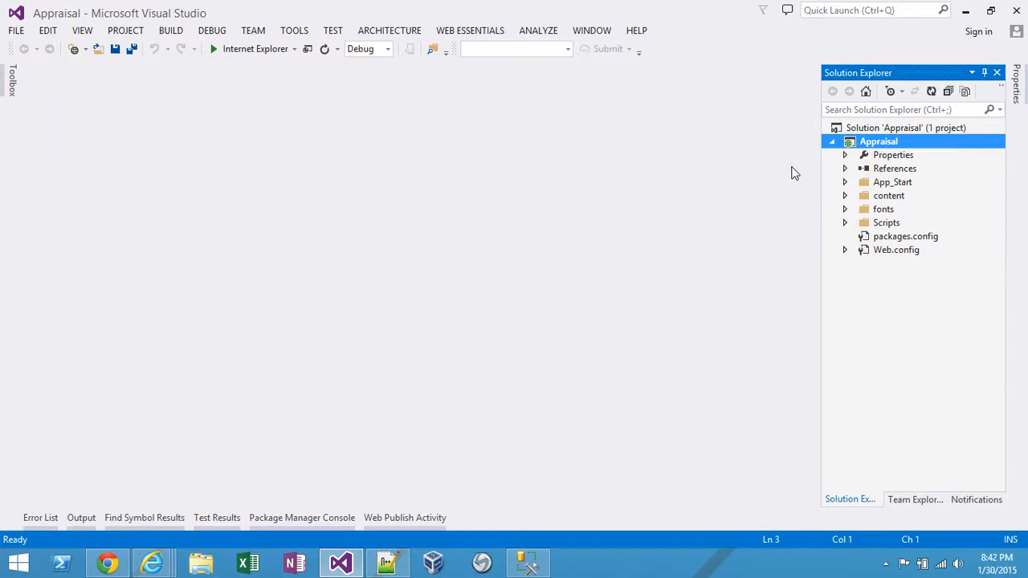
{"action": "right_click", "coordinate": [878, 141]}
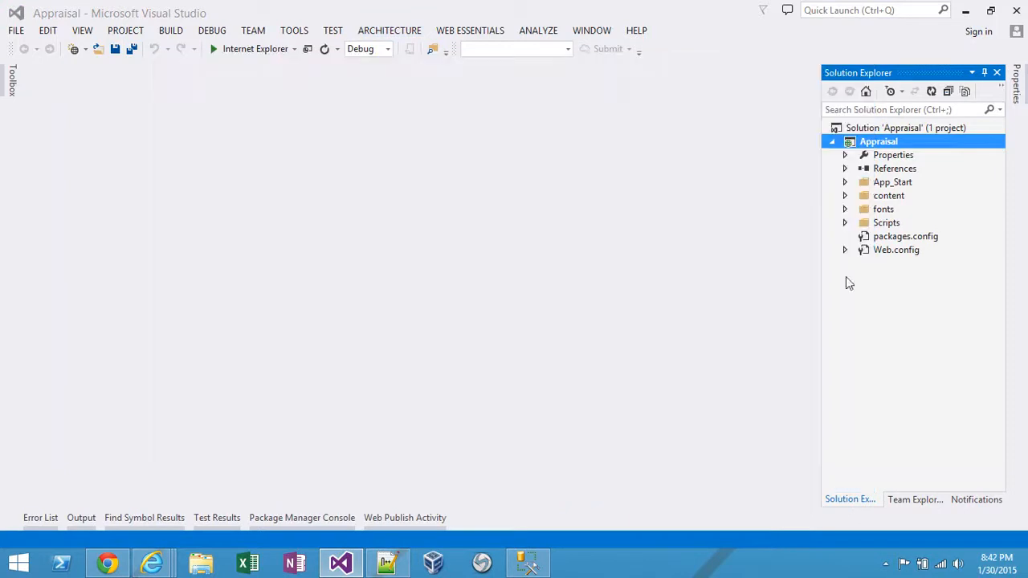
Add StyleSheet1.css to the project and return to HtmlPage1.html.
{"action": "right_click", "coordinate": [878, 140]}
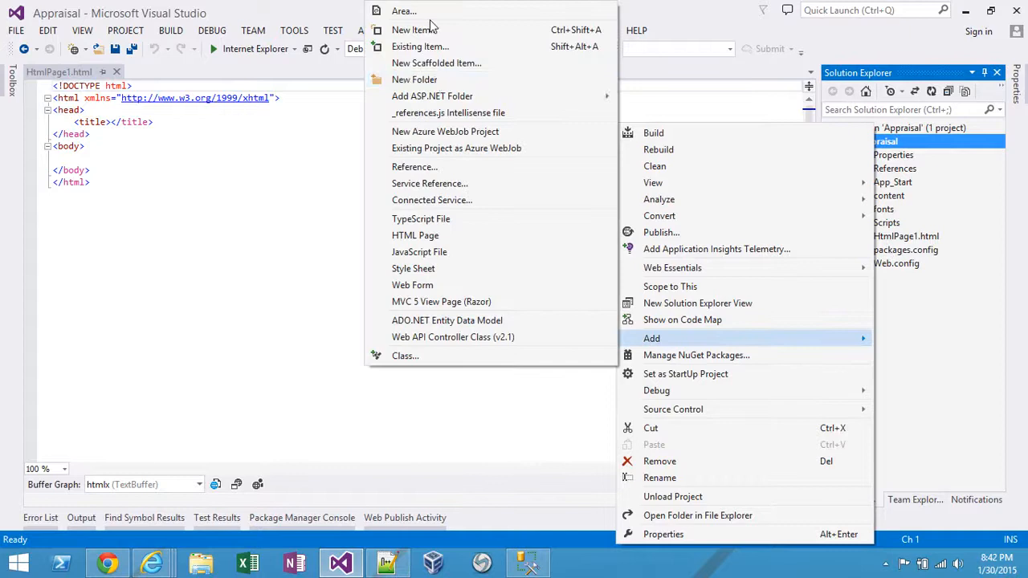
{"action": "left_click", "coordinate": [413, 29]}
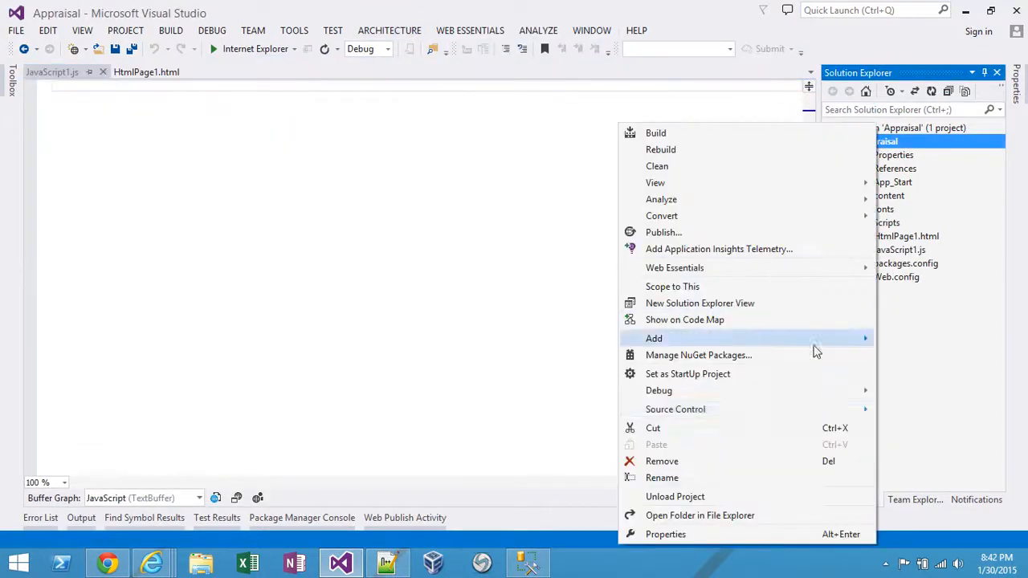
{"action": "mouse_move", "coordinate": [654, 338]}
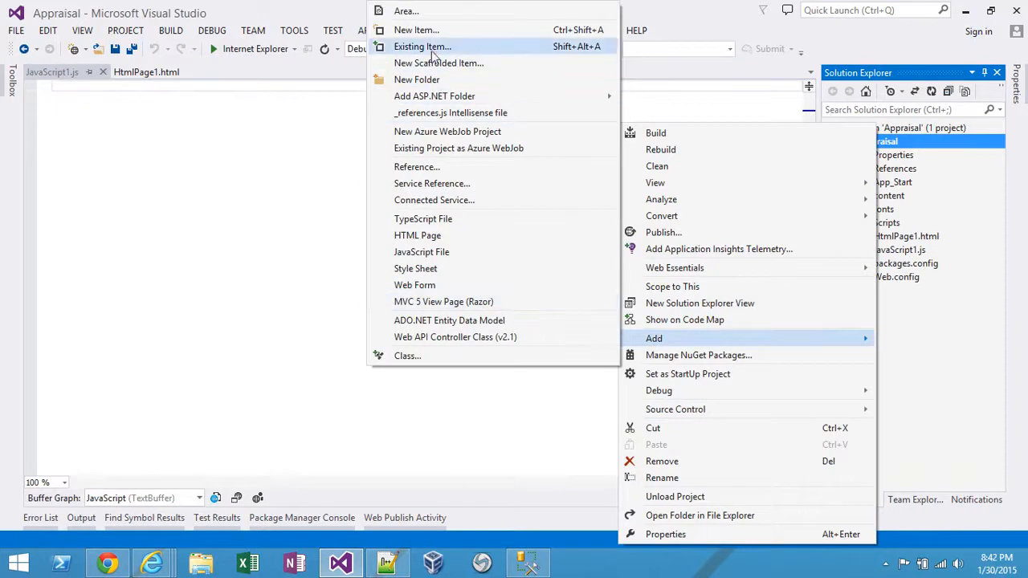
{"action": "left_click", "coordinate": [415, 268]}
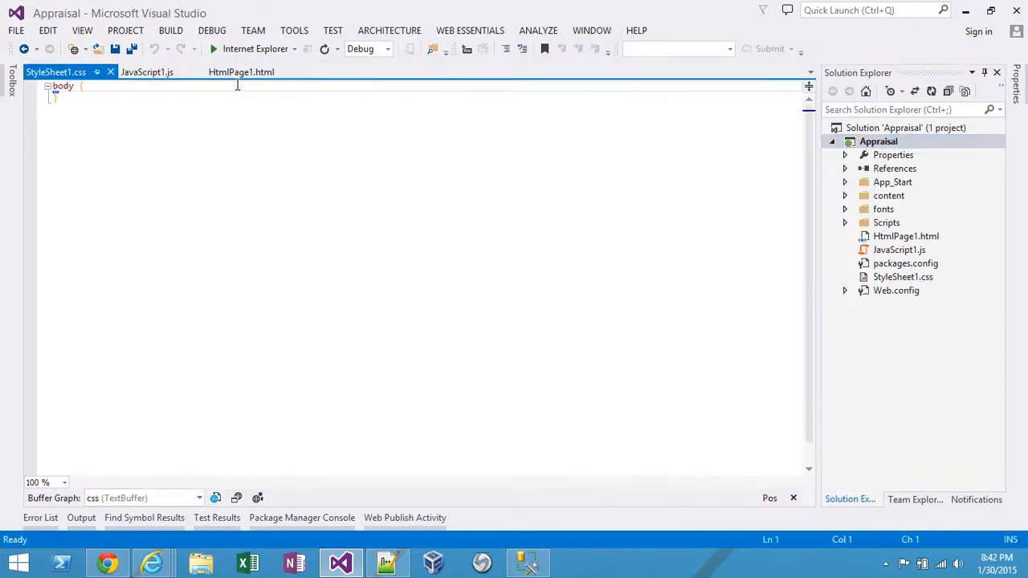
{"action": "left_click", "coordinate": [241, 72]}
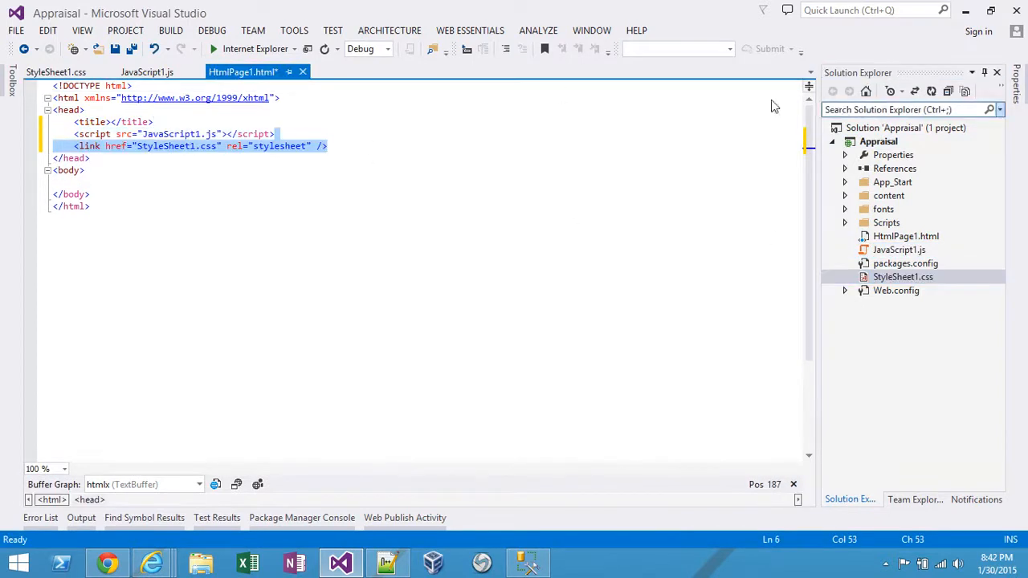
Give the page an Appraisal title, an <h1>Appraisal</h1> heading and <hr /> rules, and save it.
{"action": "left_click", "coordinate": [878, 141]}
{"action": "type", "text": "Appraisal"}
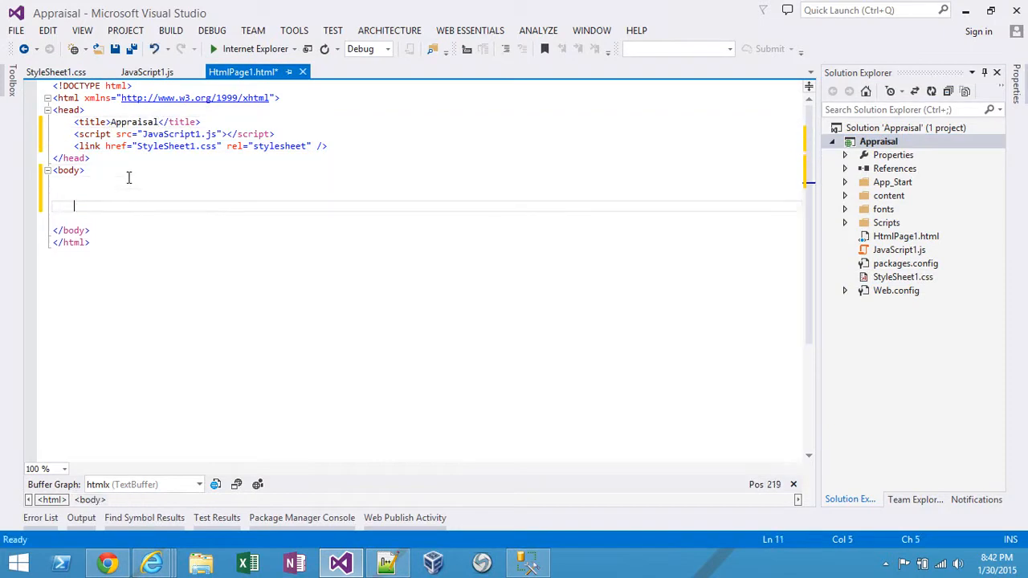
{"action": "type", "text": "<h1>Appraisal</h1>"}
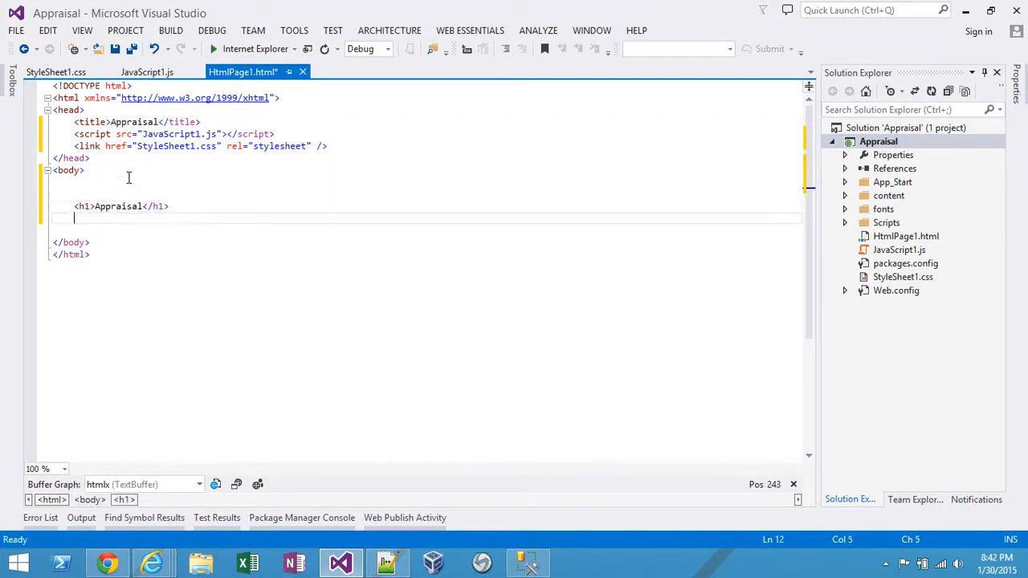
{"action": "type", "text": "<hr />"}
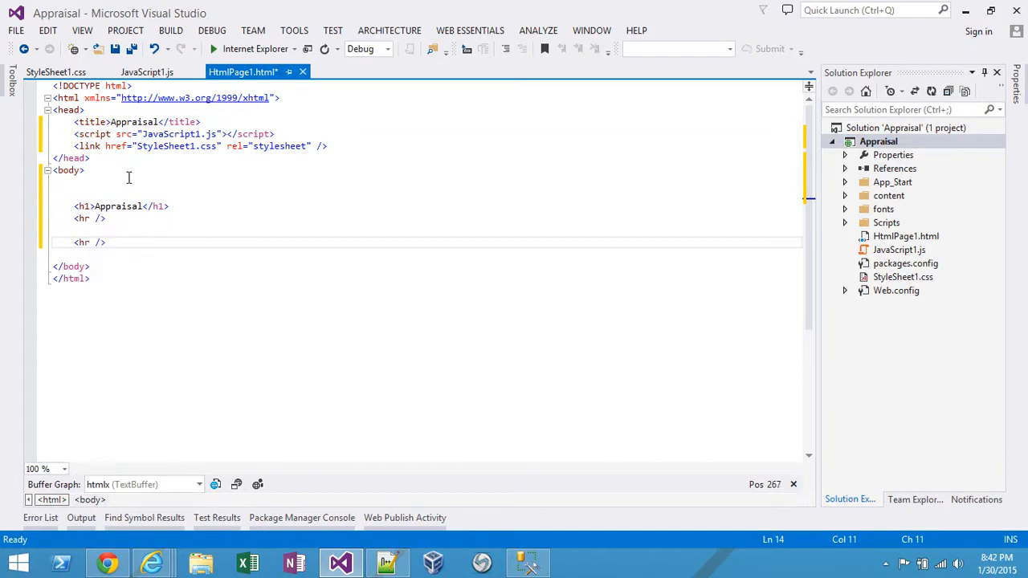
{"action": "key", "text": "ctrl+s"}
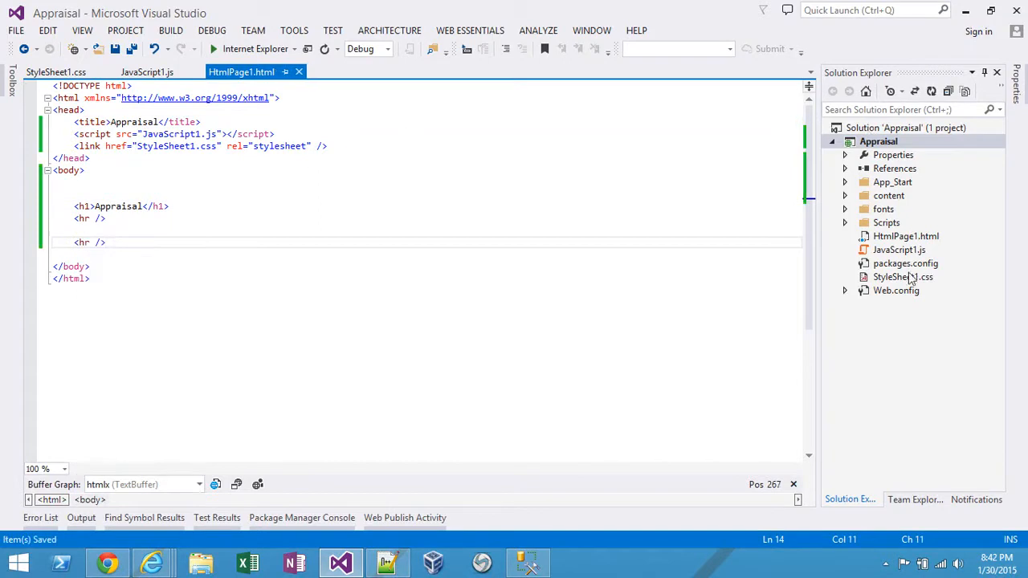
Set the project's web start action to the specific page HtmlPage1.html.
{"action": "left_click", "coordinate": [906, 236]}
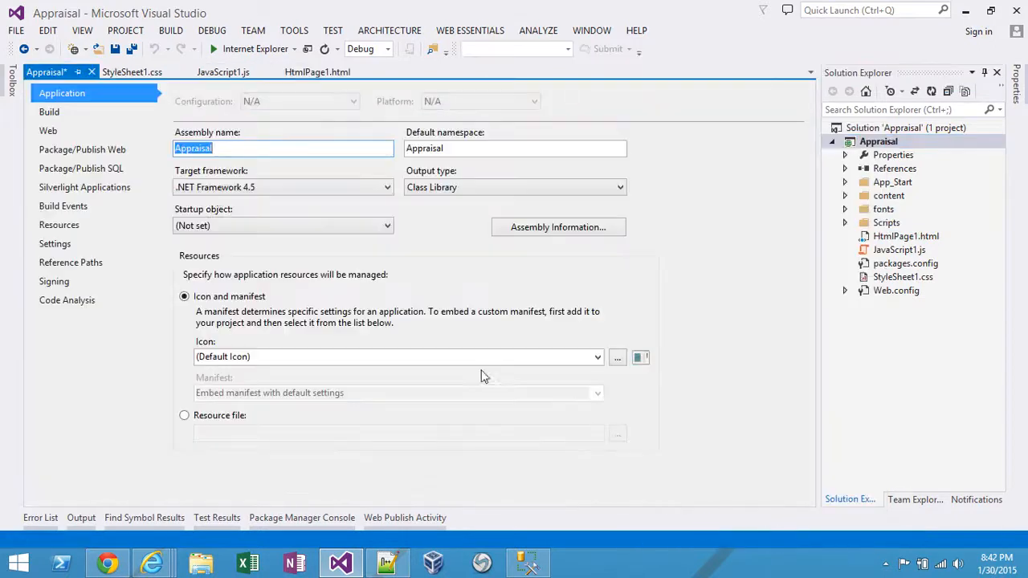
{"action": "left_click", "coordinate": [48, 130]}
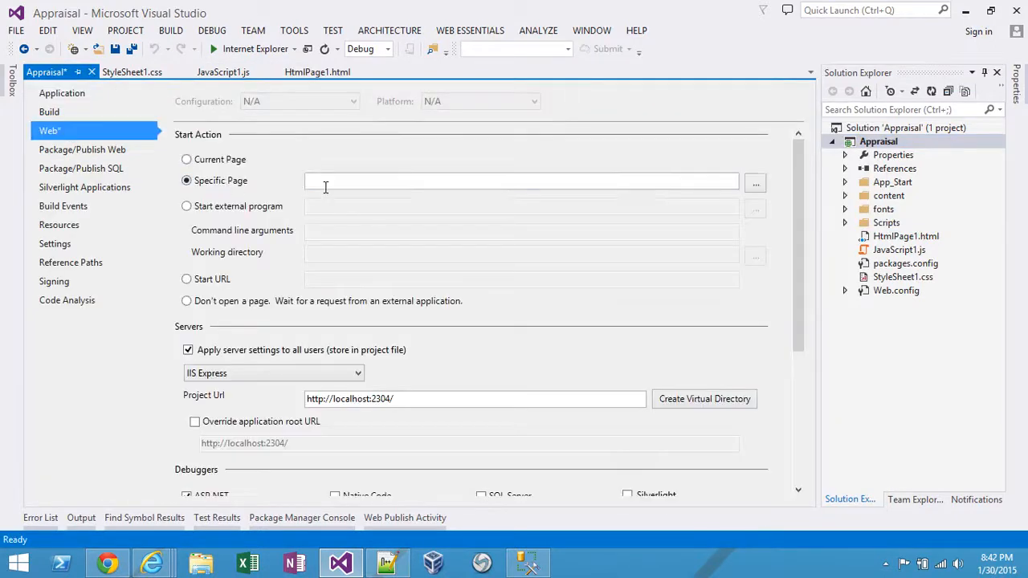
{"action": "type", "text": "HtmlPage1.html"}
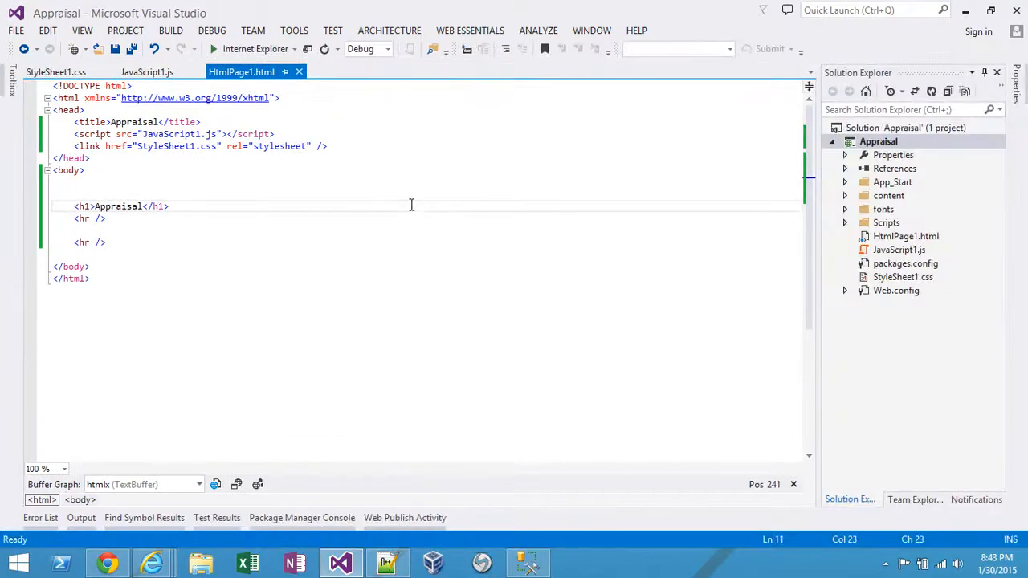
Add an ADO.NET Entity Data Model named AppraisalModel using EF Designer from database.
{"action": "right_click", "coordinate": [877, 141]}
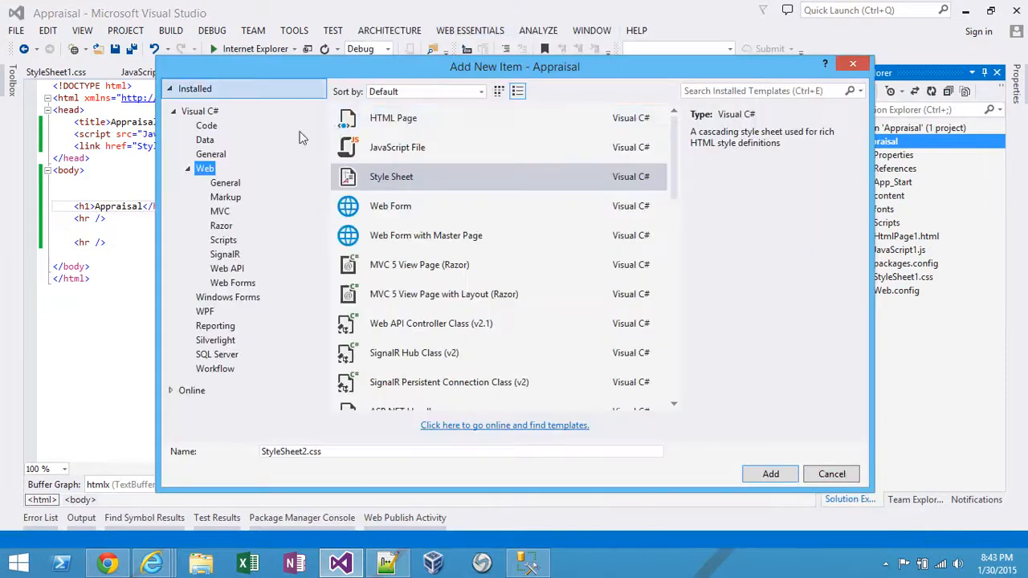
{"action": "left_click", "coordinate": [204, 140]}
{"action": "type", "text": "AppraModel"}
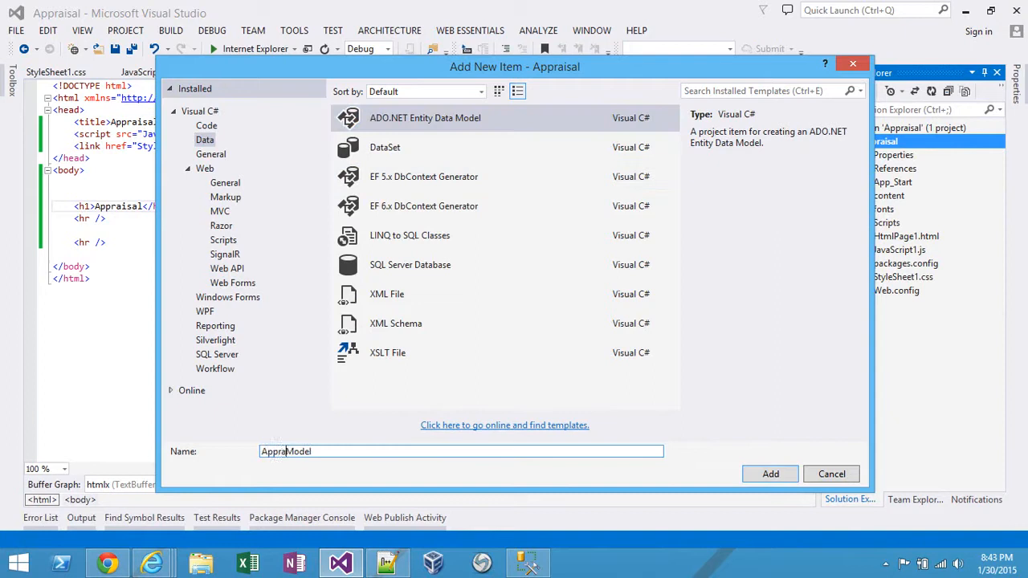
{"action": "left_click", "coordinate": [769, 474]}
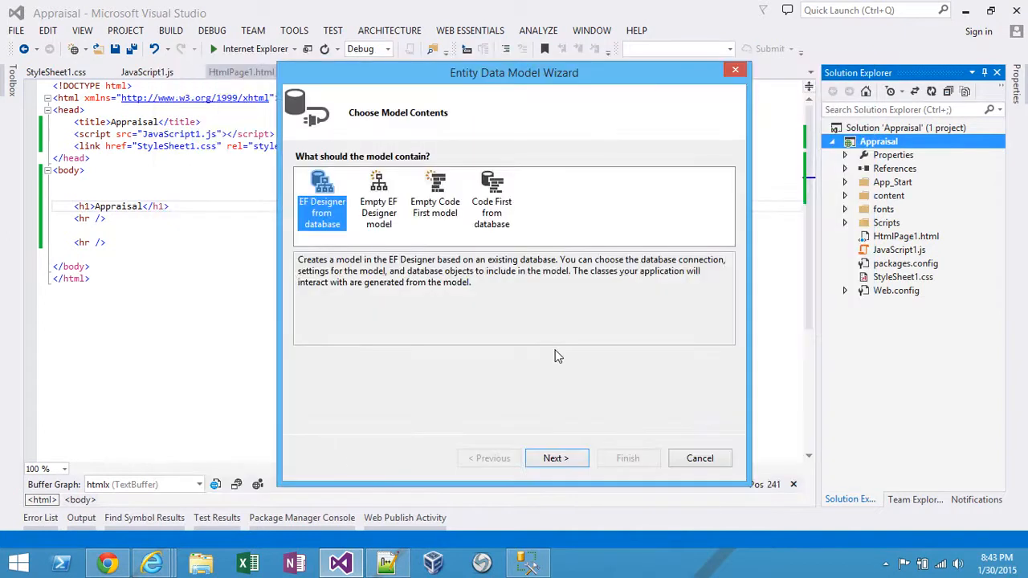
{"action": "left_click", "coordinate": [556, 458]}
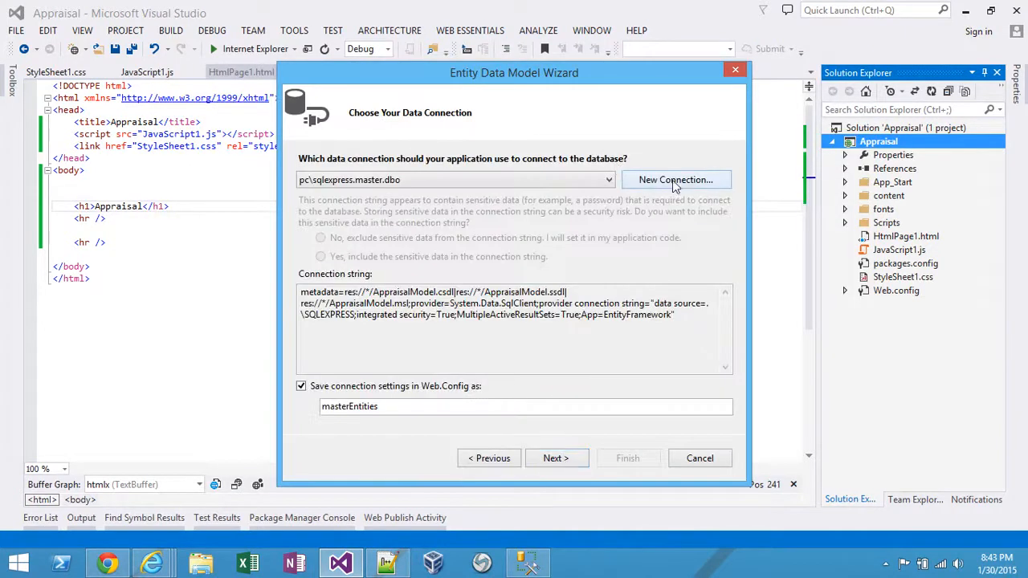
{"action": "mouse_move", "coordinate": [520, 251]}
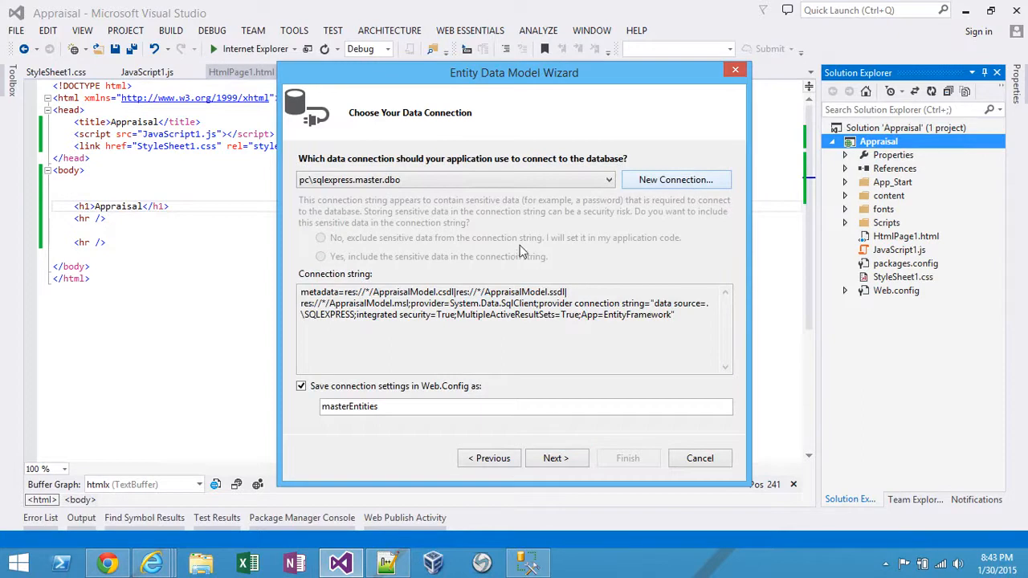
Connect to the .\sqlexpress Appraisal database, untick pluralized names, include Property and Review, and generate the model.
{"action": "left_click", "coordinate": [675, 179]}
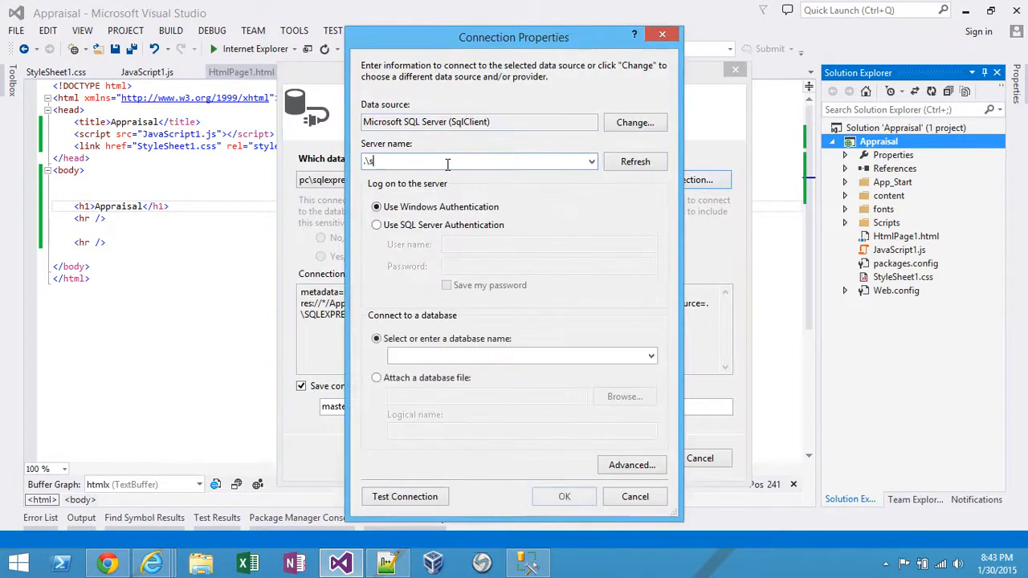
{"action": "left_click", "coordinate": [634, 161]}
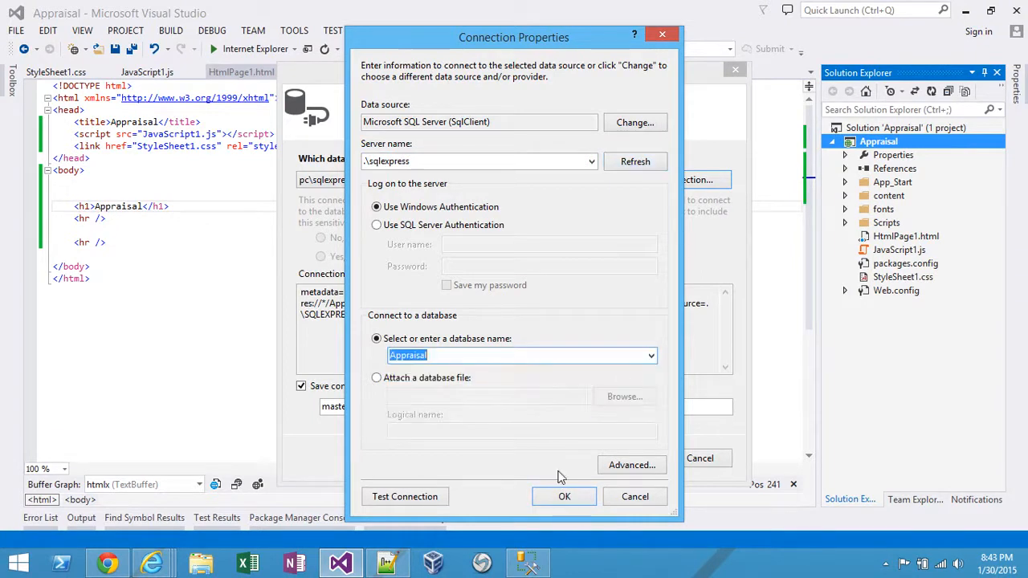
{"action": "left_click", "coordinate": [563, 497]}
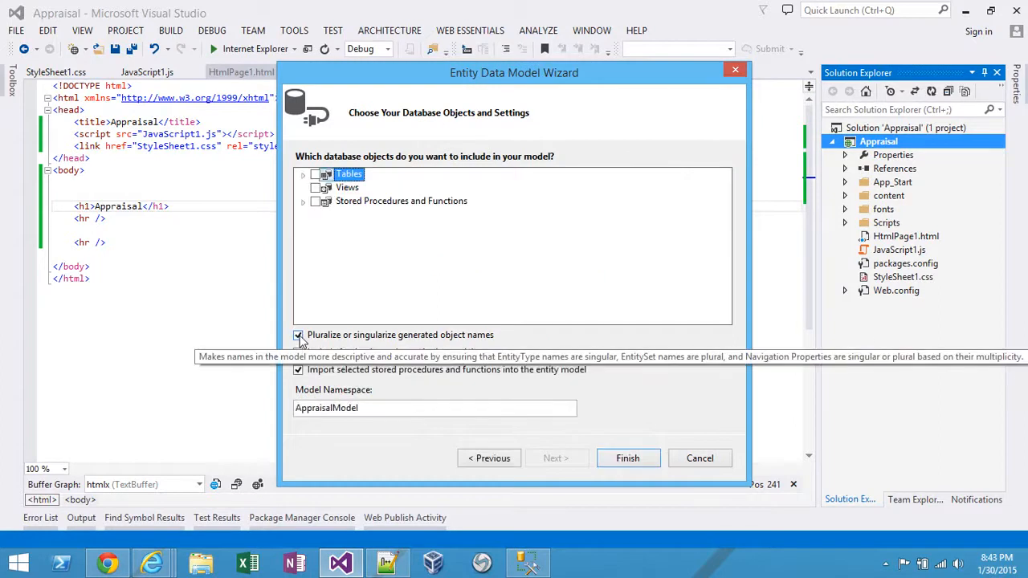
{"action": "left_click", "coordinate": [298, 334]}
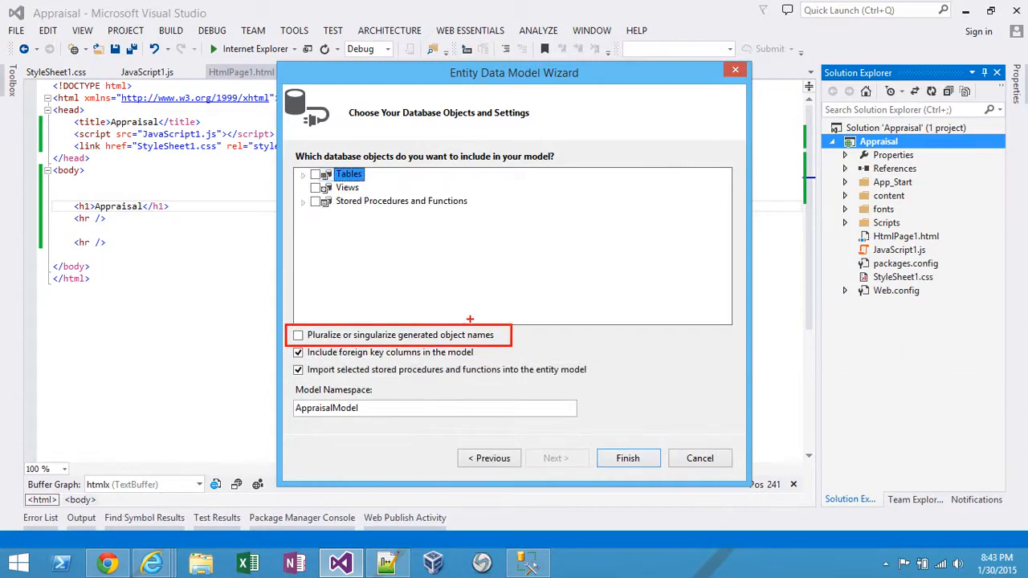
{"action": "left_click", "coordinate": [302, 174]}
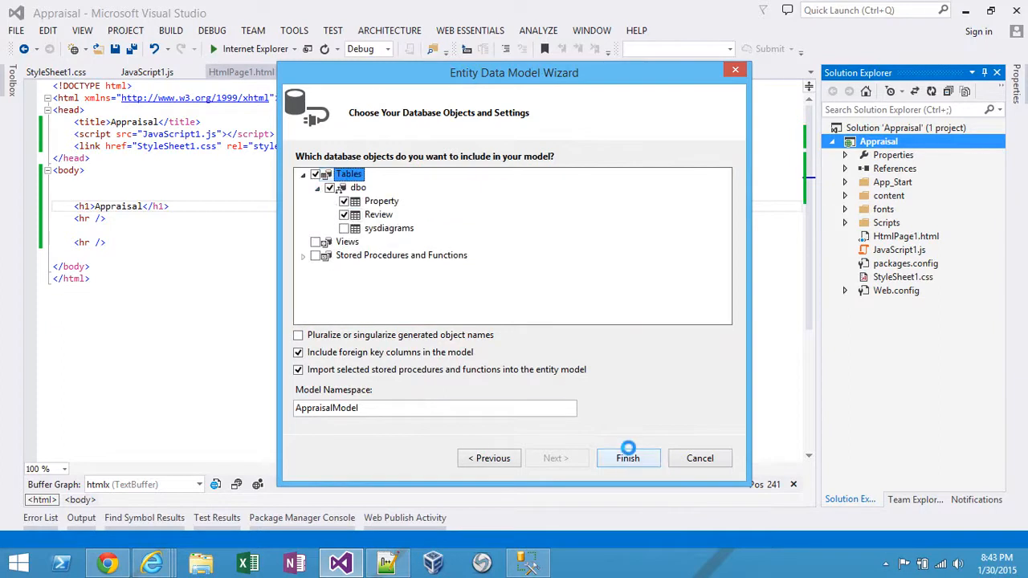
{"action": "left_click", "coordinate": [628, 457]}
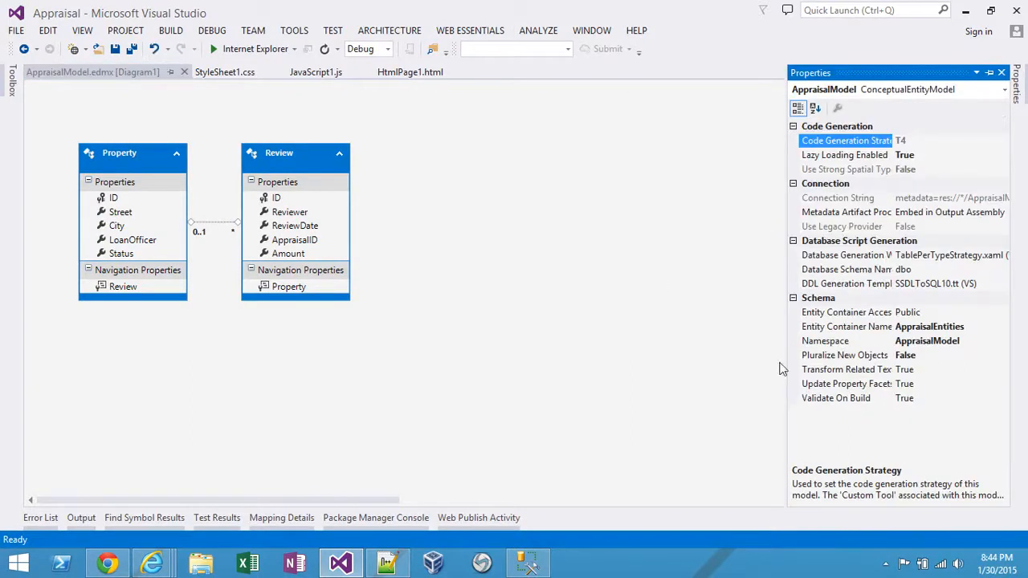
Set the model namespace to Appraisal, close the diagram and collapse the AppraisalModel.edmx node.
{"action": "left_click", "coordinate": [847, 340]}
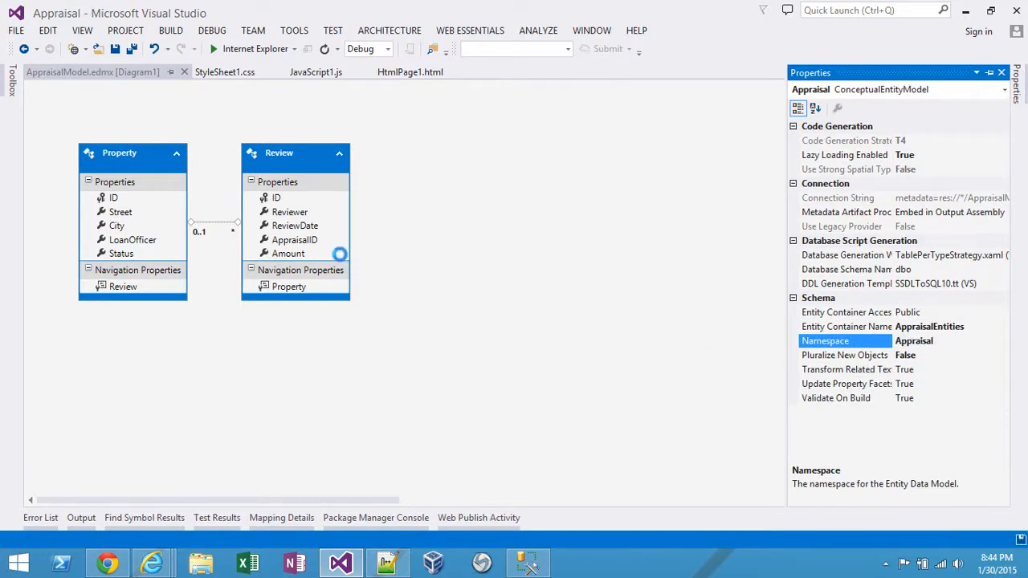
{"action": "left_click", "coordinate": [276, 197]}
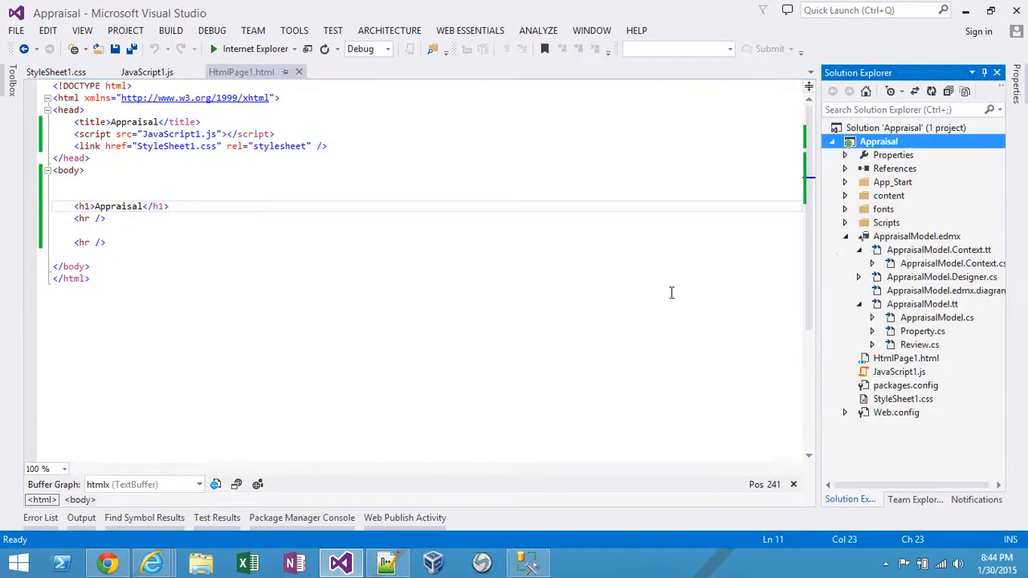
{"action": "double_click", "coordinate": [916, 236]}
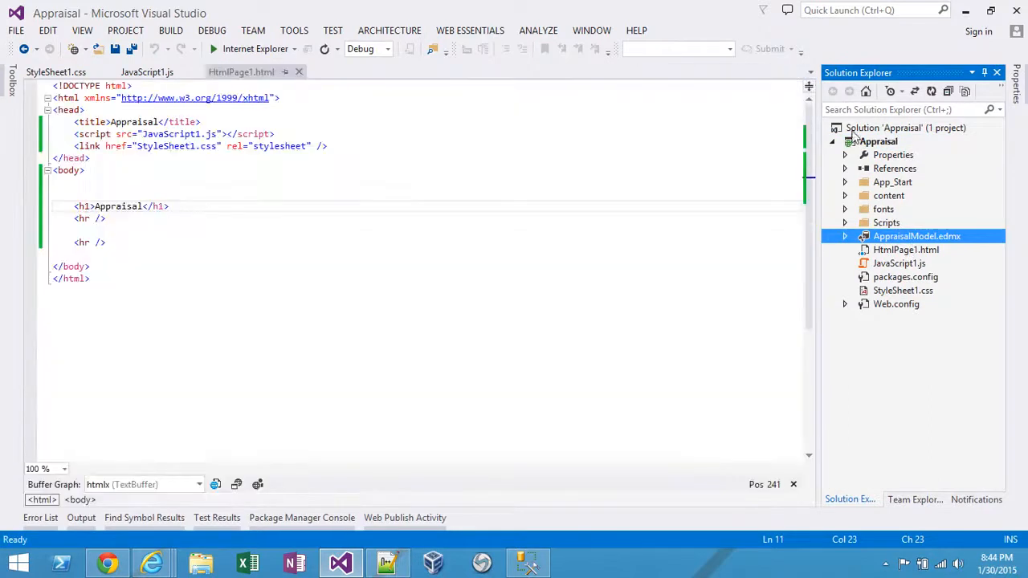
Add a Web API Controller Class (v2.1) named AppraisalController.cs to the project.
{"action": "right_click", "coordinate": [878, 141]}
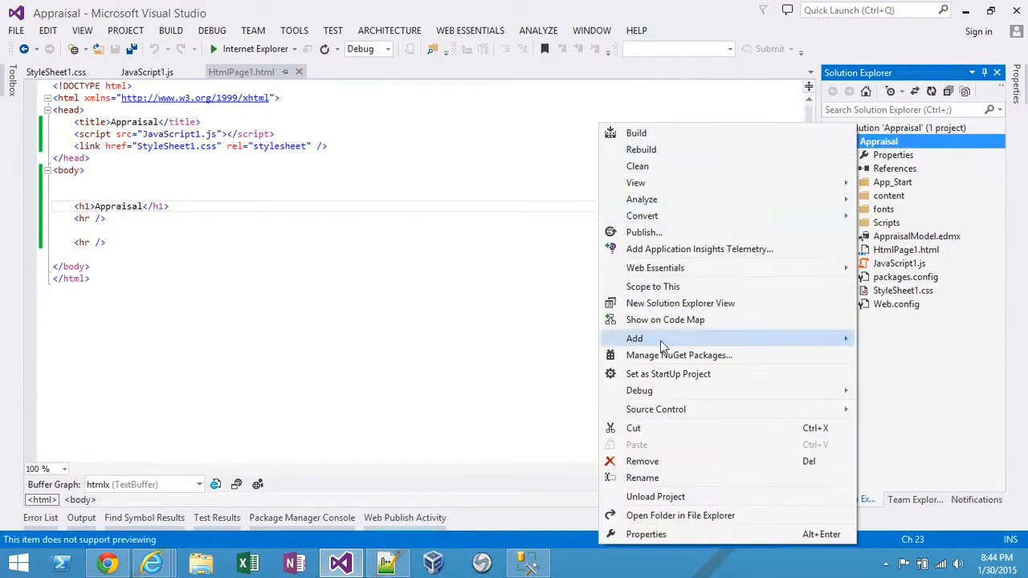
{"action": "left_click", "coordinate": [635, 338]}
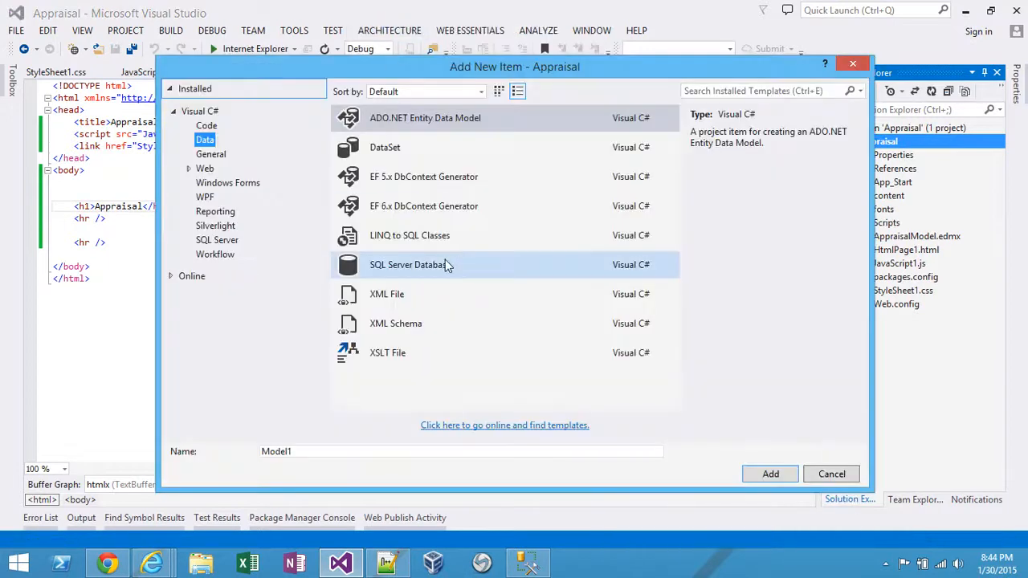
{"action": "left_click", "coordinate": [227, 268]}
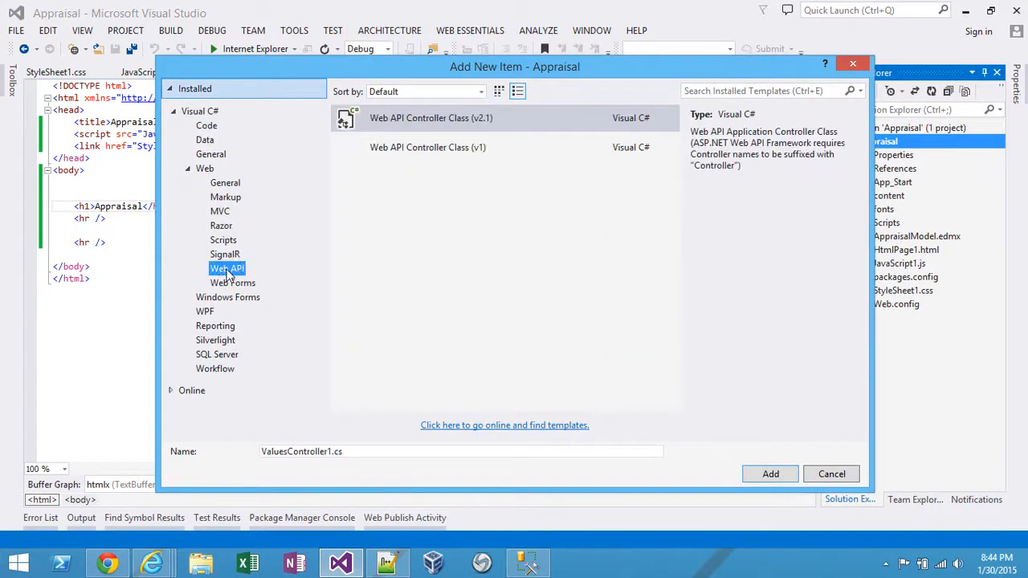
{"action": "left_click", "coordinate": [430, 118]}
{"action": "type", "text": "Apprais"}
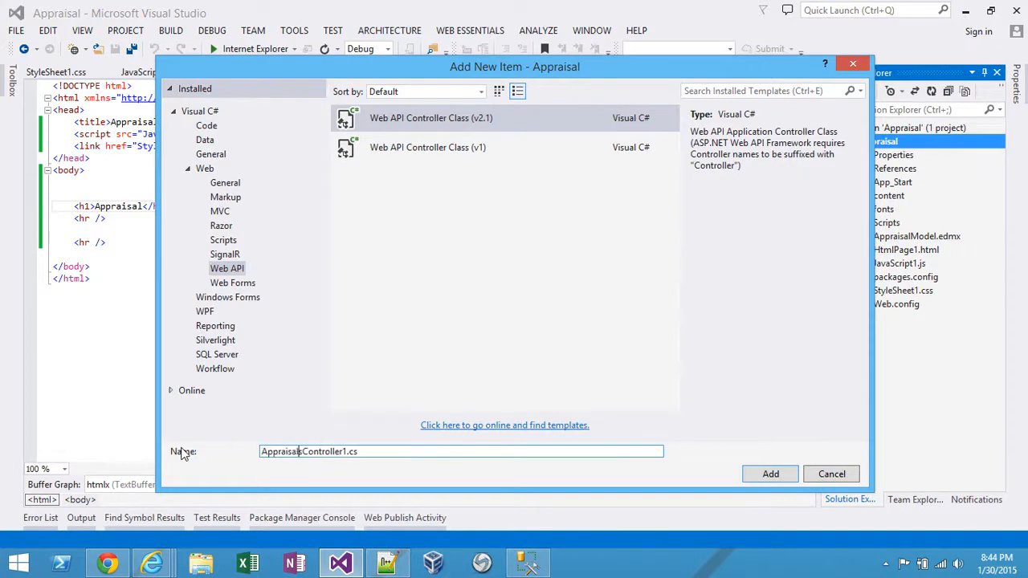
{"action": "left_click", "coordinate": [769, 473]}
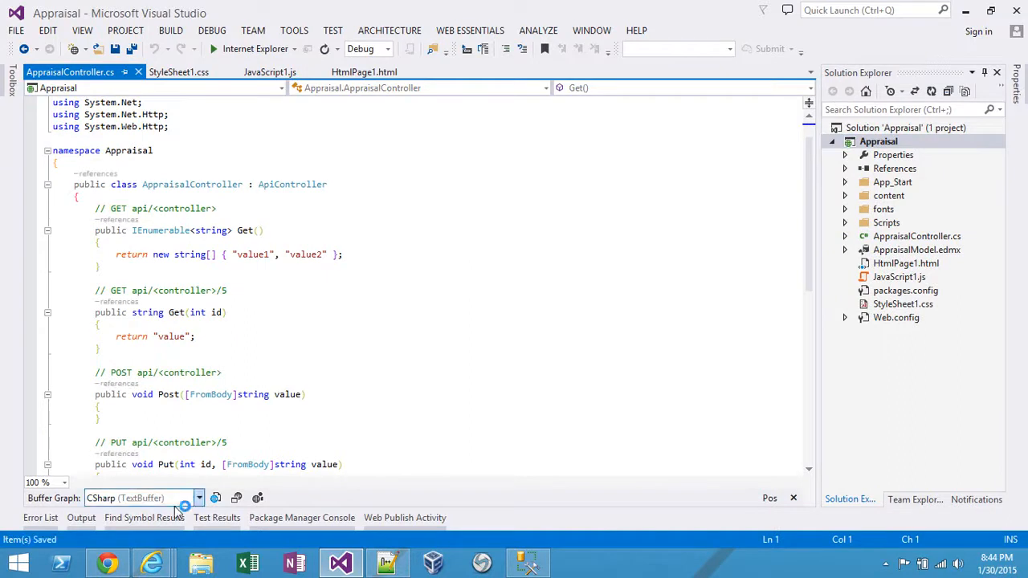
Paste the Breeze TodosController sample into the class and mark it [BreezeController].
{"action": "left_click", "coordinate": [152, 562]}
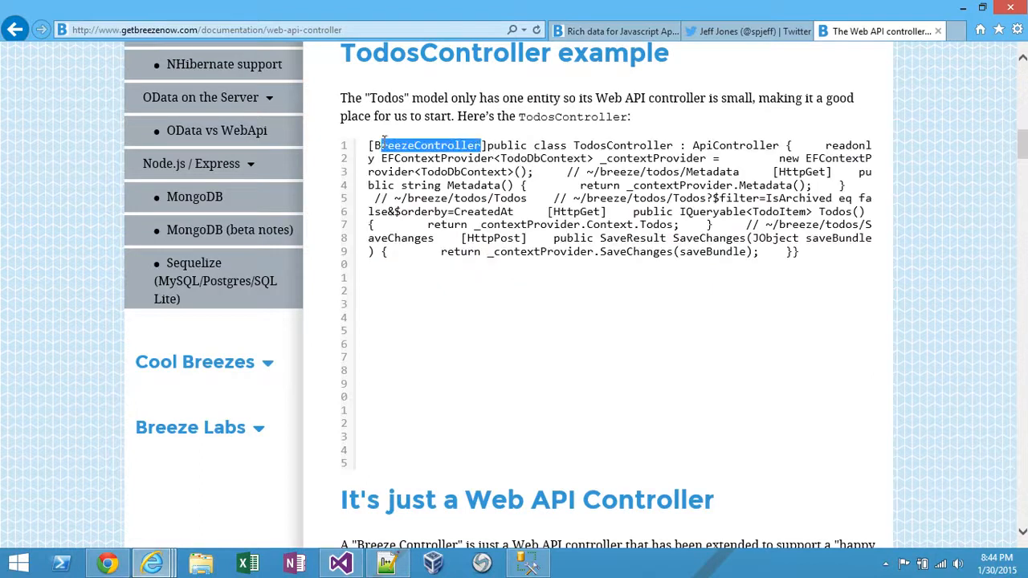
{"action": "left_click", "coordinate": [340, 562]}
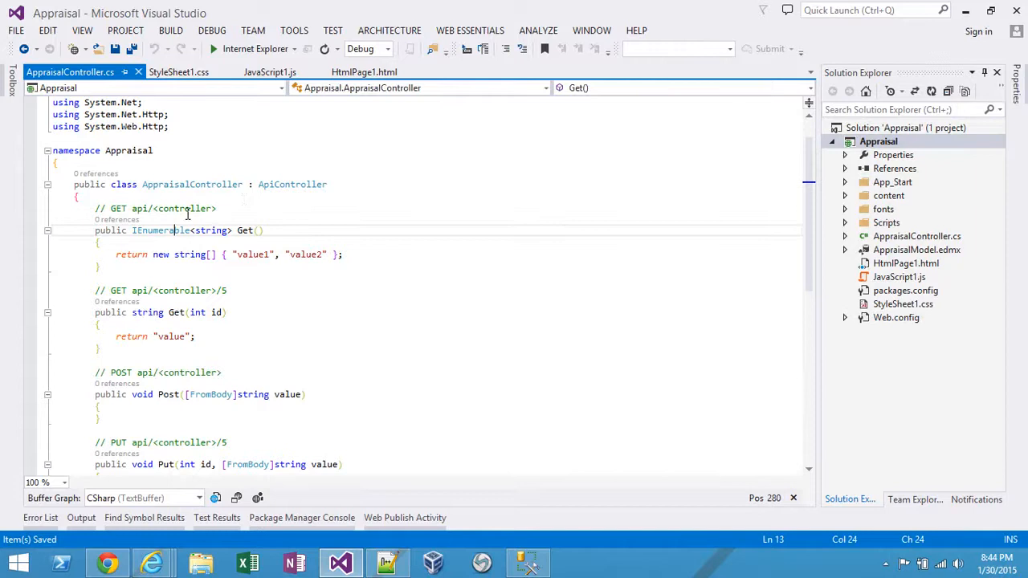
{"action": "type", "text": "BreezeController"}
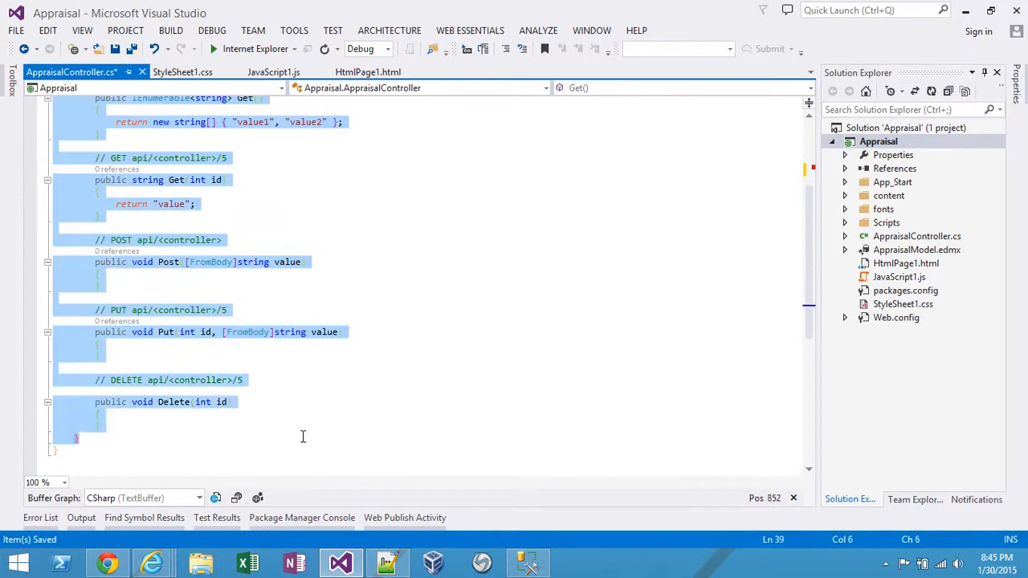
{"action": "left_click", "coordinate": [152, 562]}
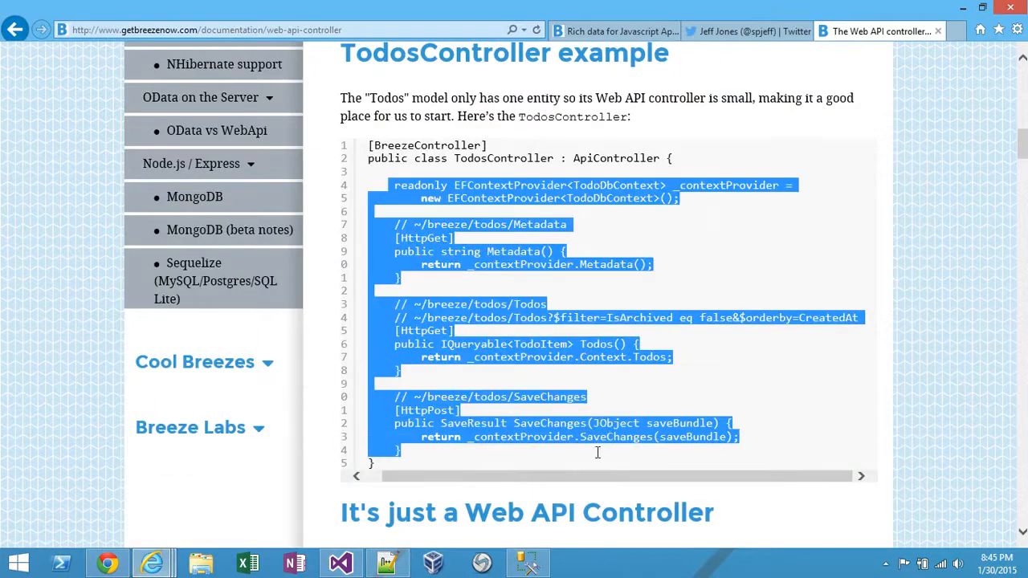
{"action": "left_click", "coordinate": [340, 562]}
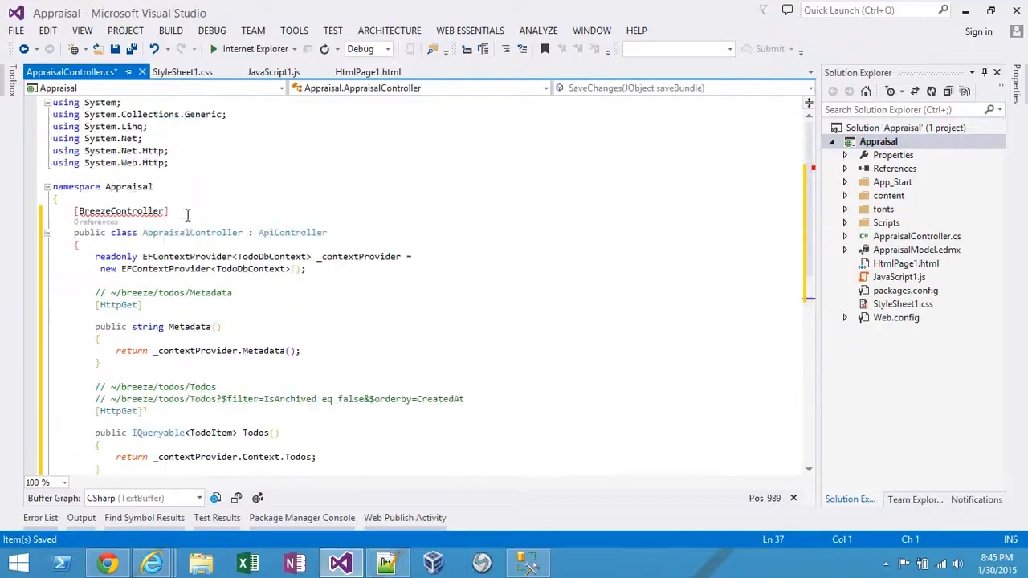
Resolve JObject by importing the Newtonsoft.Json.Linq namespace.
{"action": "right_click", "coordinate": [120, 210]}
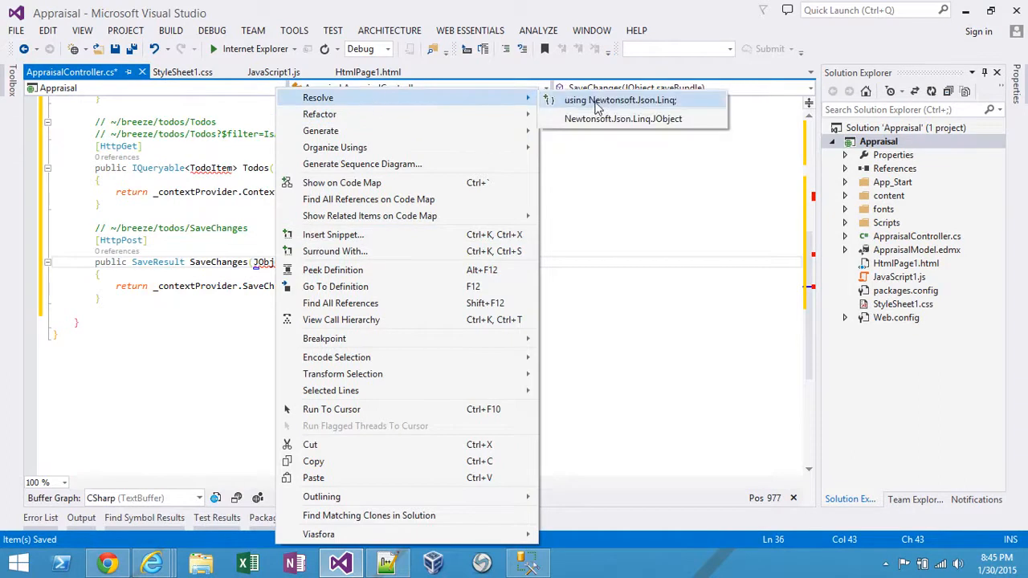
{"action": "left_click", "coordinate": [621, 99]}
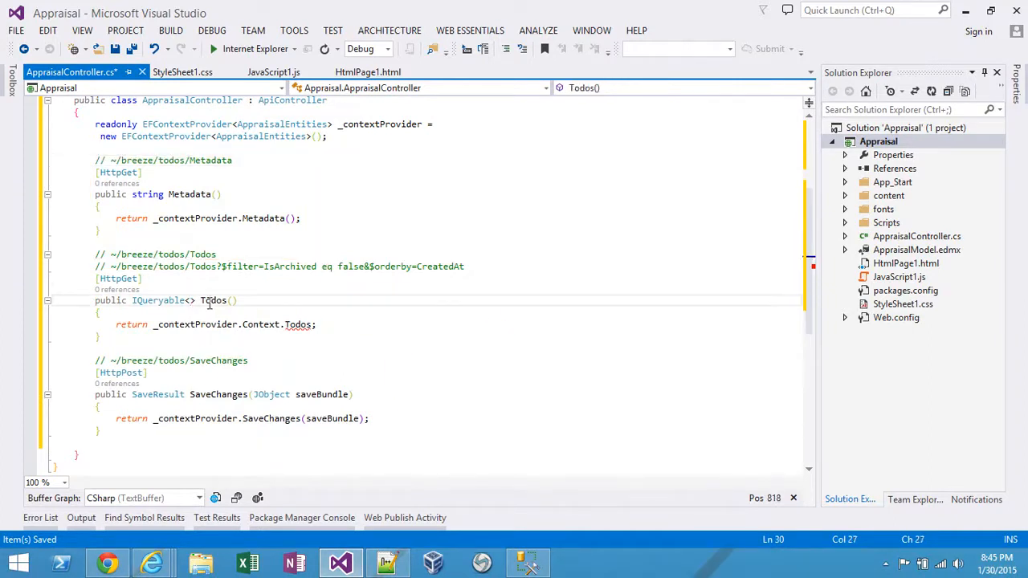
Rename the controller's query actions to Property and Review, then build the solution.
{"action": "type", "text": "Property"}
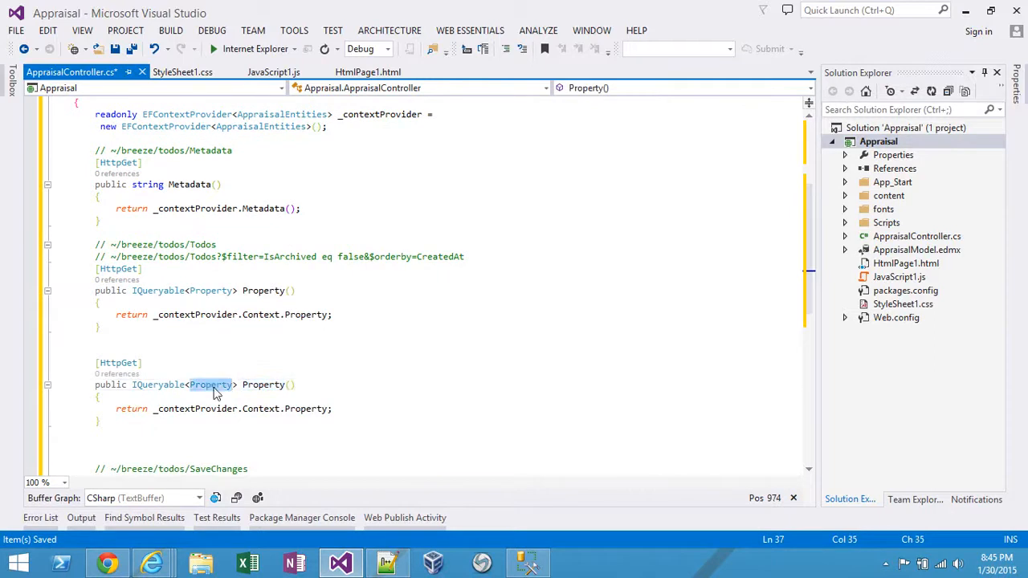
{"action": "type", "text": "Review"}
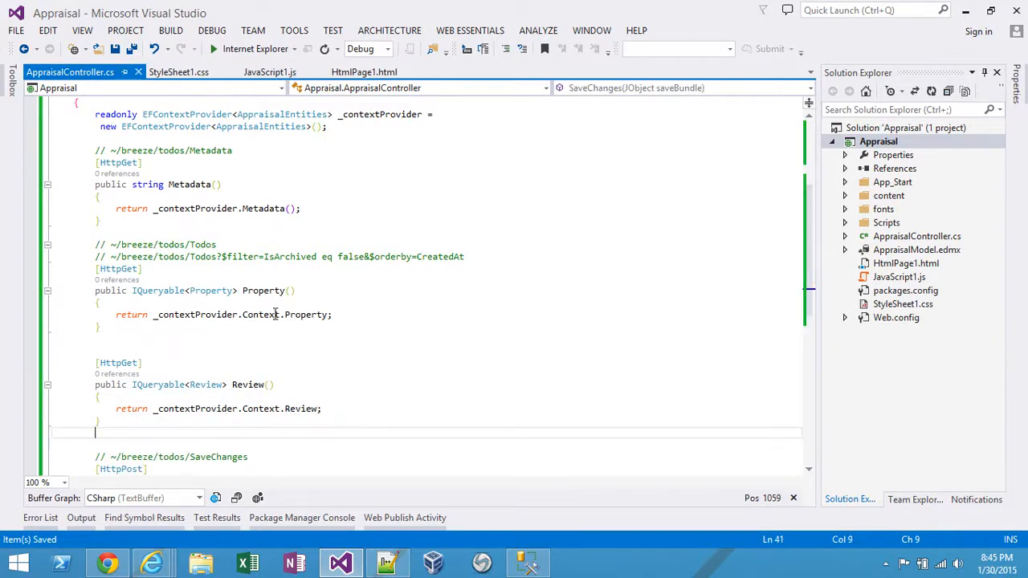
{"action": "left_click", "coordinate": [170, 29]}
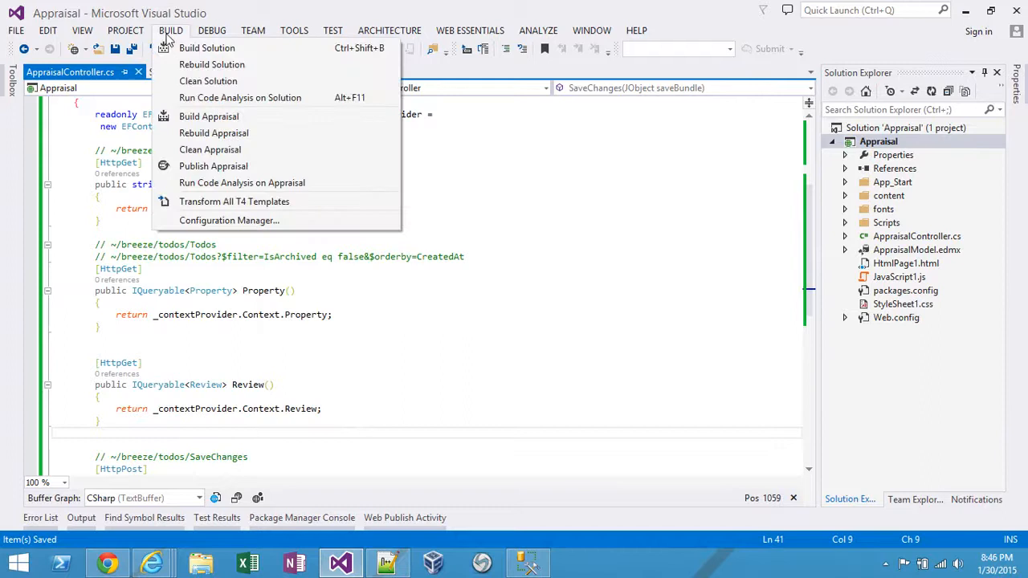
{"action": "left_click", "coordinate": [209, 117]}
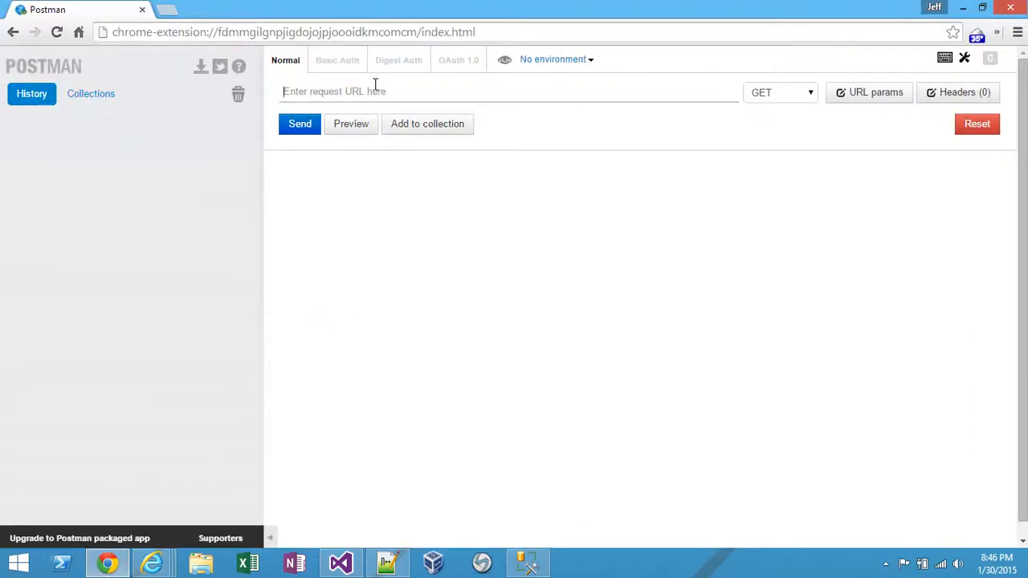
{"action": "type", "text": "http://localhost:2304/breeze/appraisal/metadata"}
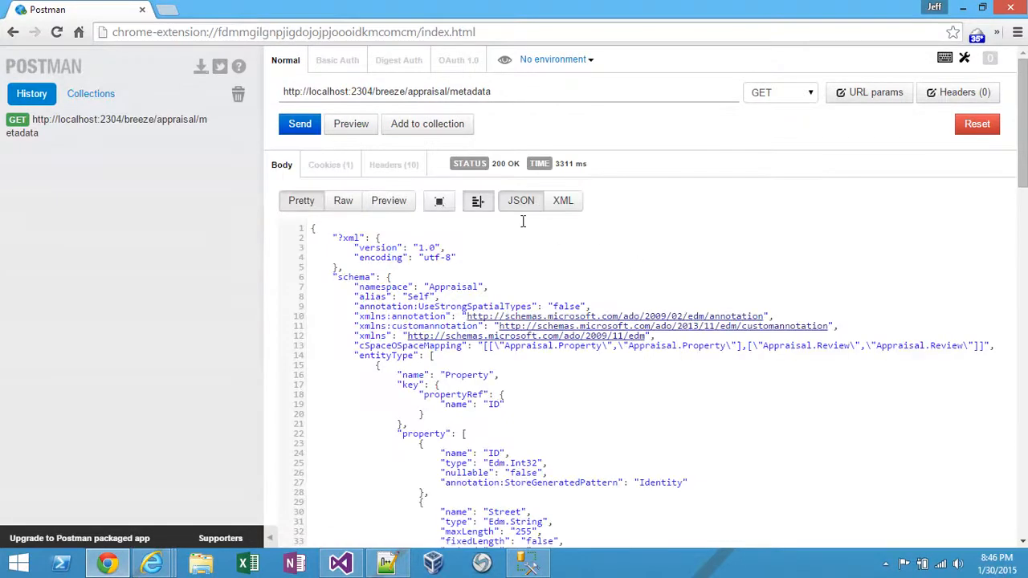
{"action": "scroll", "scroll_direction": "down", "scroll_amount": 3}
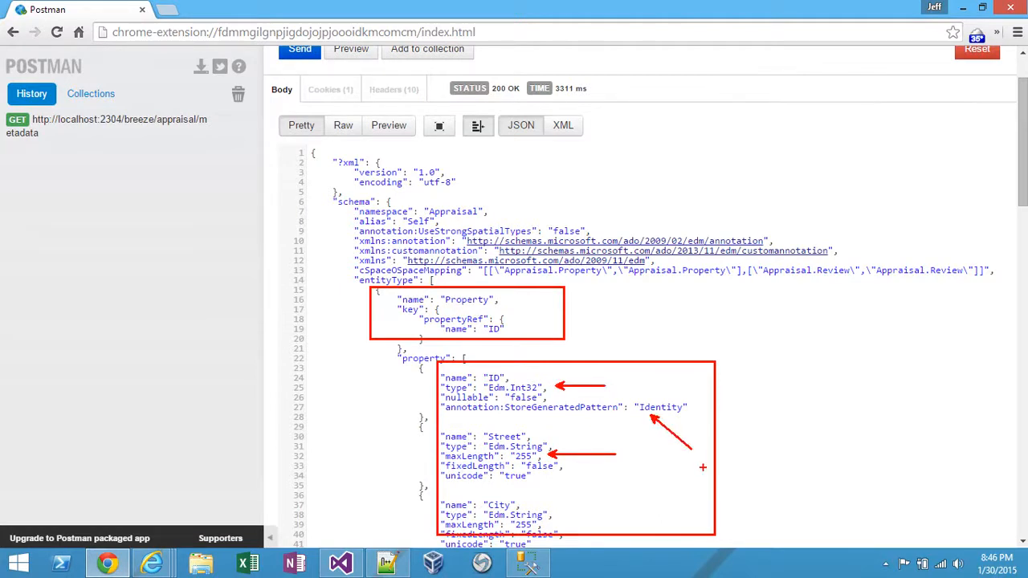
{"action": "scroll", "scroll_direction": "down", "scroll_amount": 3}
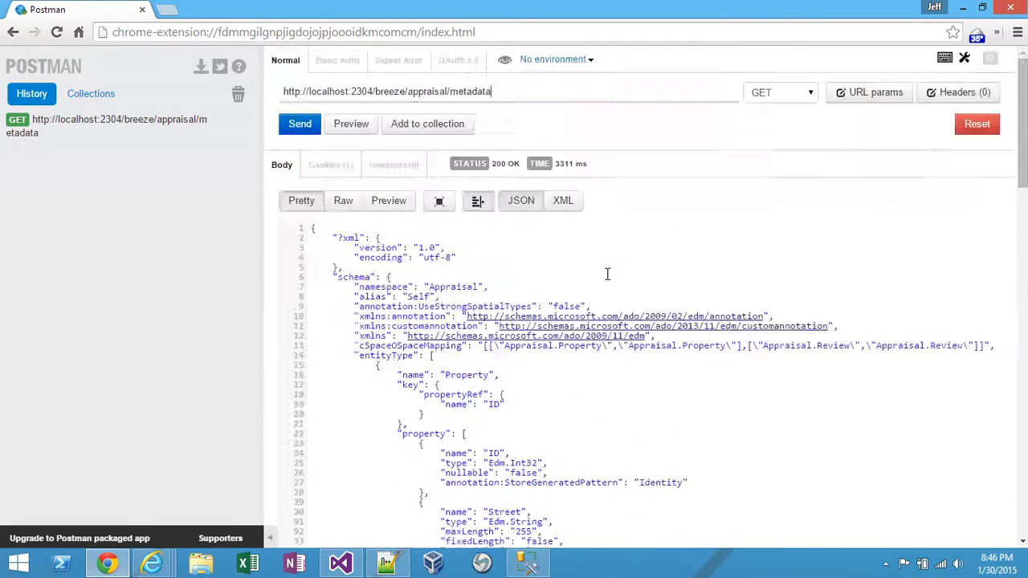
{"action": "scroll", "scroll_direction": "down", "scroll_amount": 3}
{"action": "type", "text": "pr"}
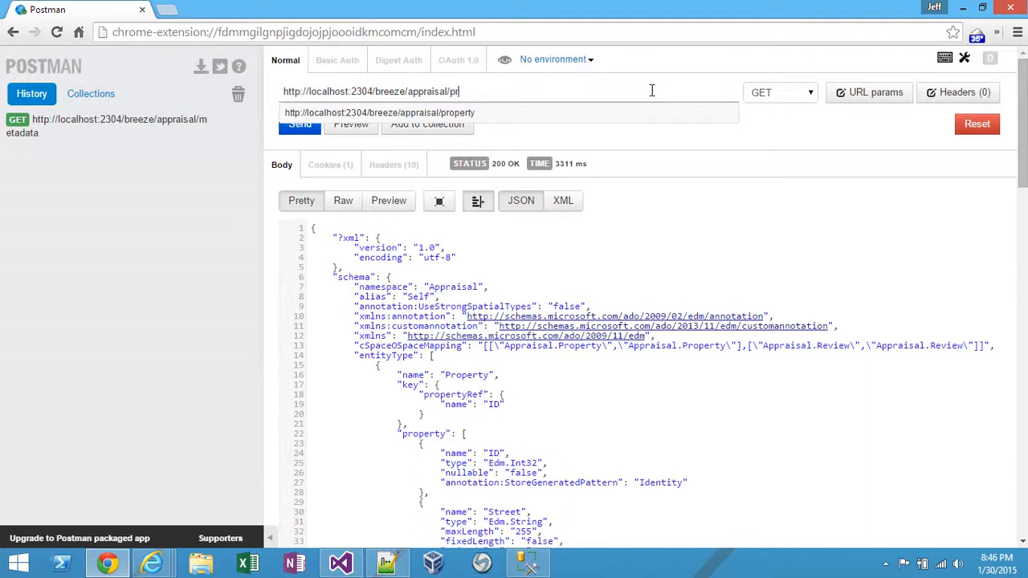
{"action": "left_click", "coordinate": [300, 124]}
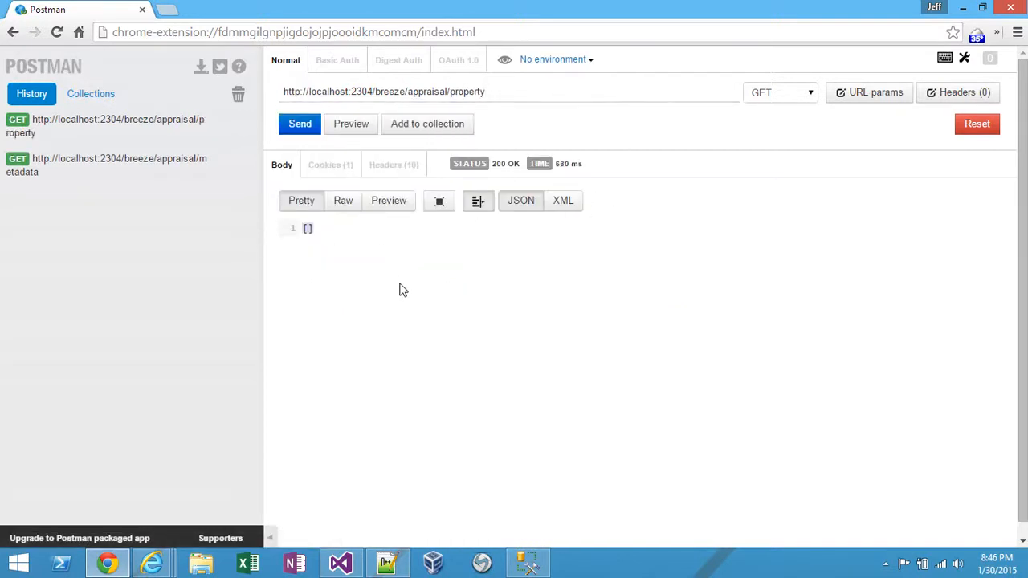
{"action": "left_click", "coordinate": [527, 562]}
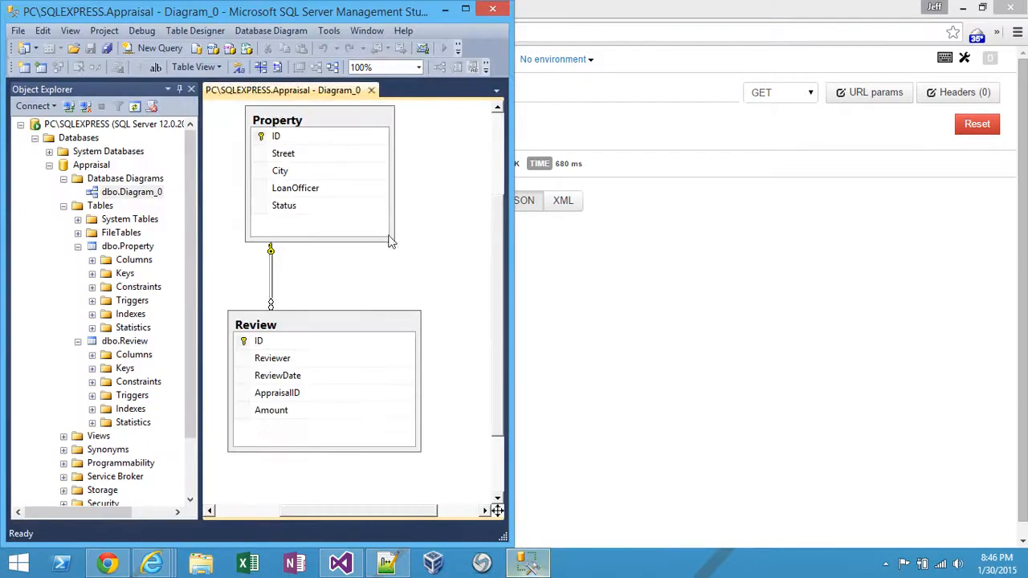
Edit dbo.Property's top 200 rows and enter a new row: mainst, chicago, john.
{"action": "right_click", "coordinate": [127, 246]}
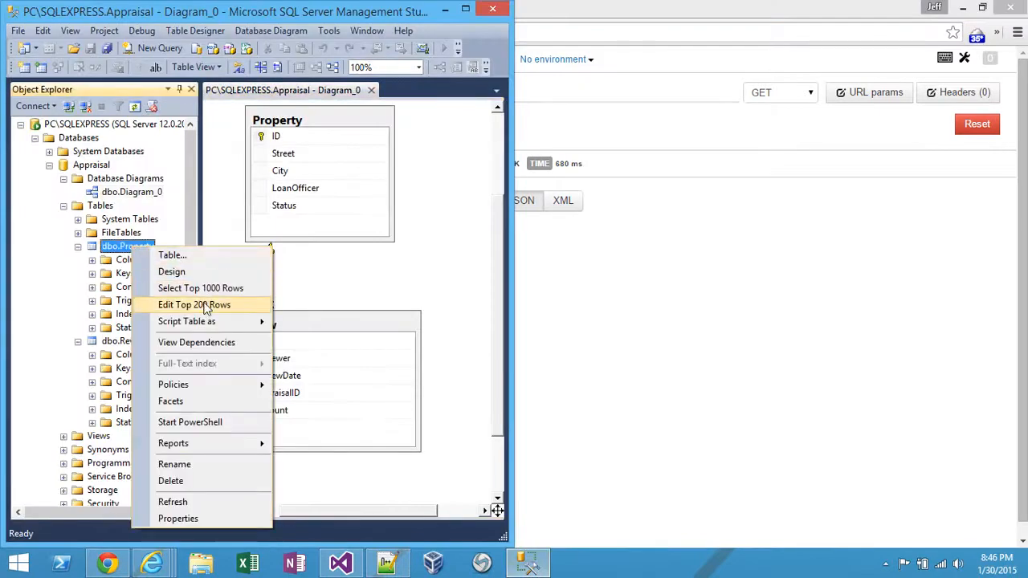
{"action": "left_click", "coordinate": [194, 304]}
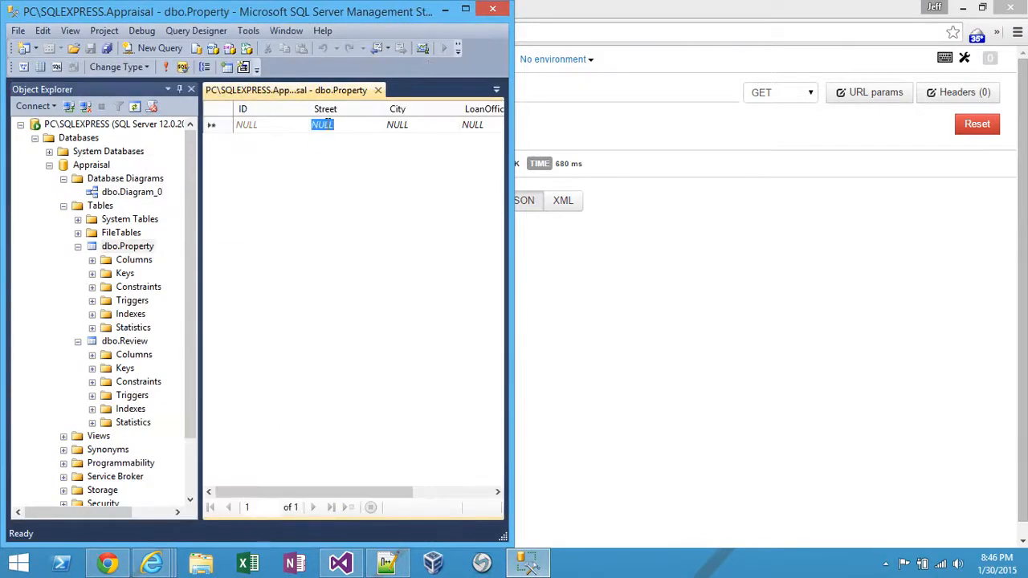
{"action": "type", "text": "mainst"}
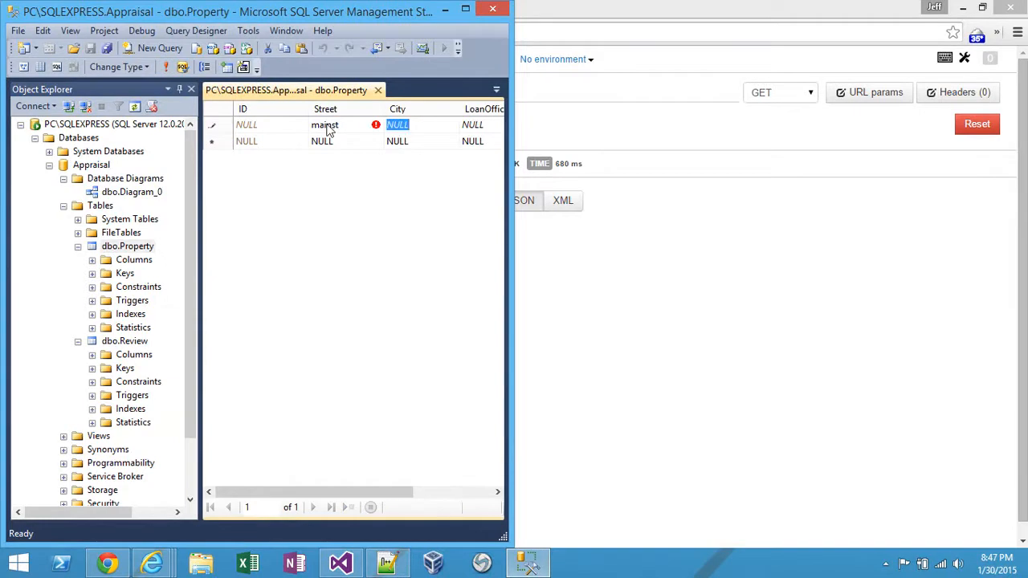
{"action": "type", "text": "chicago"}
{"action": "left_click", "coordinate": [481, 124]}
{"action": "type", "text": "john"}
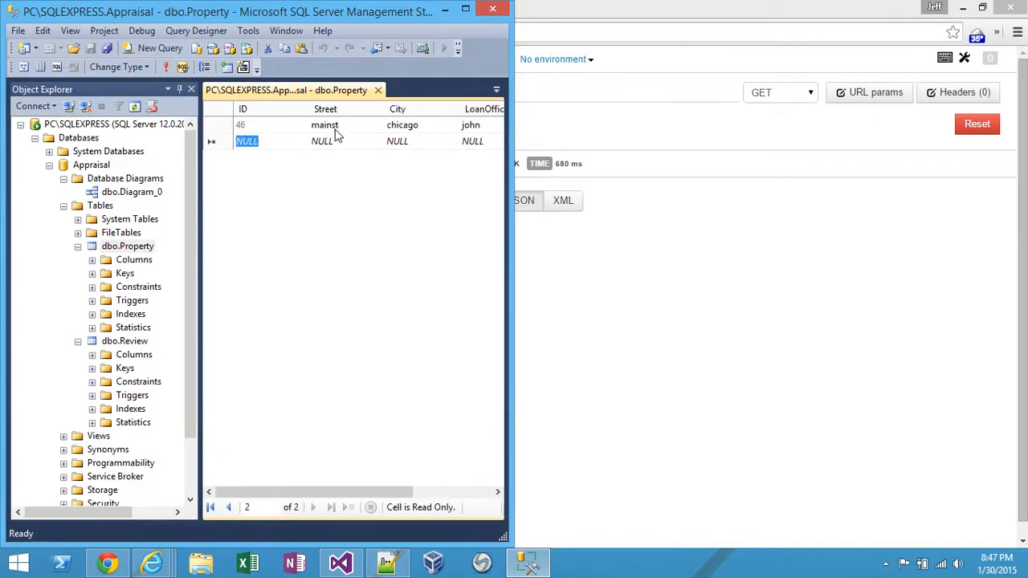
{"action": "left_click", "coordinate": [106, 562]}
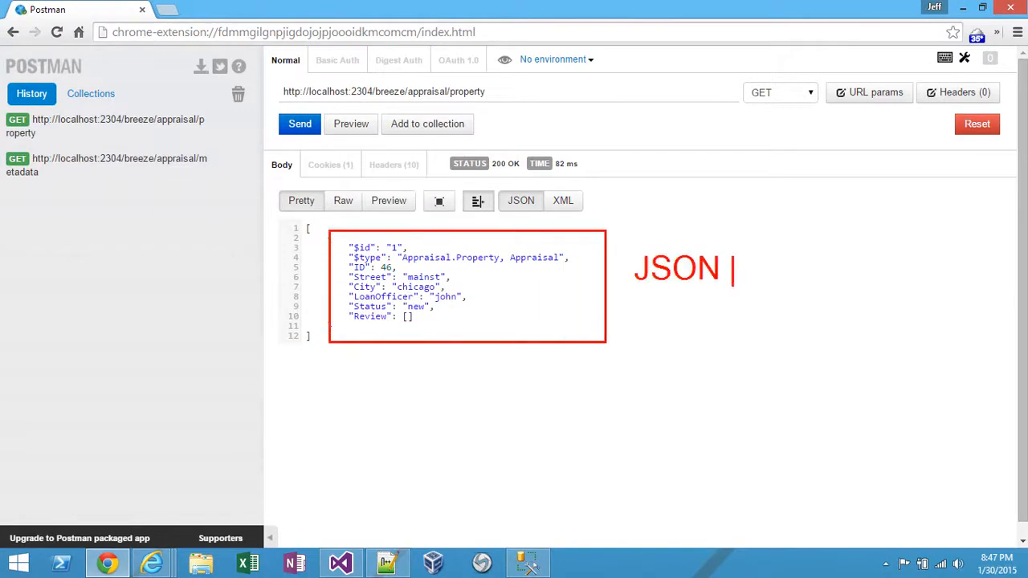
Resend the property GET request so it returns the new mainst row as JSON.
{"action": "type", "text": "< SQL"}
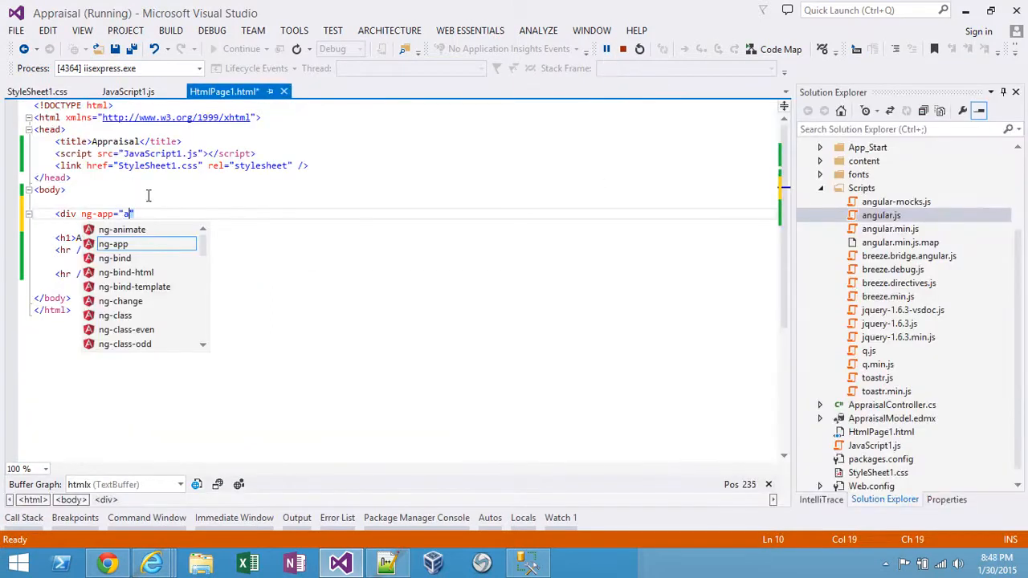
Wrap the page in appraisalApp and appraisalCtl divs showing {{test}}, with vm.test = 'hello' in the controller.
{"action": "type", "text": "ppraisalApp"}
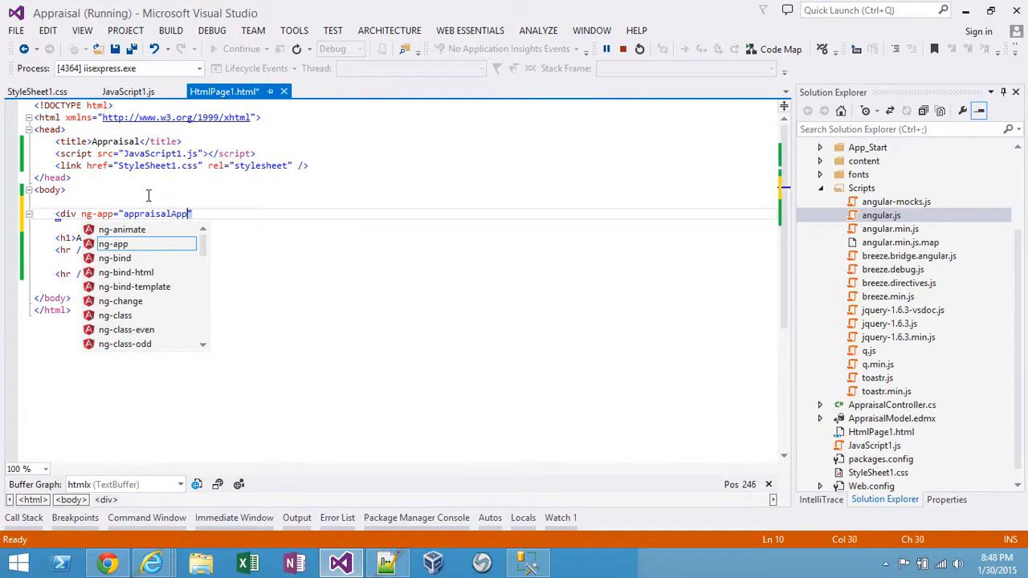
{"action": "type", "text": ">"}
{"action": "type", "text": "<div ng-app=\"appraisalCtl\">"}
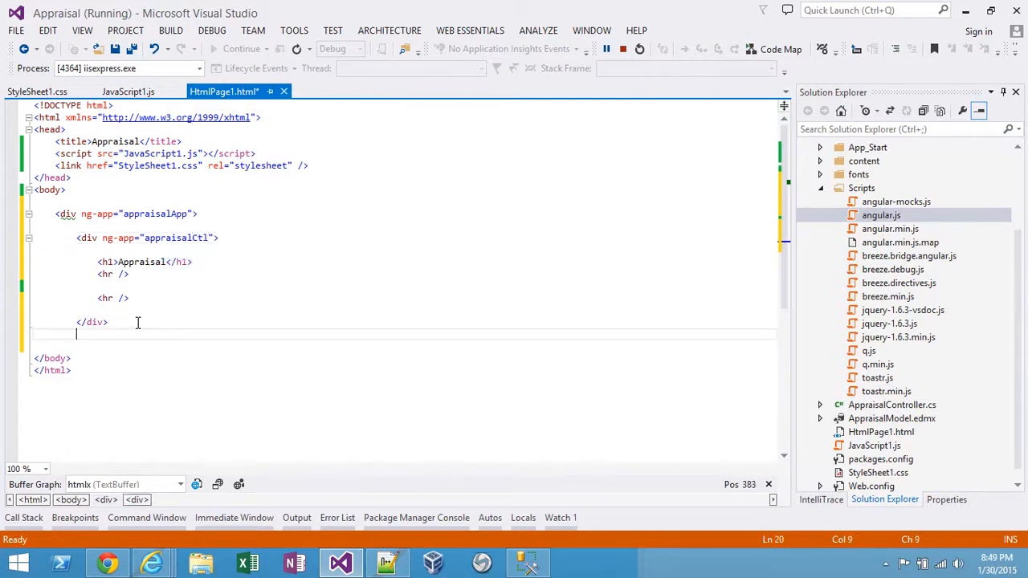
{"action": "type", "text": "</div>"}
{"action": "type", "text": "{{test}}"}
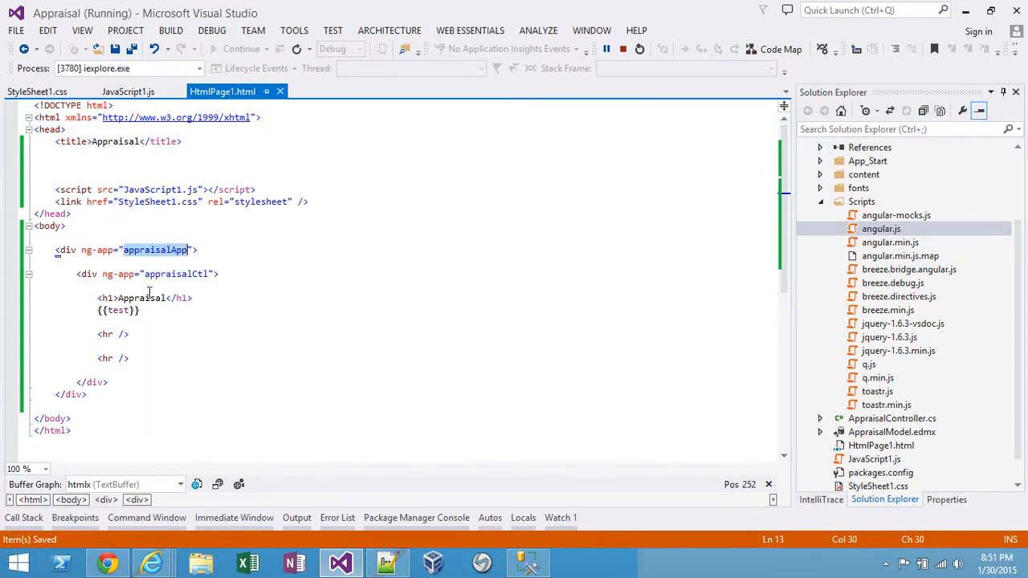
{"action": "left_click", "coordinate": [127, 91]}
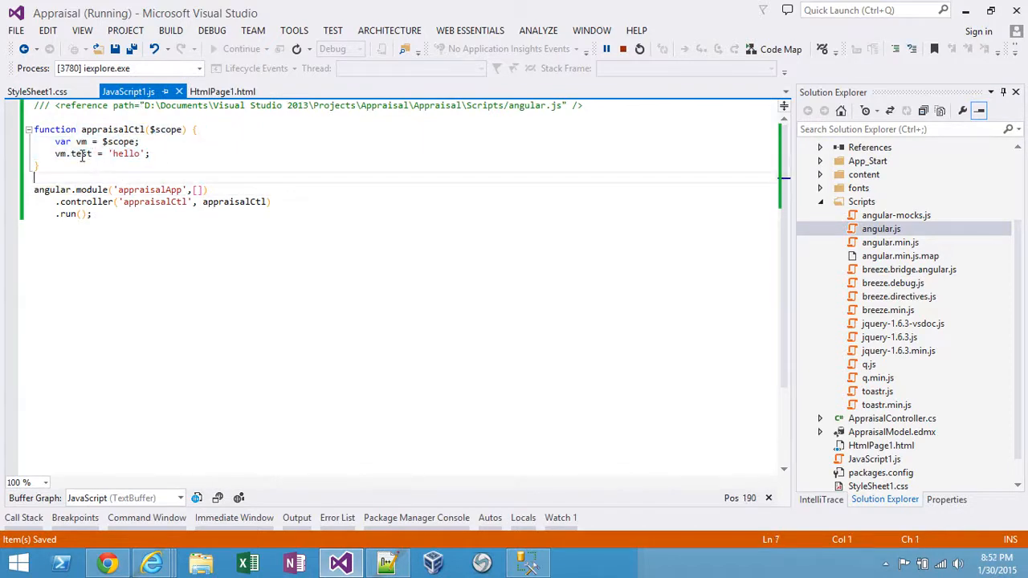
{"action": "double_click", "coordinate": [149, 190]}
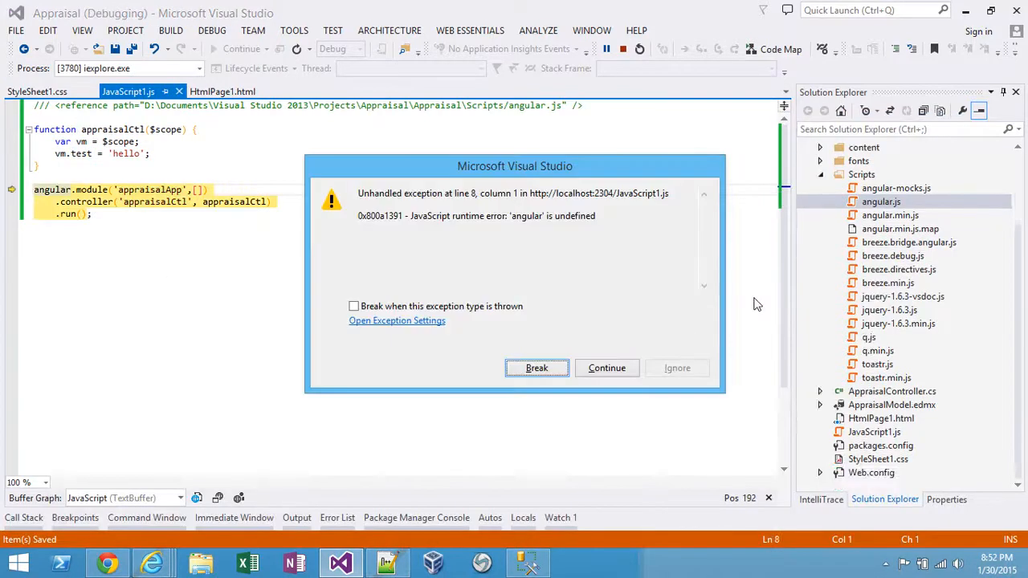
Continue past the exception and compare HtmlPage1.html's app/controller names against JavaScript1.js.
{"action": "left_click", "coordinate": [606, 368]}
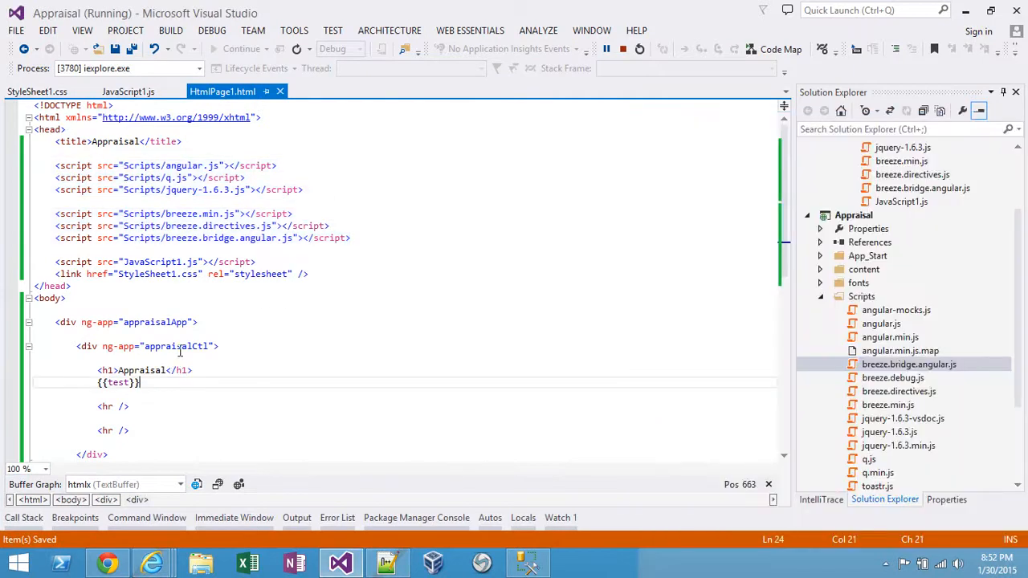
{"action": "left_click", "coordinate": [128, 91]}
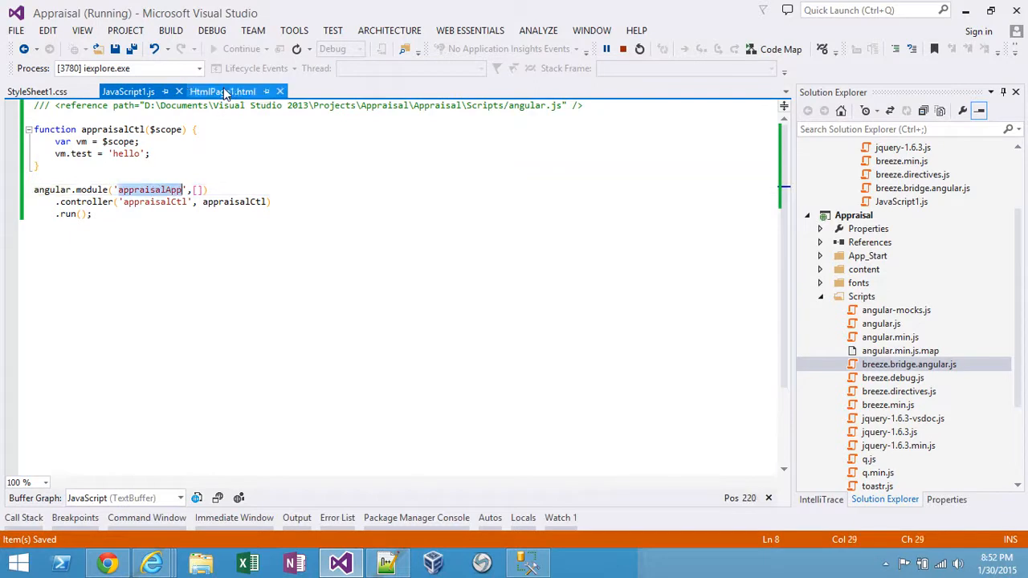
{"action": "left_click", "coordinate": [223, 90]}
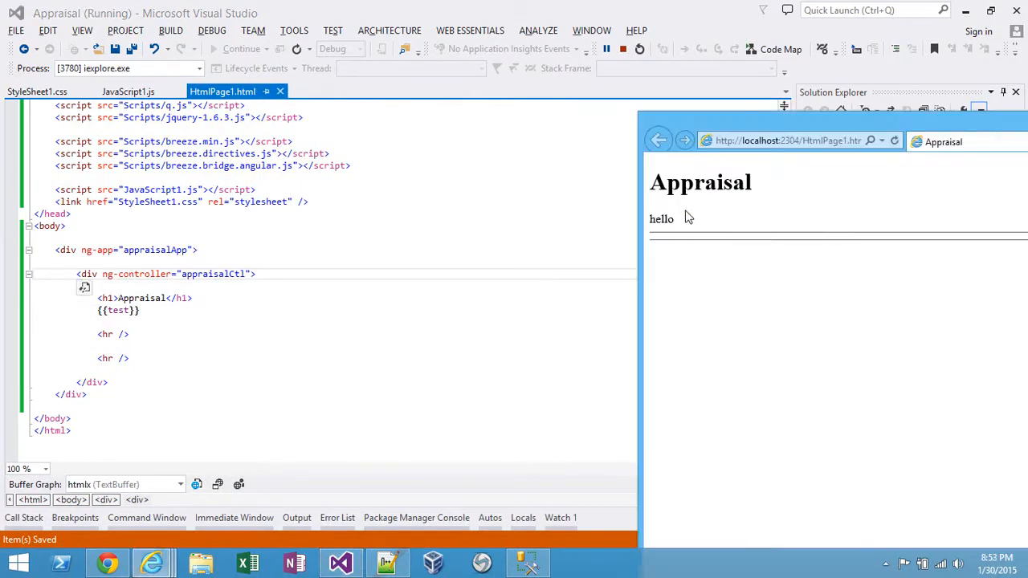
{"action": "mouse_move", "coordinate": [755, 161]}
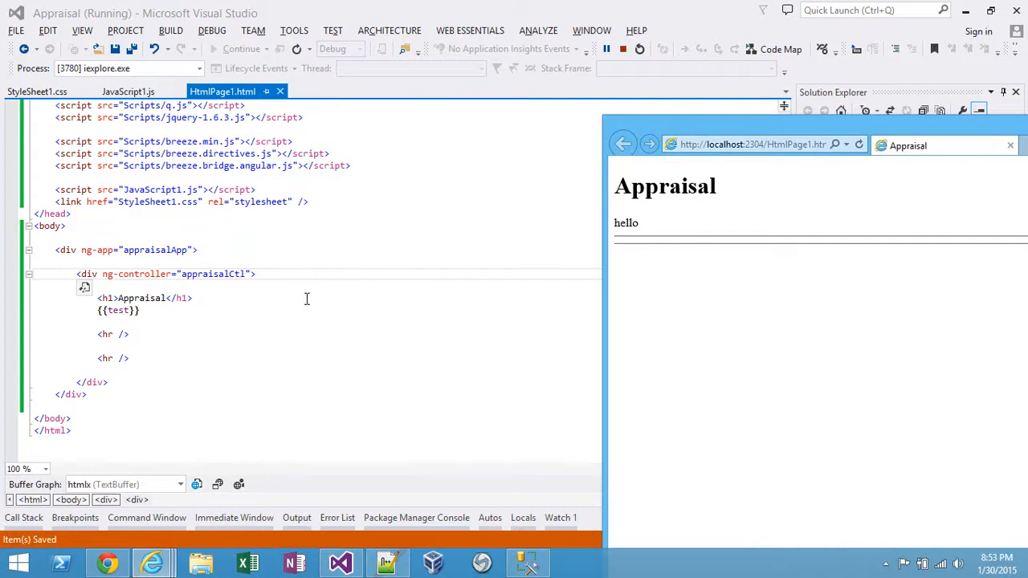
{"action": "mouse_move", "coordinate": [282, 310]}
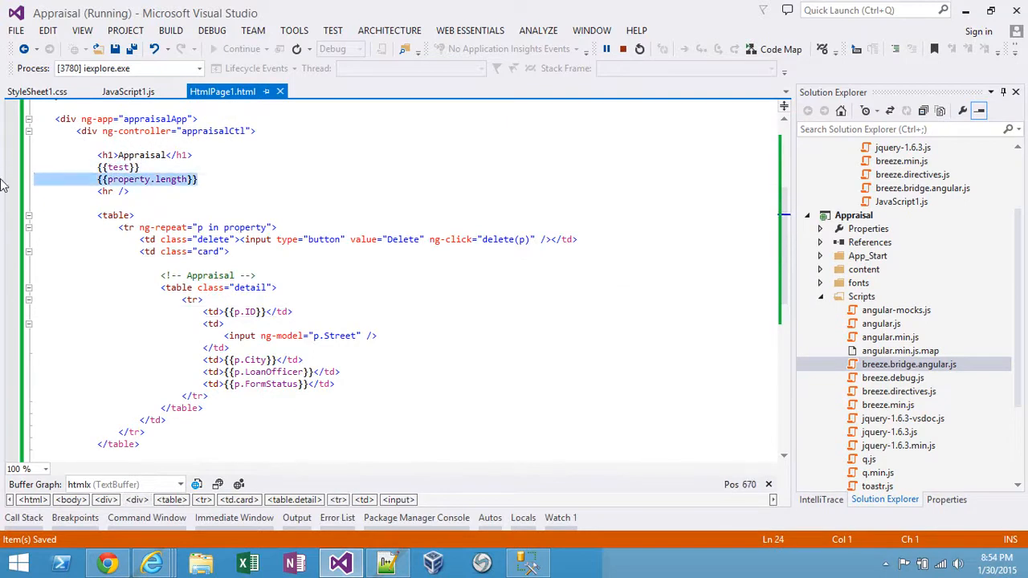
{"action": "mouse_move", "coordinate": [285, 188]}
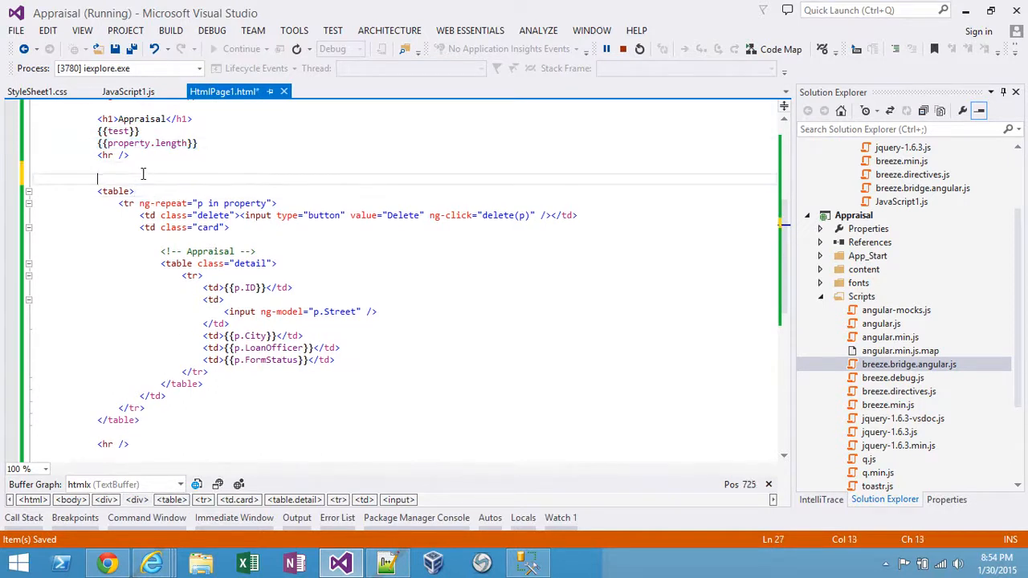
Add a <!-- property --> comment with {{property.length}} and the ng-repeat table, then move to the controller script.
{"action": "type", "text": "<!-- property -->"}
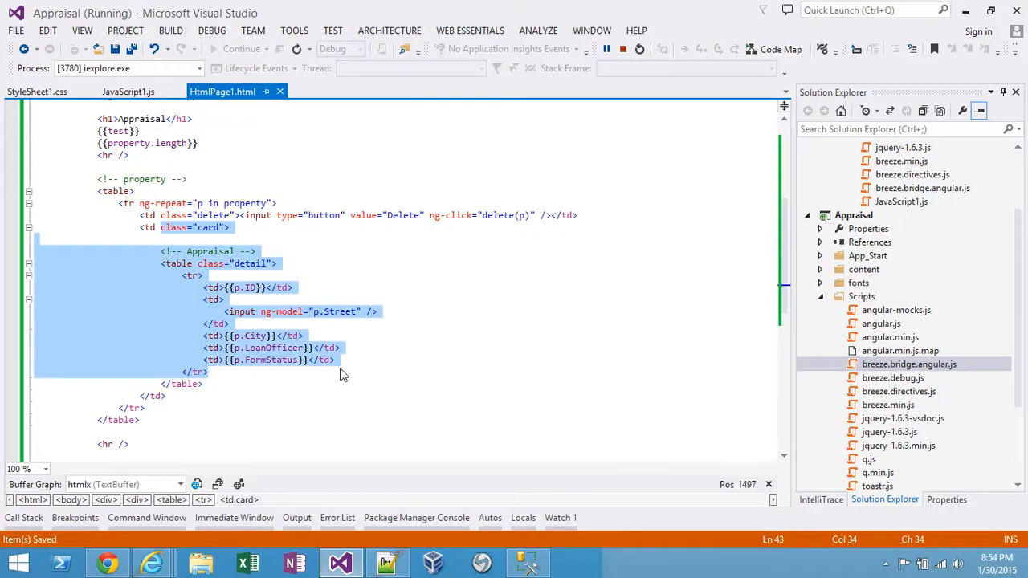
{"action": "left_click", "coordinate": [247, 287]}
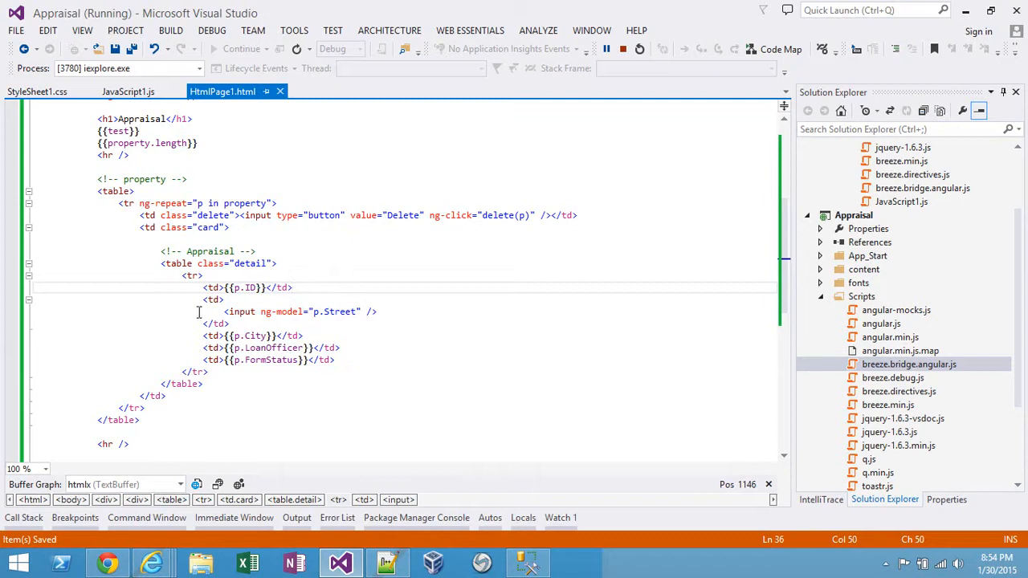
{"action": "left_click", "coordinate": [128, 91]}
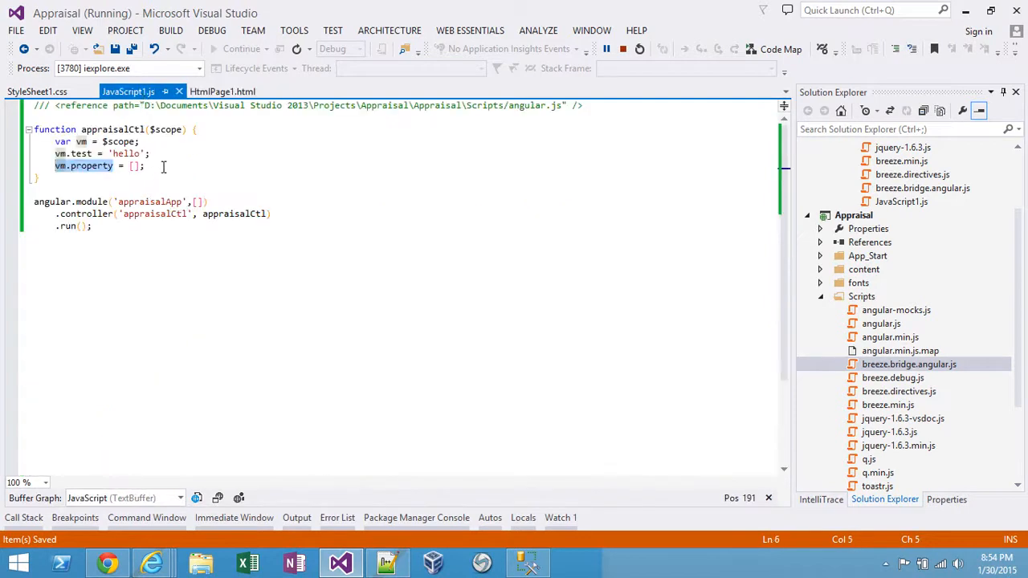
Add // default and // crud comments and a Breeze EntityManager for 'breeze/appraisal'.
{"action": "left_click", "coordinate": [196, 129]}
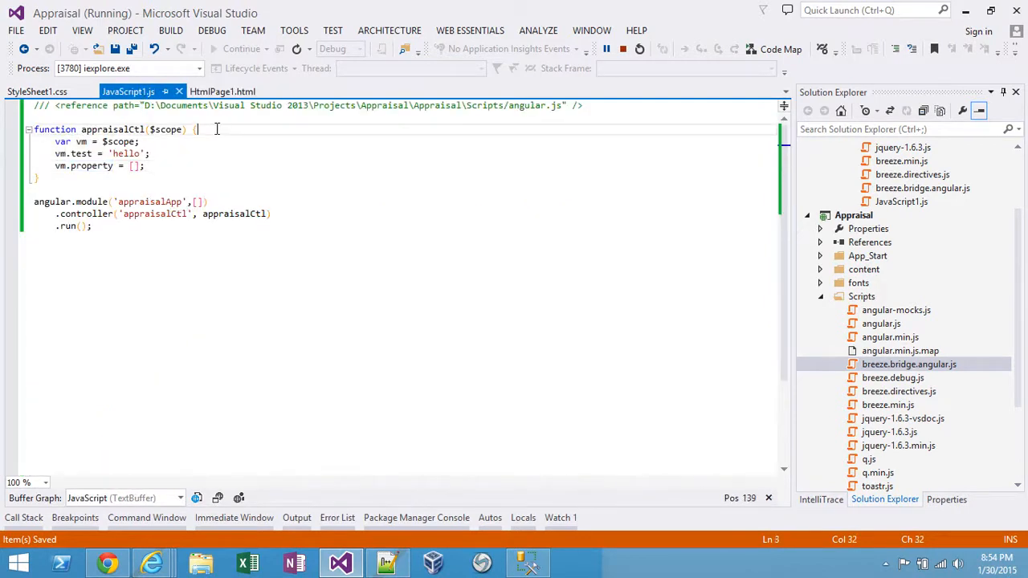
{"action": "type", "text": "// default"}
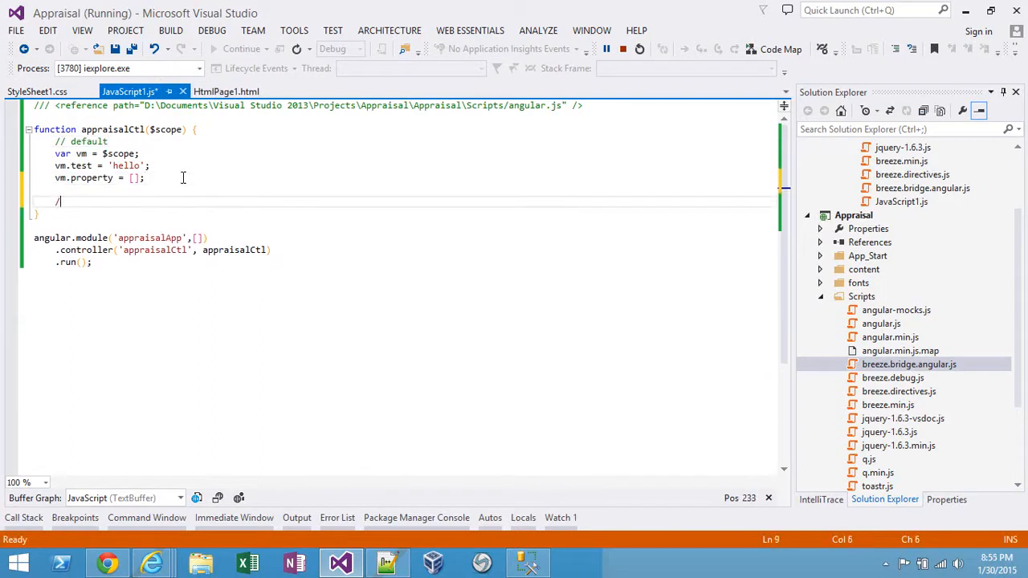
{"action": "type", "text": "crud"}
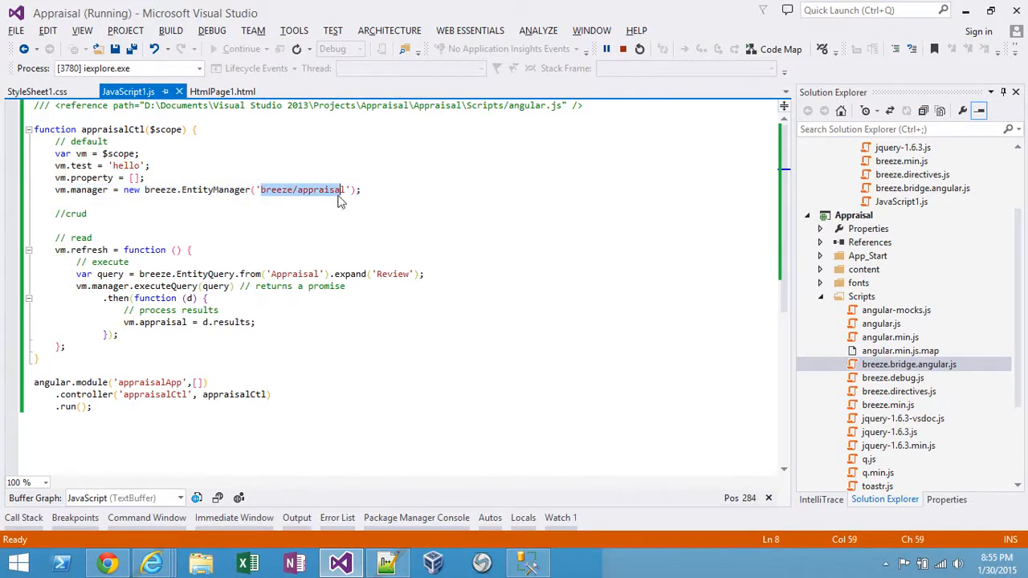
{"action": "left_click", "coordinate": [107, 562]}
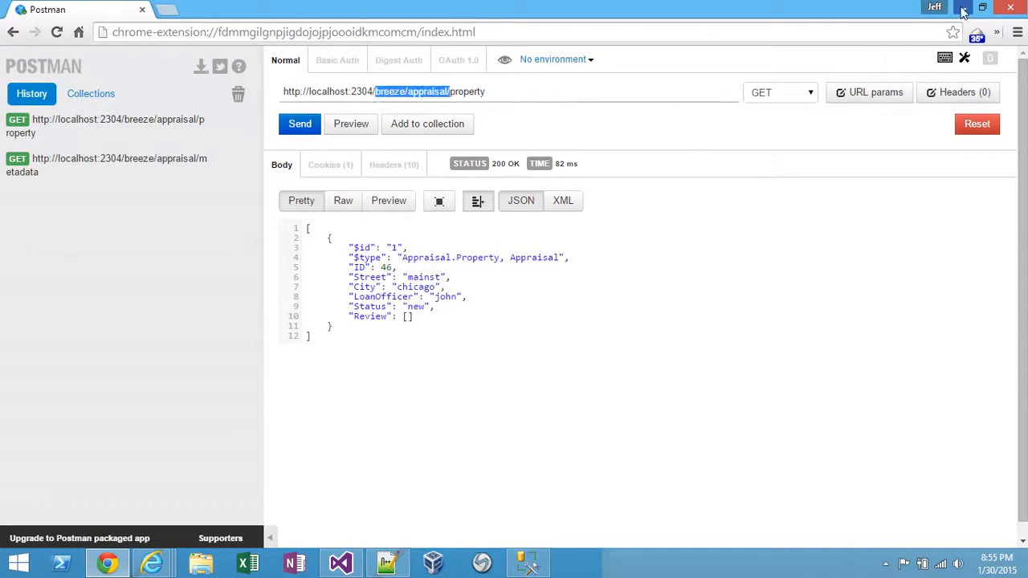
{"action": "left_click", "coordinate": [338, 562]}
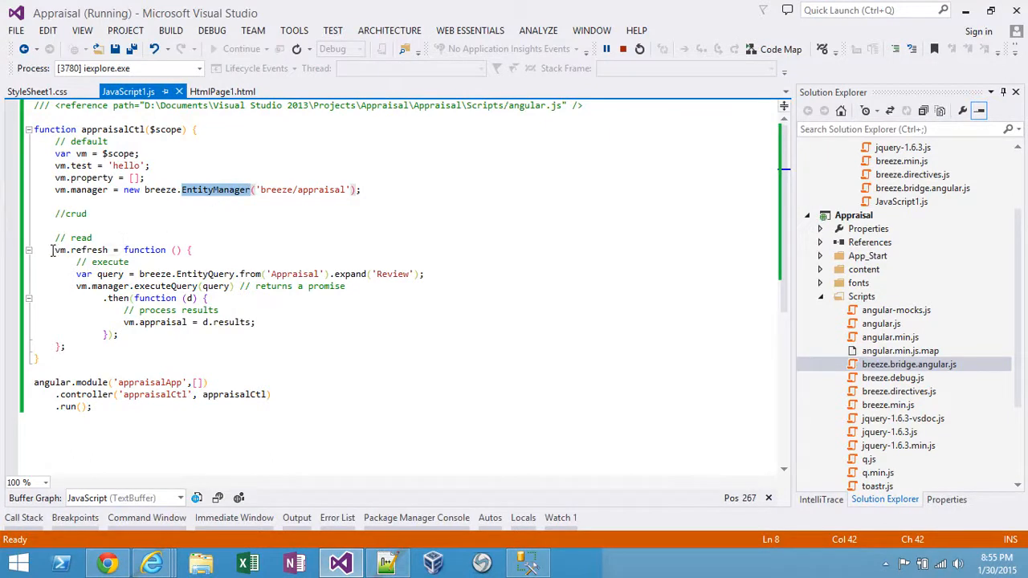
Write vm.refresh querying Property with expand('Review') into vm.property, then call vm.refresh().
{"action": "left_click_drag", "start_coordinate": [53, 250], "coordinate": [67, 346]}
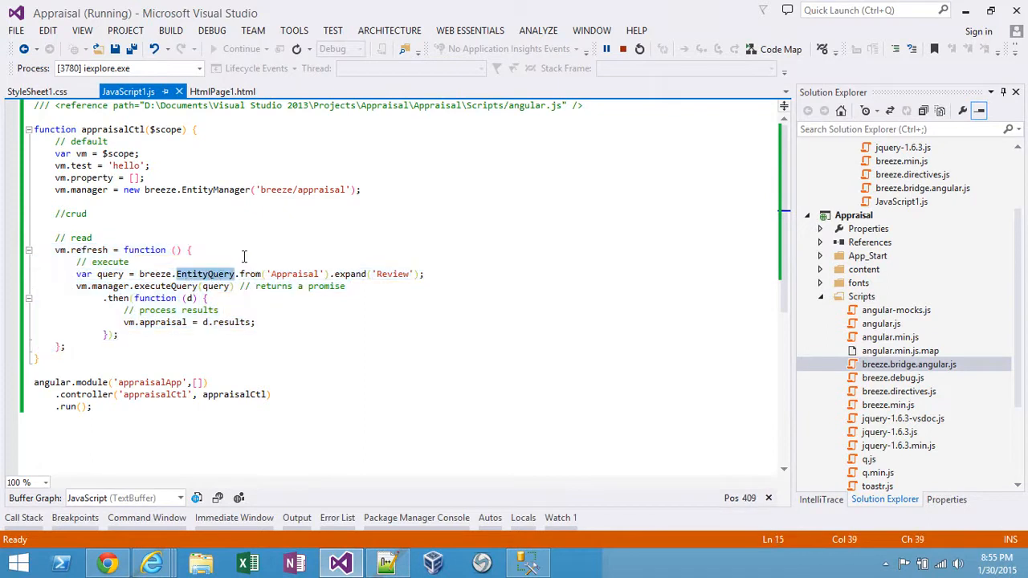
{"action": "double_click", "coordinate": [294, 274]}
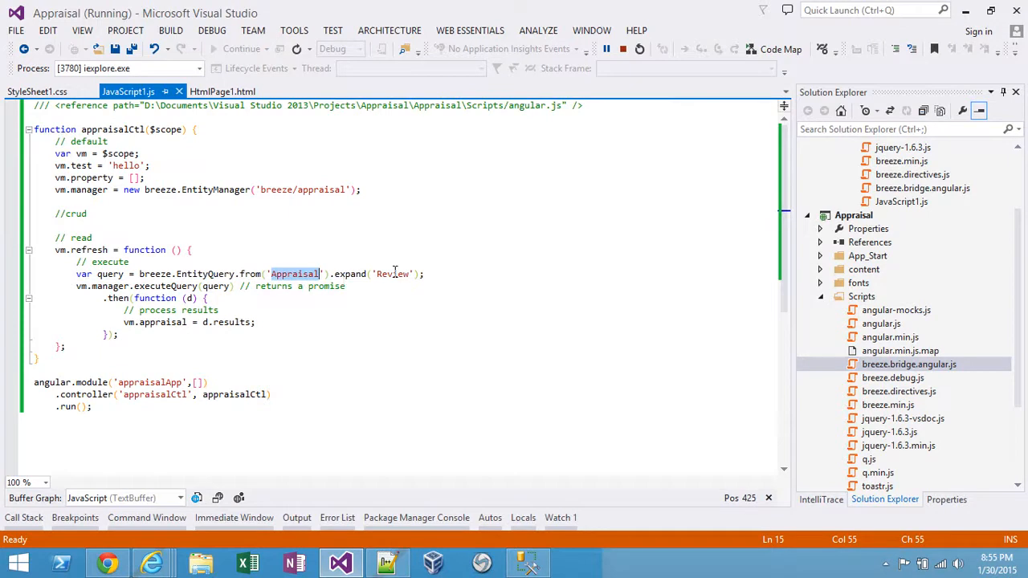
{"action": "type", "text": "Property"}
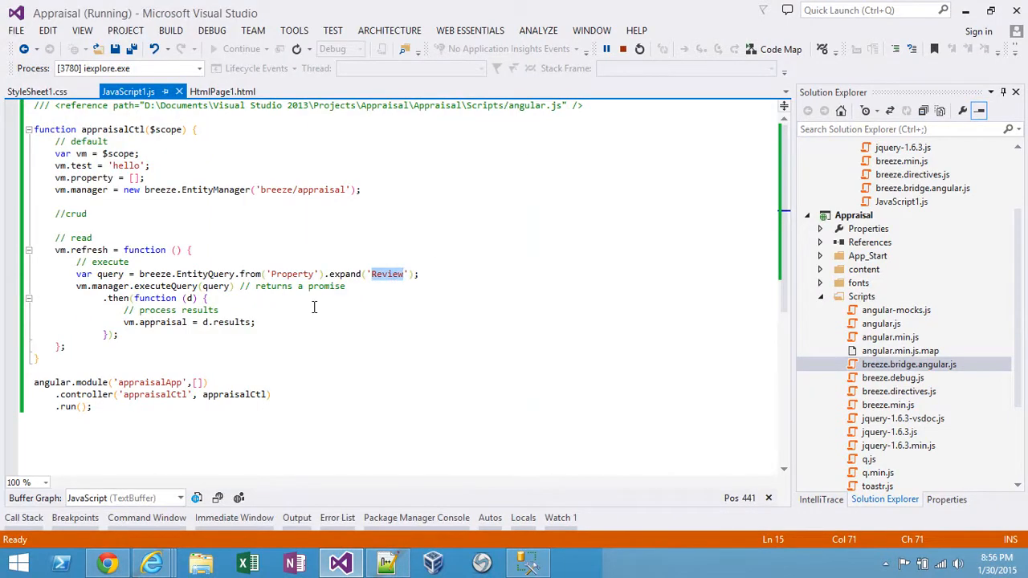
{"action": "double_click", "coordinate": [92, 177]}
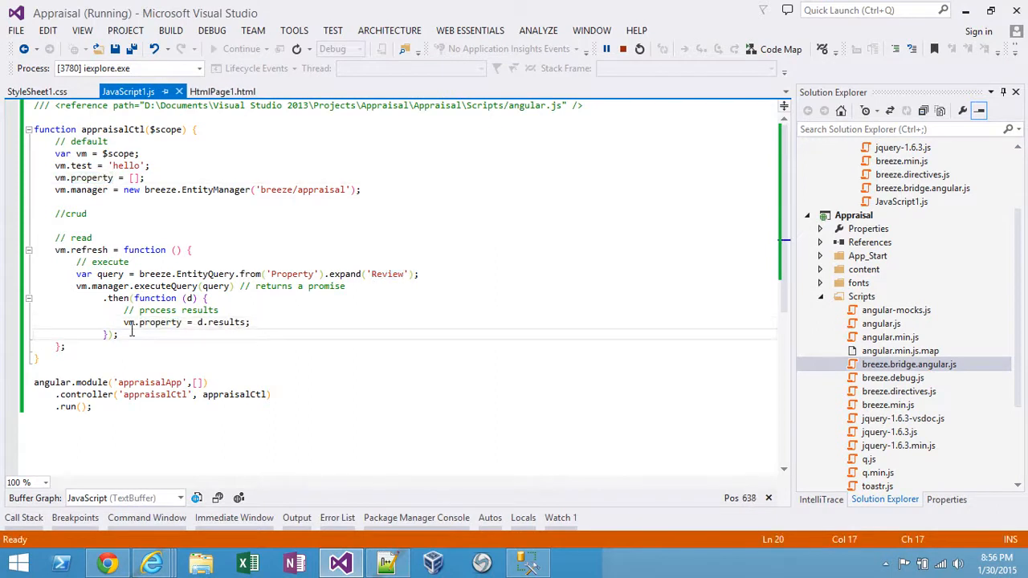
{"action": "double_click", "coordinate": [81, 249]}
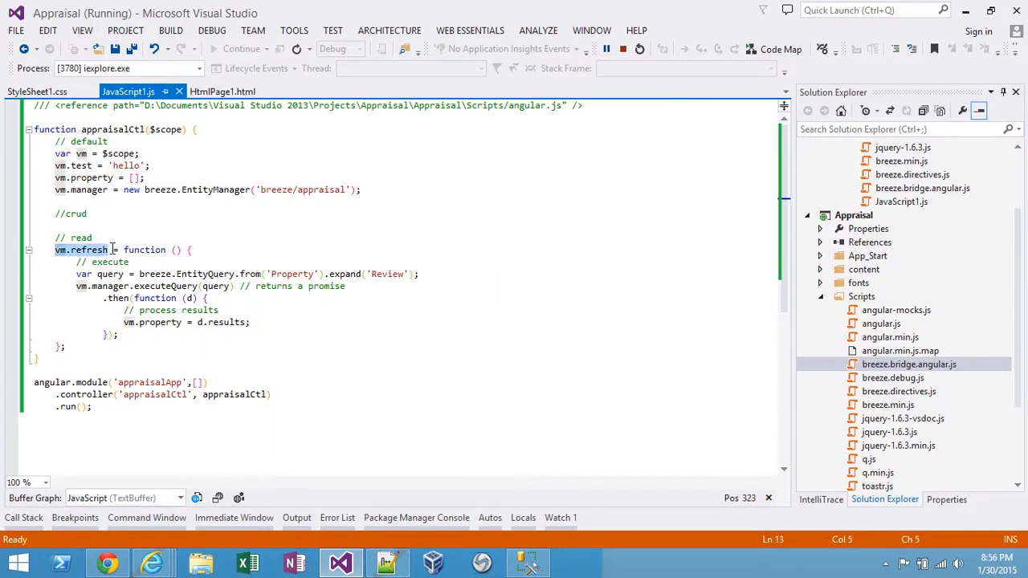
{"action": "type", "text": "vm.refresh();"}
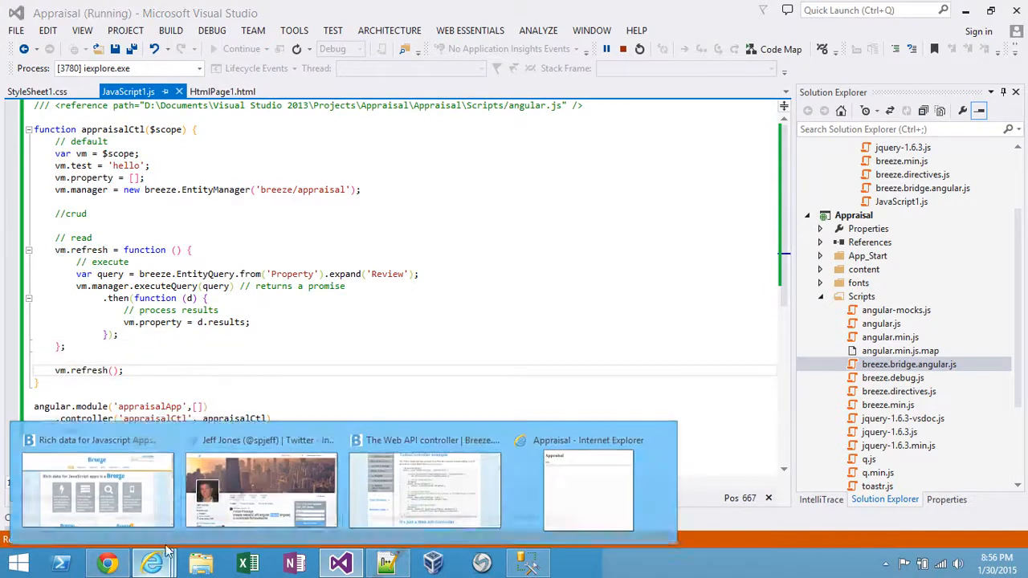
Add 'breeze.angular' to the module dependencies and breeze to the controller so the page lists the mainst row.
{"action": "left_click", "coordinate": [587, 490]}
{"action": "type", "text": "'breeze"}
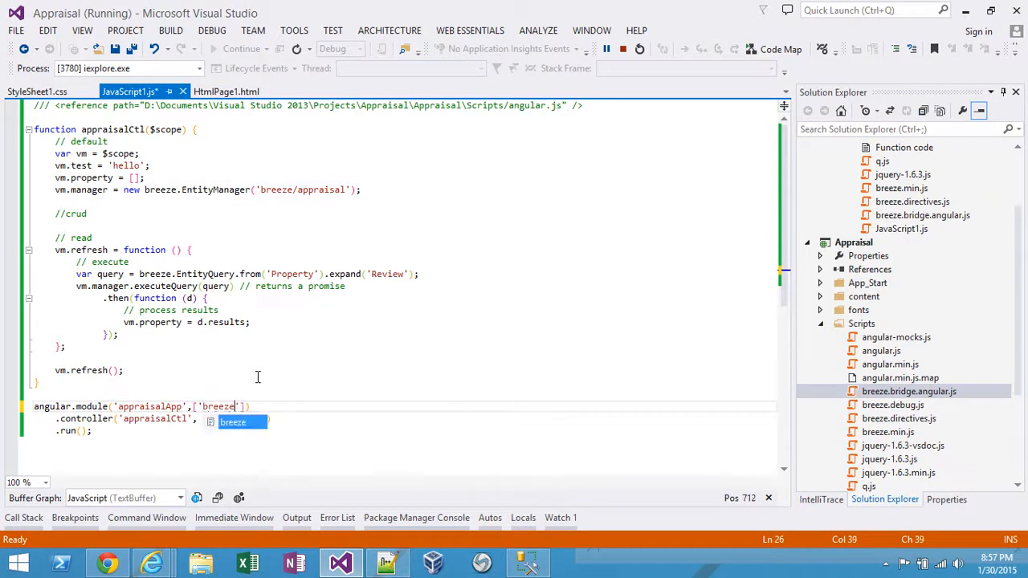
{"action": "type", "text": ".angular"}
{"action": "left_click", "coordinate": [116, 130]}
{"action": "type", "text": ", breeze"}
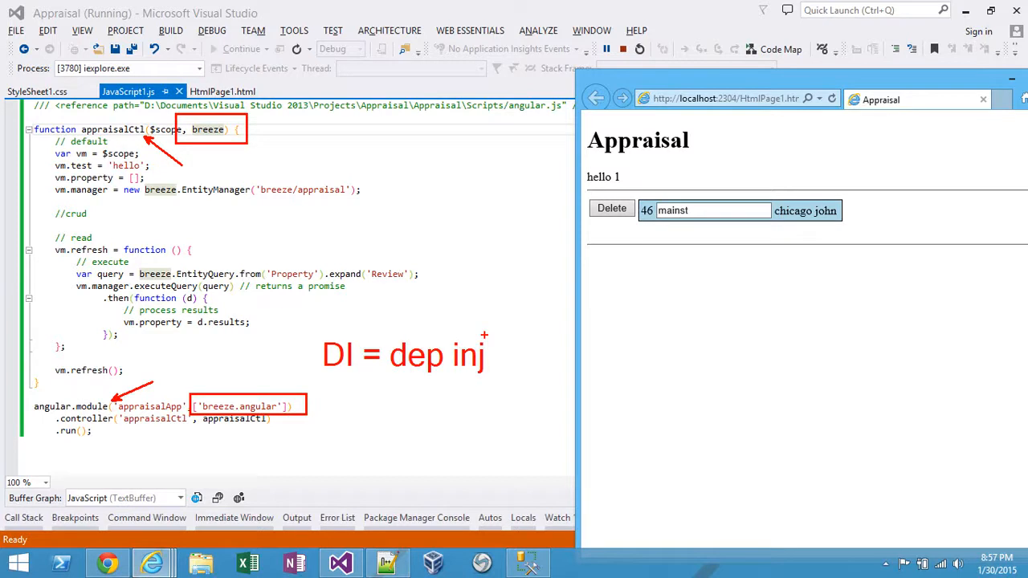
{"action": "mouse_move", "coordinate": [480, 325]}
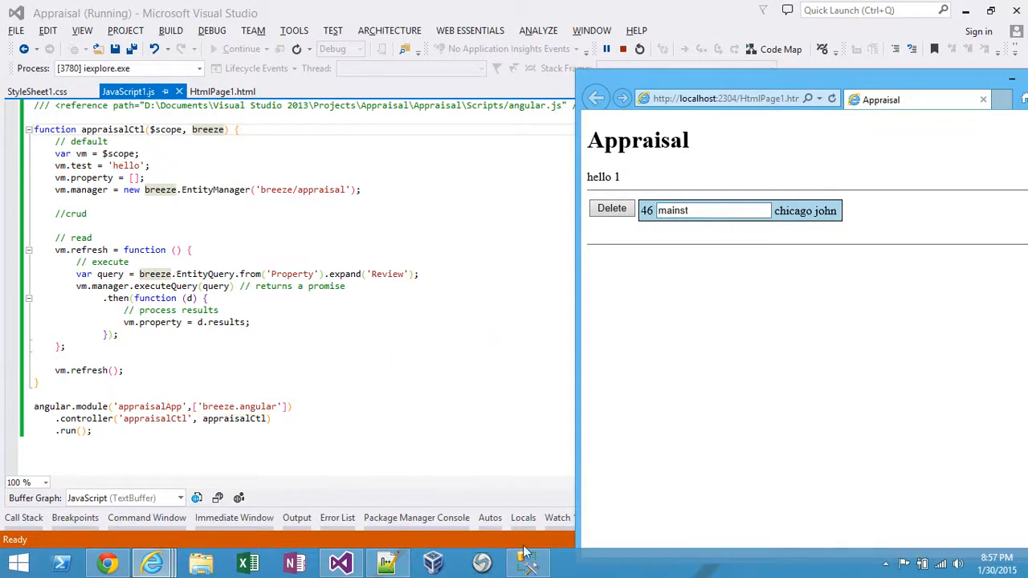
Select the top rows of dbo.Property, confirming row 46 (mainst, chicago, john) matches the page.
{"action": "right_click", "coordinate": [126, 246]}
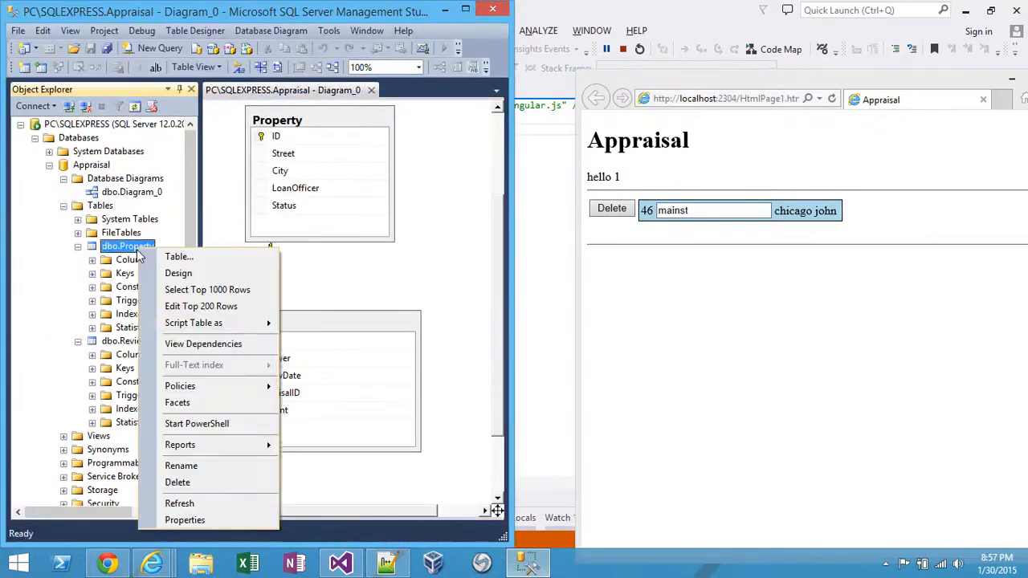
{"action": "left_click", "coordinate": [207, 289]}
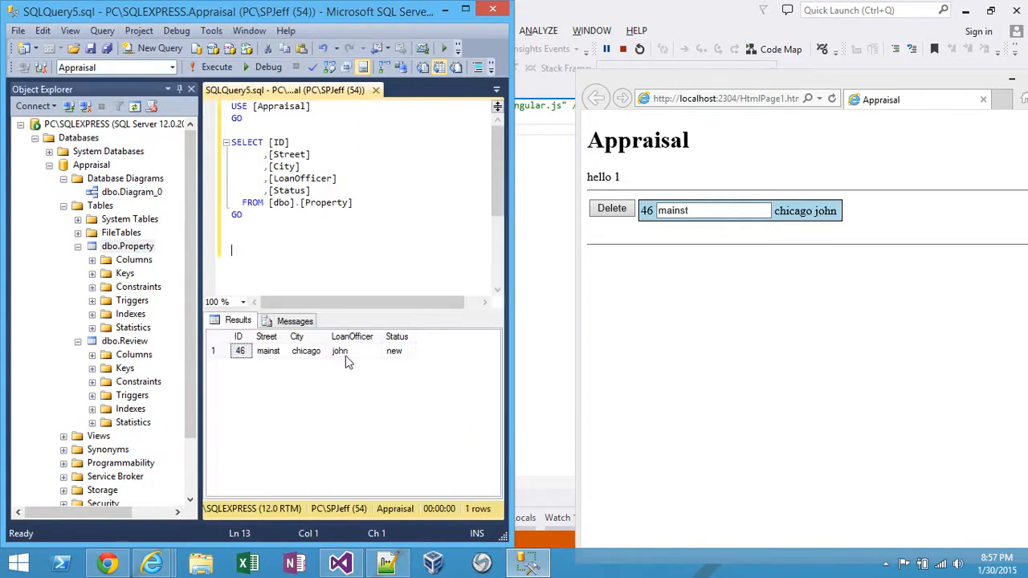
{"action": "left_click", "coordinate": [268, 351]}
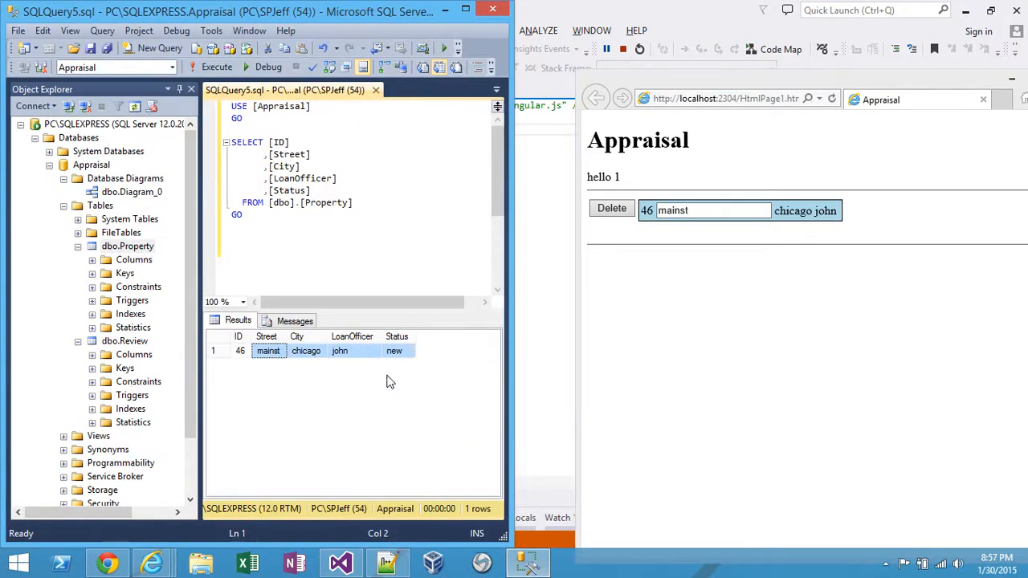
{"action": "left_click", "coordinate": [306, 351]}
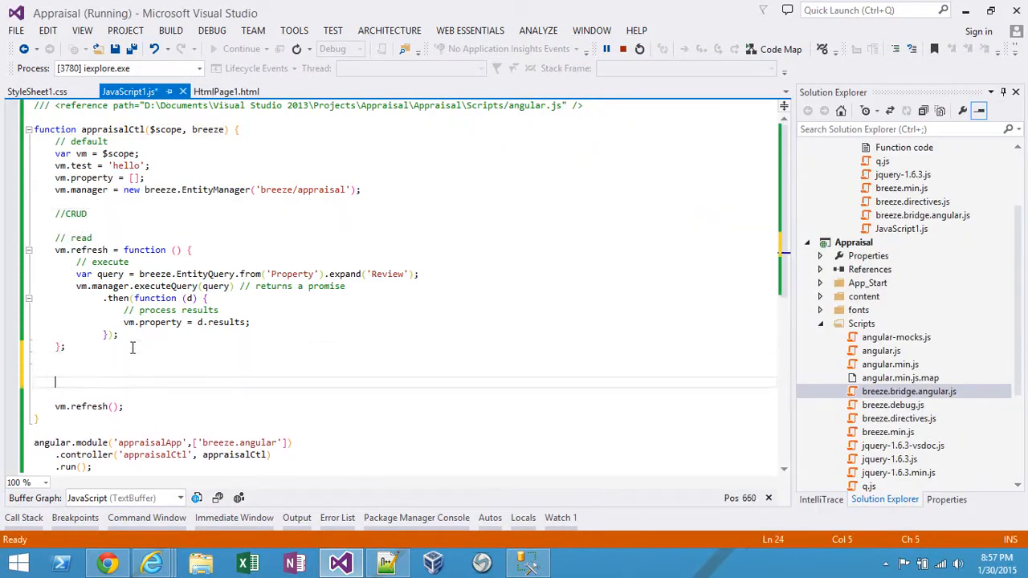
Write the // delete, // add and // save placeholder comments under vm.refresh.
{"action": "type", "text": "// delete"}
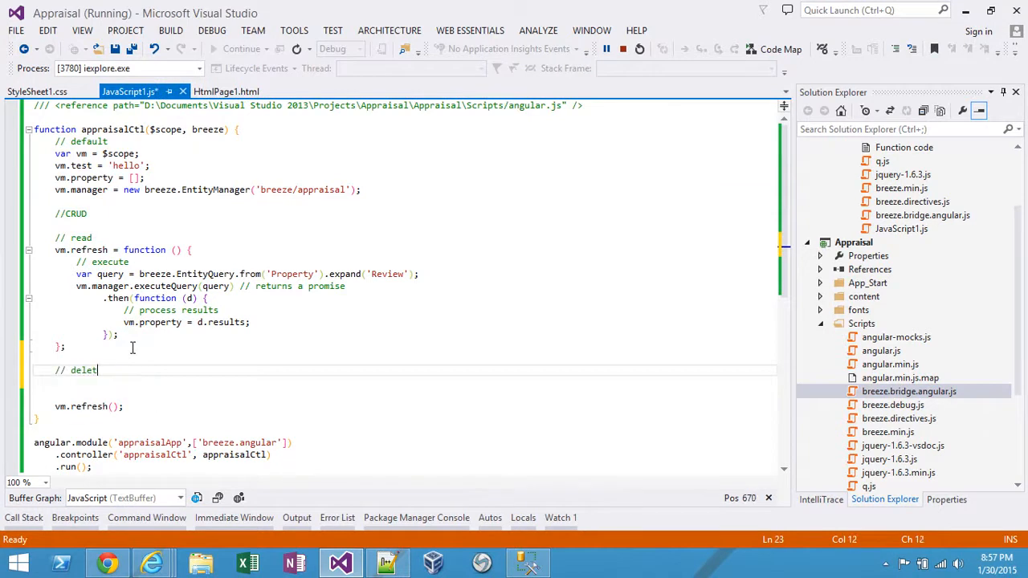
{"action": "type", "text": "// add"}
{"action": "type", "text": "// save"}
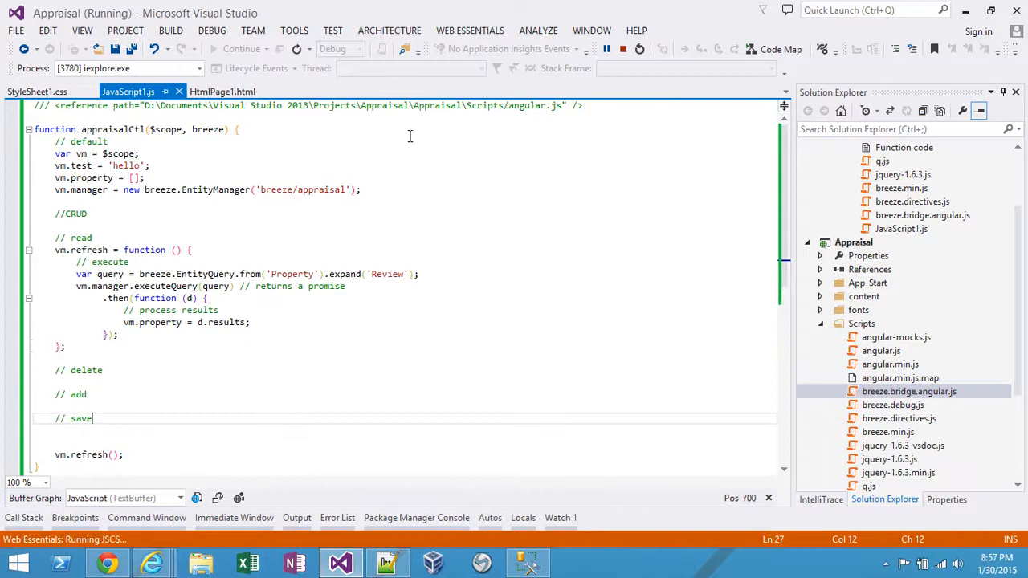
{"action": "left_click", "coordinate": [223, 91]}
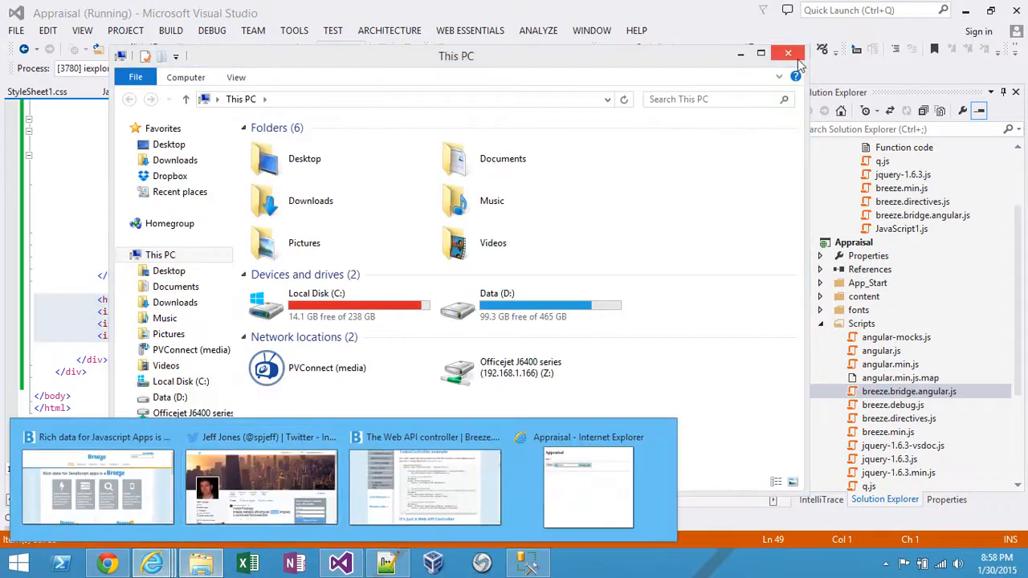
Close the accidentally opened file browser window to get back to the code.
{"action": "left_click", "coordinate": [788, 53]}
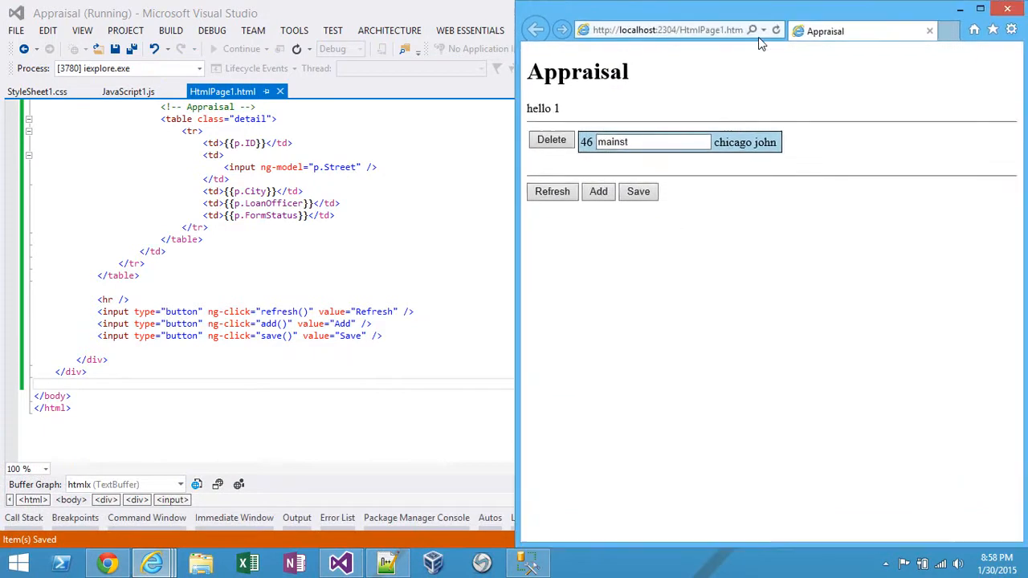
{"action": "mouse_move", "coordinate": [534, 181]}
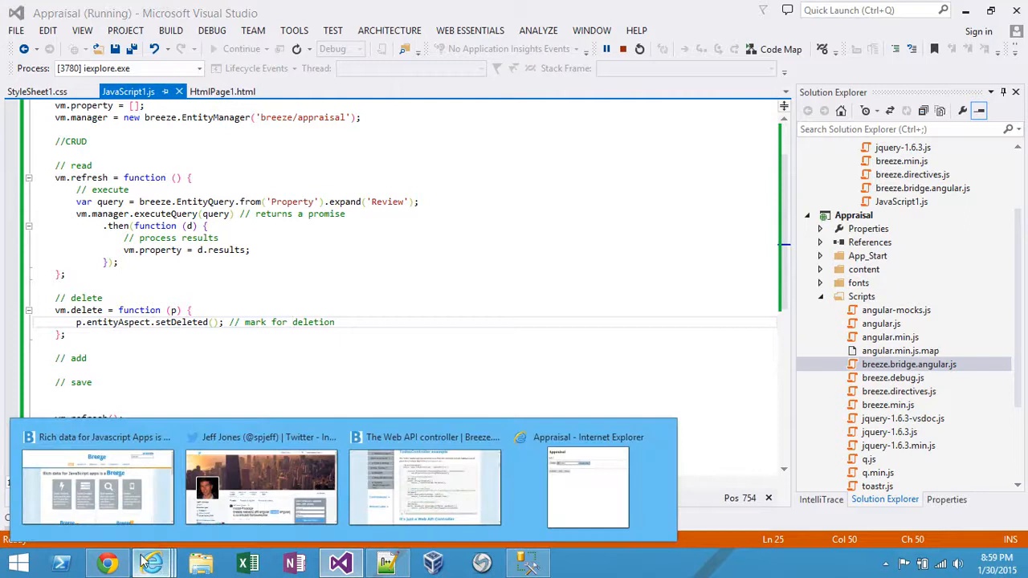
Write vm.add creating a 'Property' entity with default street and city initialValues.
{"action": "left_click", "coordinate": [587, 485]}
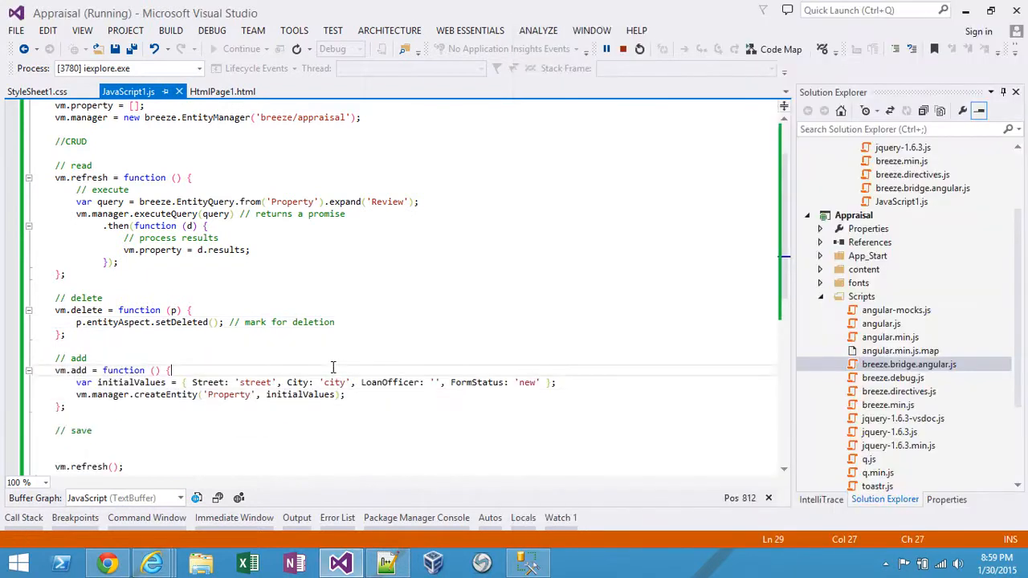
{"action": "left_click", "coordinate": [73, 370]}
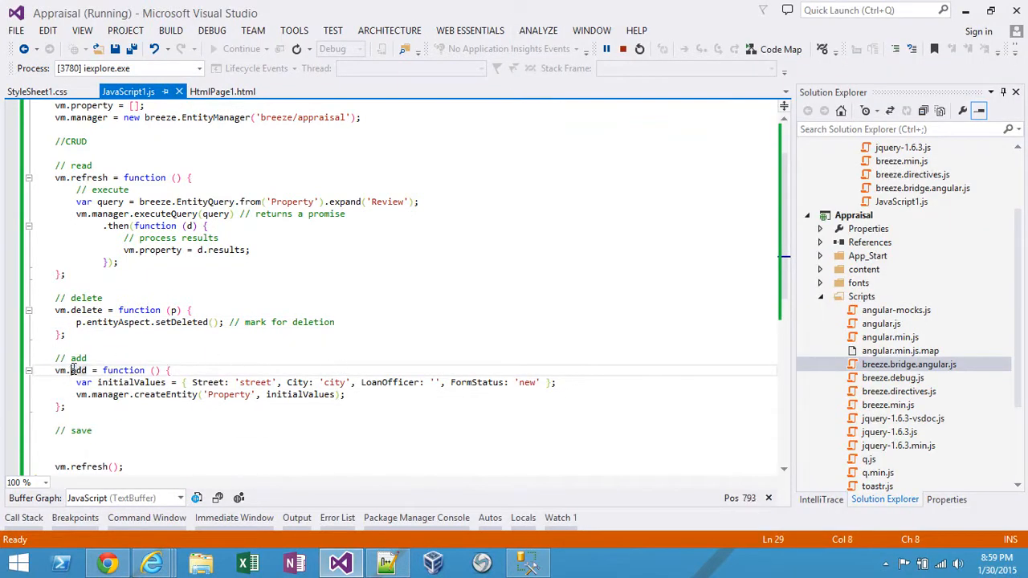
{"action": "double_click", "coordinate": [78, 371]}
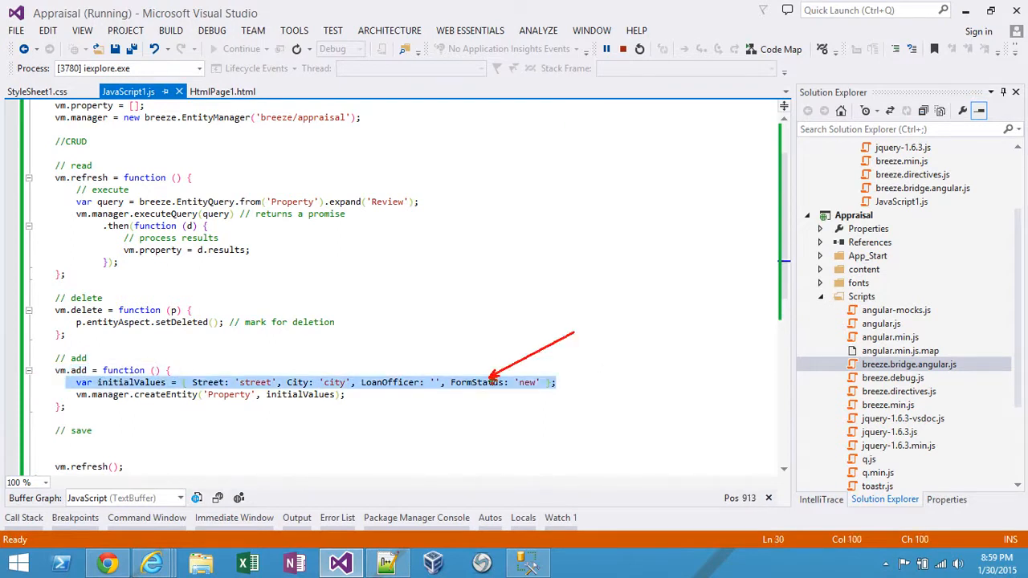
{"action": "type", "text": "JSON"}
{"action": "type", "text": "vm.manager.saveChanges();"}
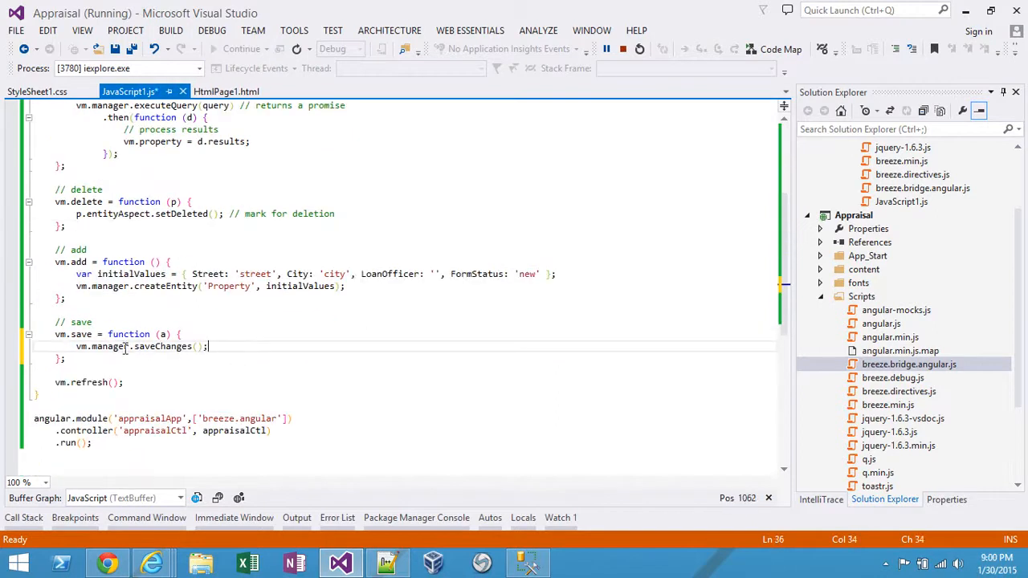
Write vm.save calling vm.manager.saveChanges() and switch to the running Appraisal page.
{"action": "double_click", "coordinate": [163, 346]}
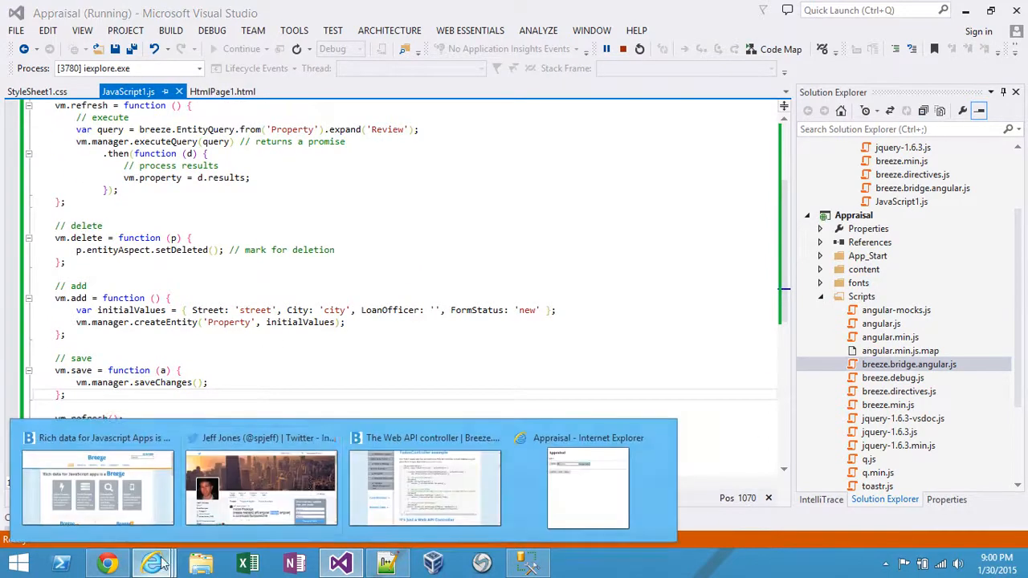
{"action": "left_click", "coordinate": [588, 488]}
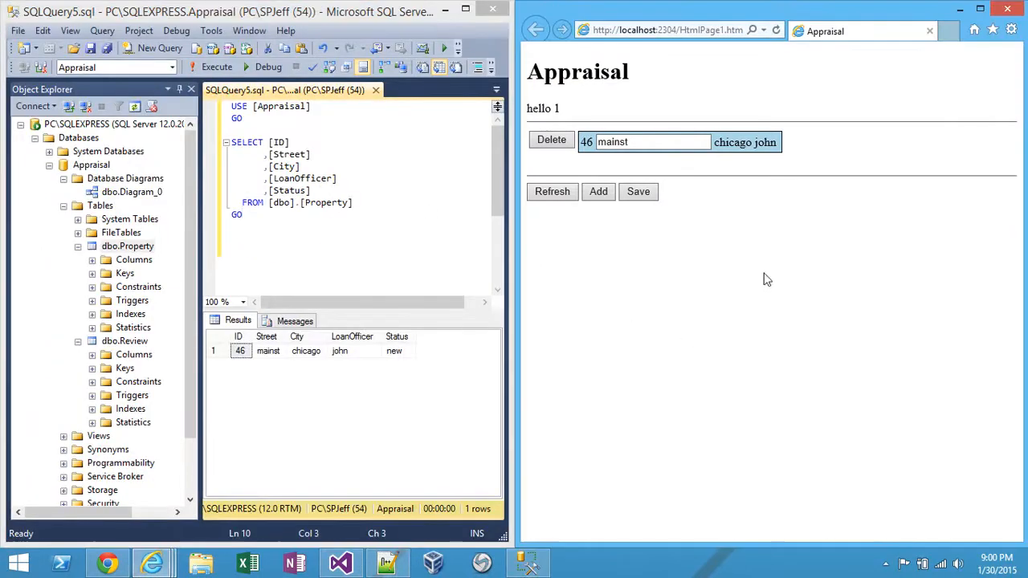
{"action": "mouse_move", "coordinate": [730, 288]}
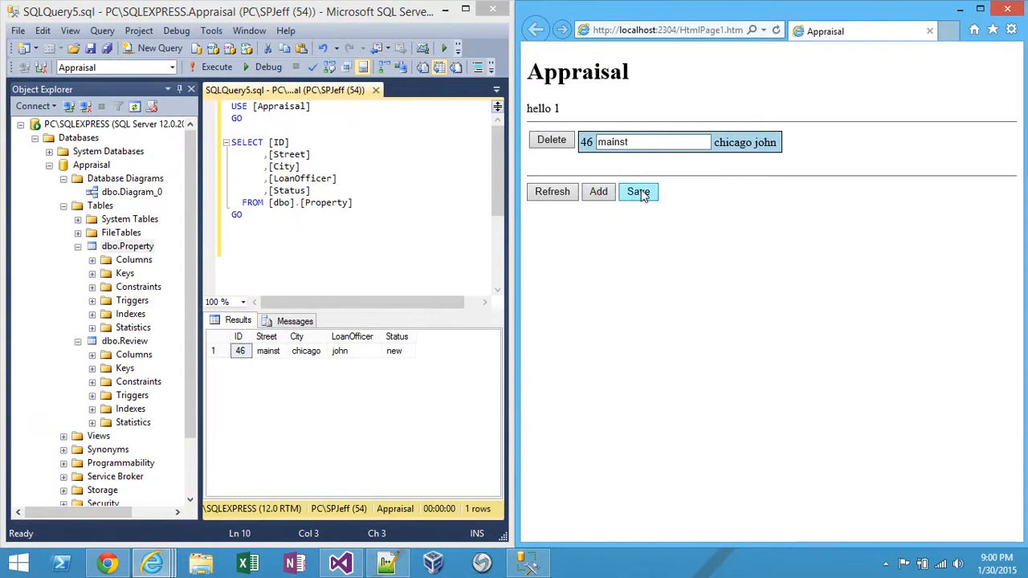
Save the added property rows to the database and start renaming row 51's street to Madison.
{"action": "left_click", "coordinate": [638, 192]}
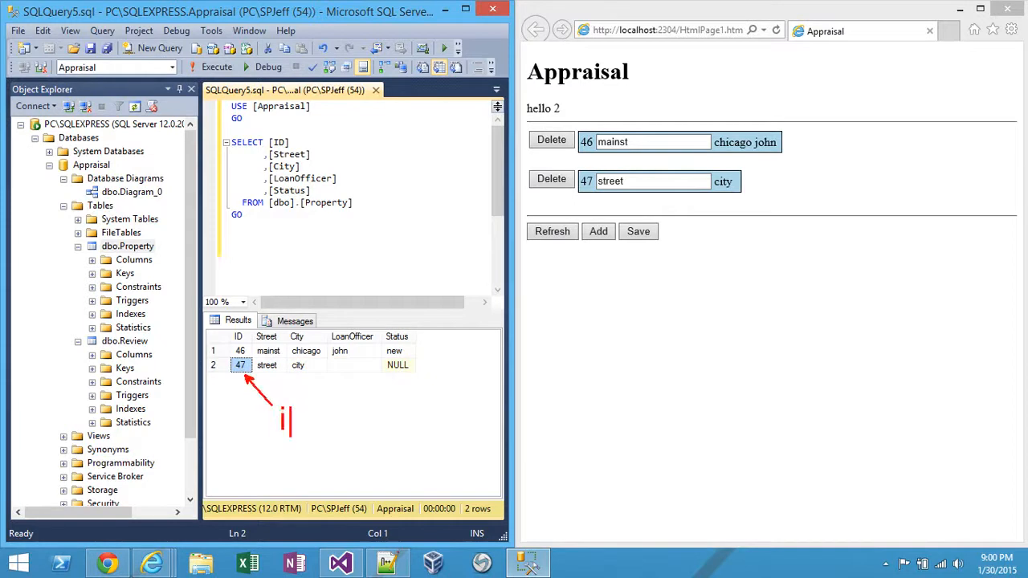
{"action": "type", "text": "dentity EDM"}
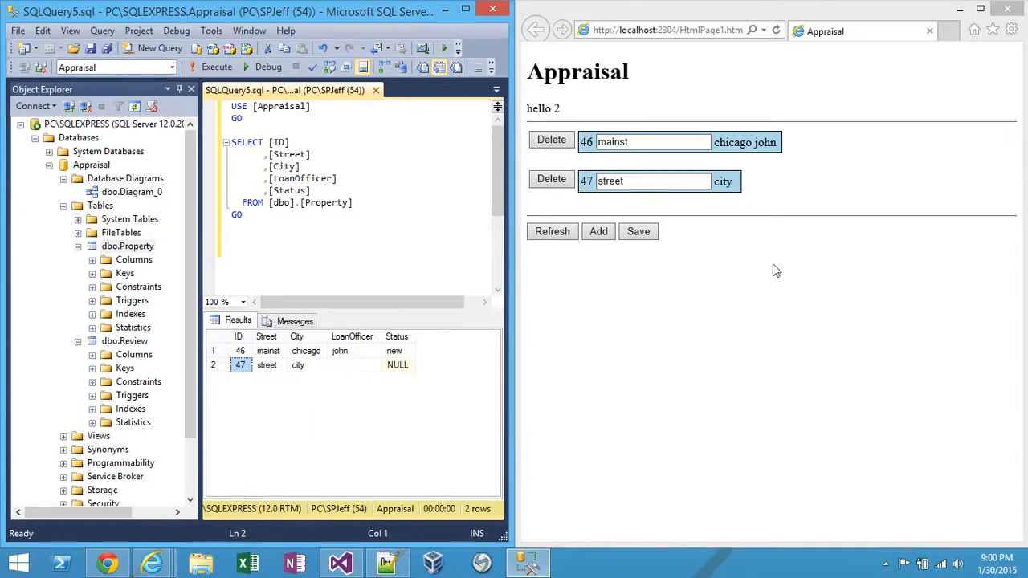
{"action": "mouse_move", "coordinate": [630, 277]}
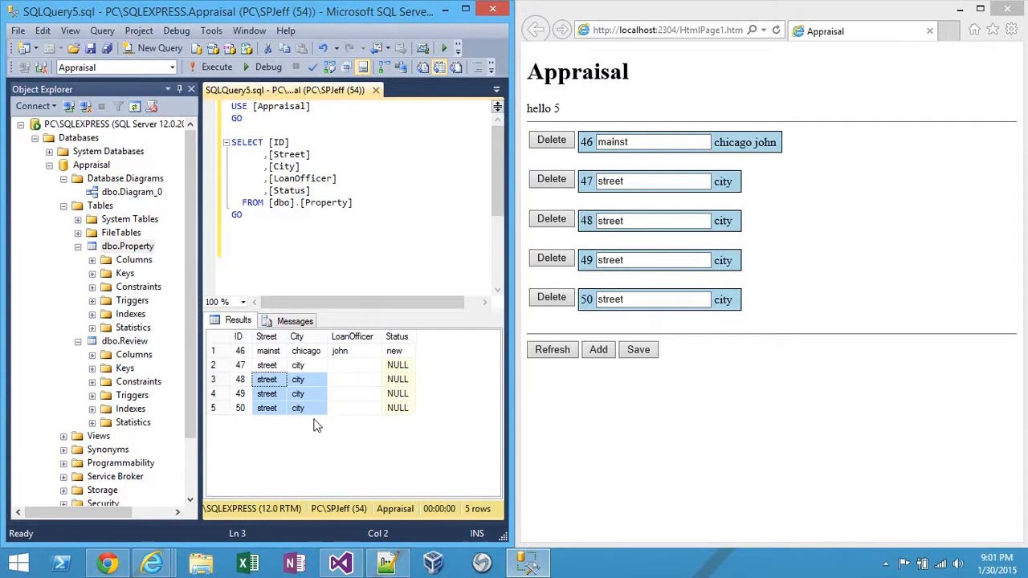
{"action": "mouse_move", "coordinate": [540, 196]}
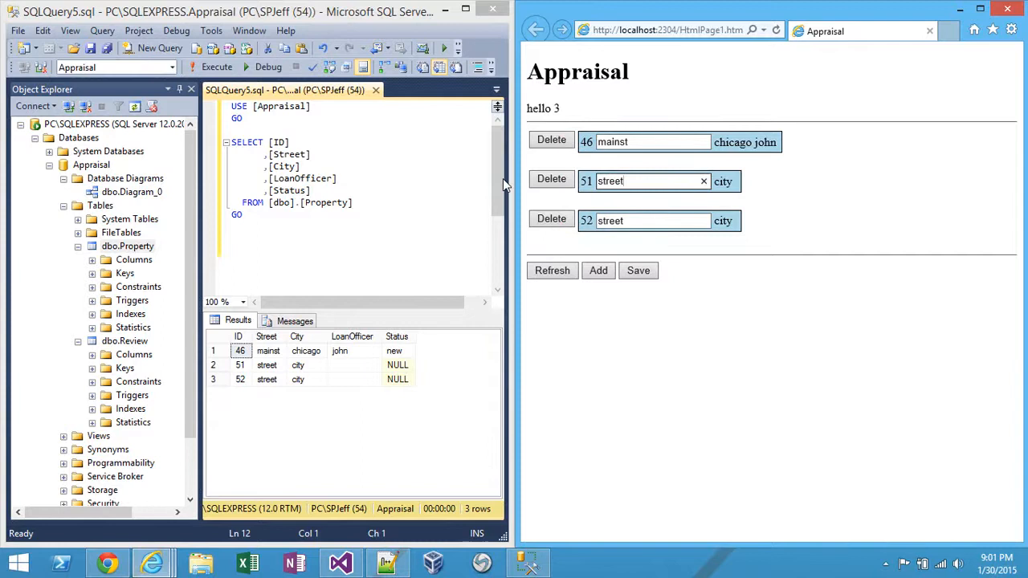
{"action": "type", "text": "Madison"}
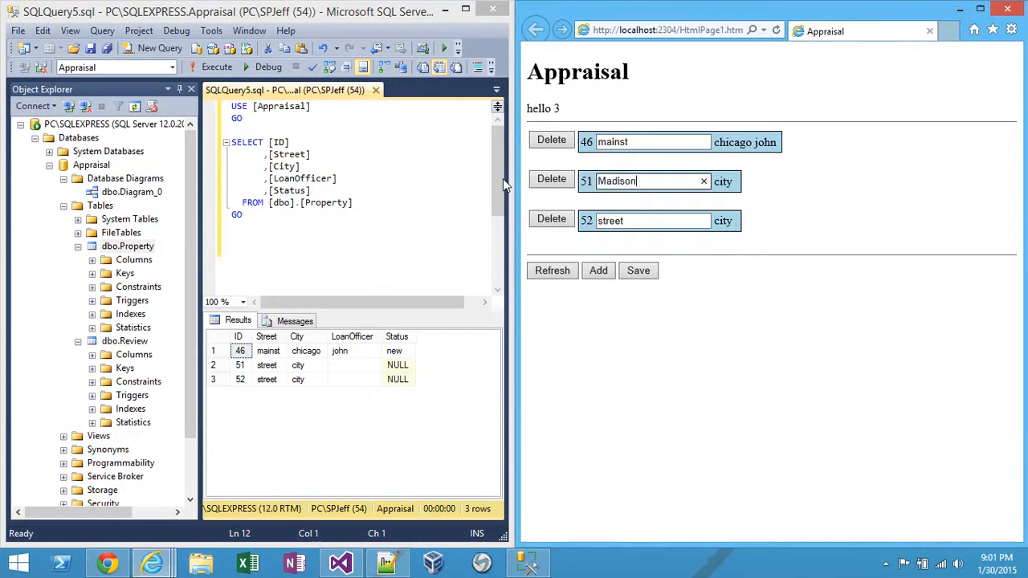
Name the streets Madison and Washington, save them and reload the rows from the database.
{"action": "type", "text": "Washington"}
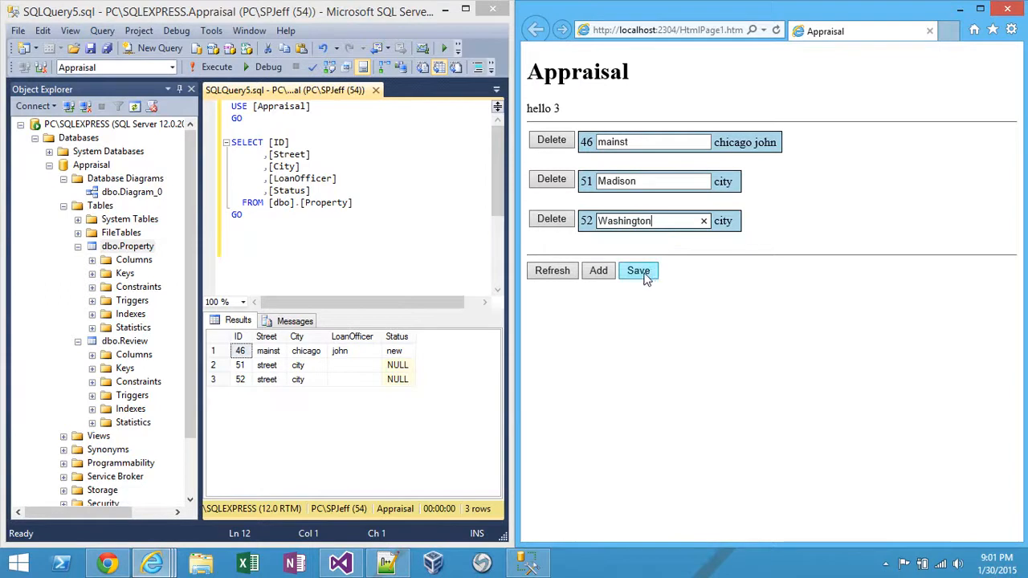
{"action": "left_click", "coordinate": [639, 270]}
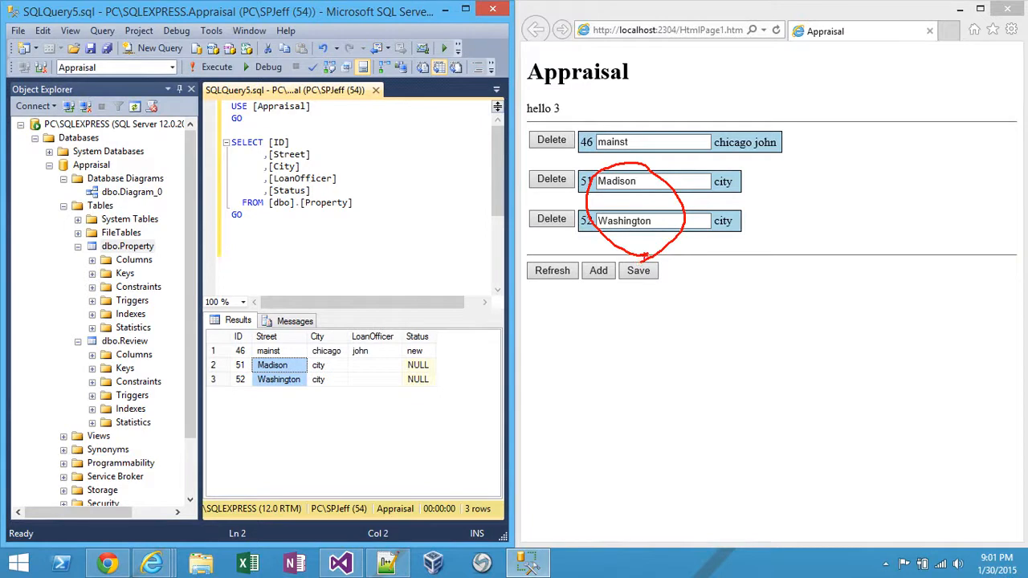
{"action": "left_click", "coordinate": [552, 270]}
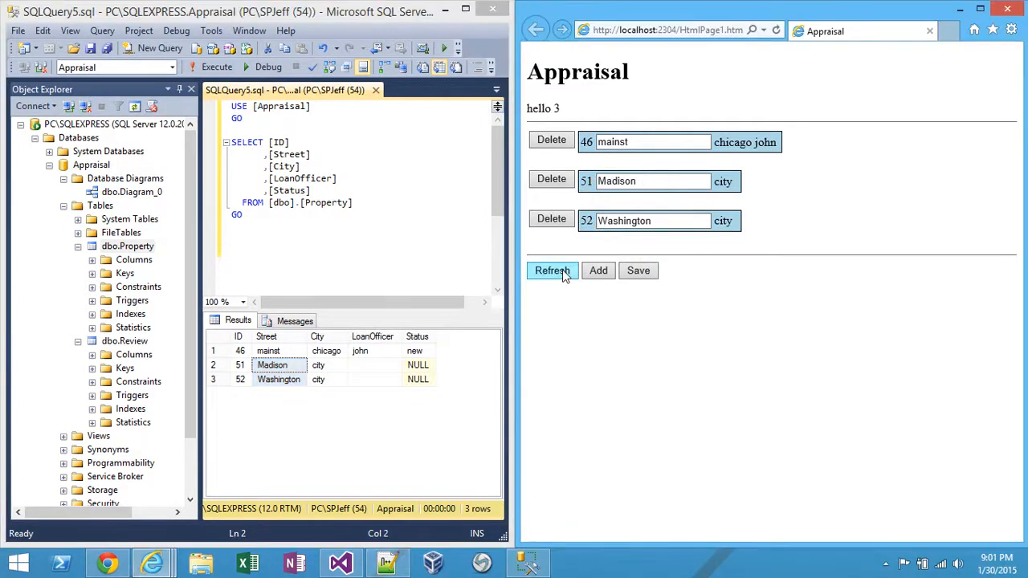
Return to Visual Studio and review HtmlPage1.html, ending on JavaScript1.js.
{"action": "left_click", "coordinate": [552, 270]}
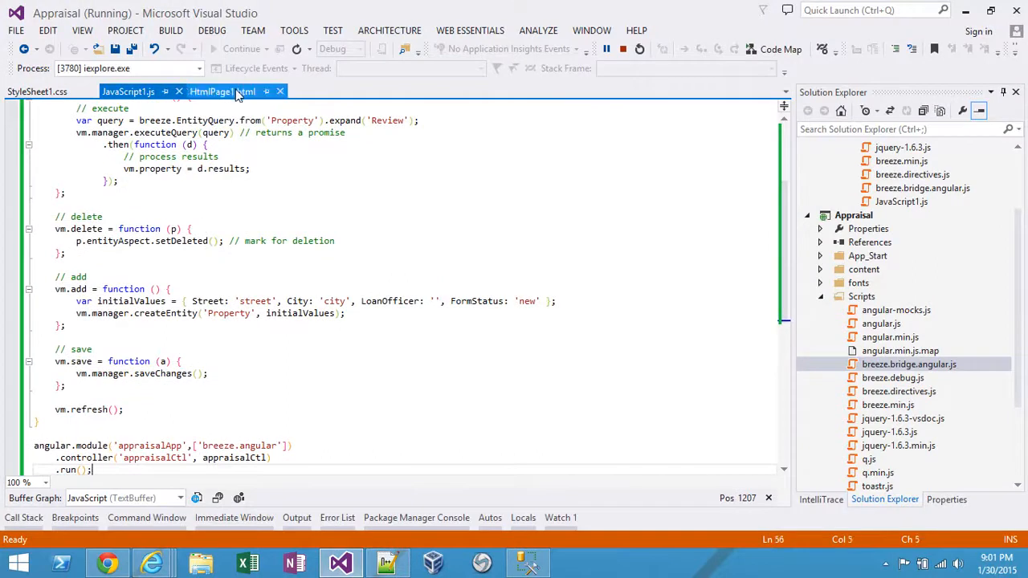
{"action": "left_click", "coordinate": [213, 91]}
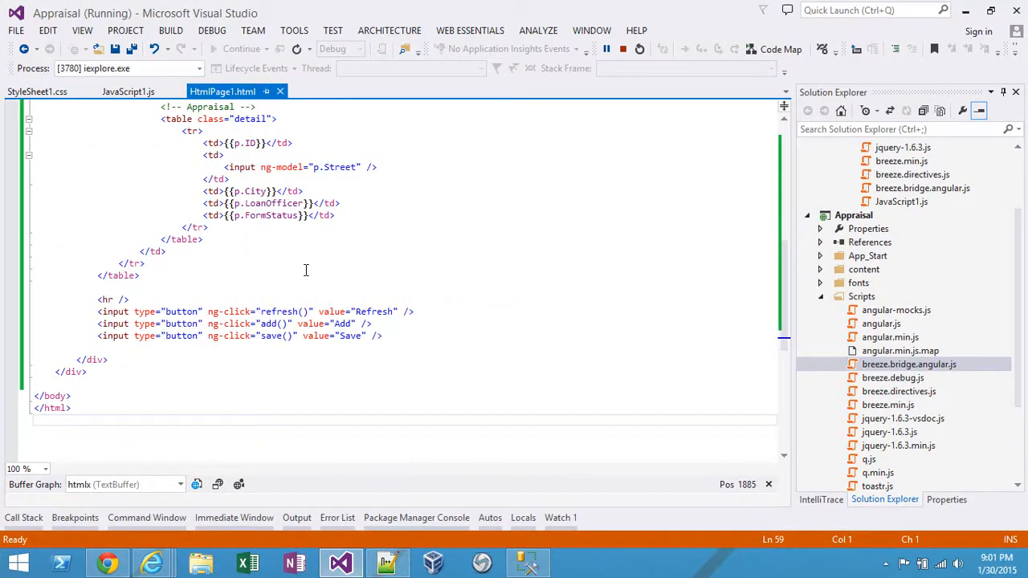
{"action": "left_click", "coordinate": [127, 91]}
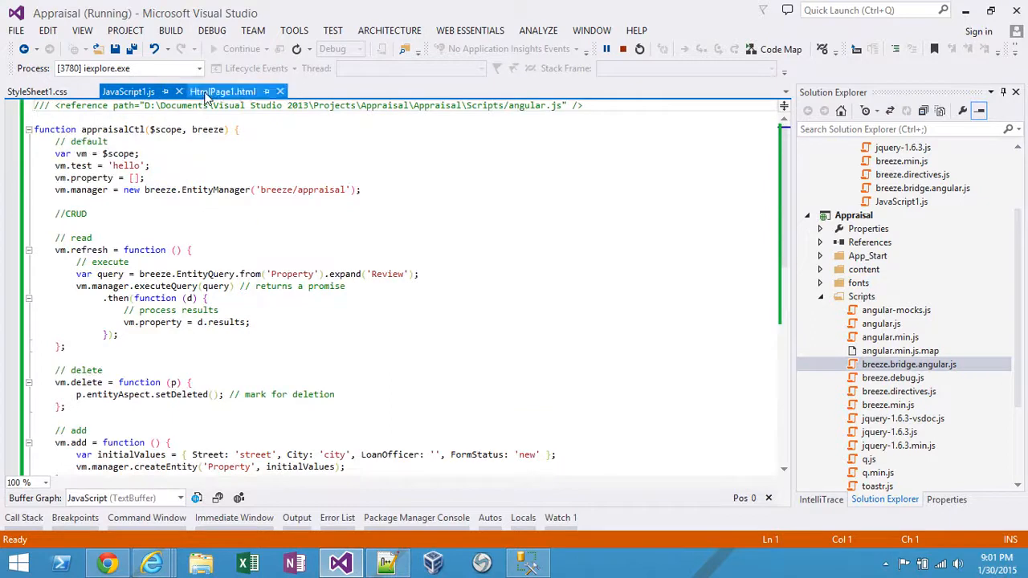